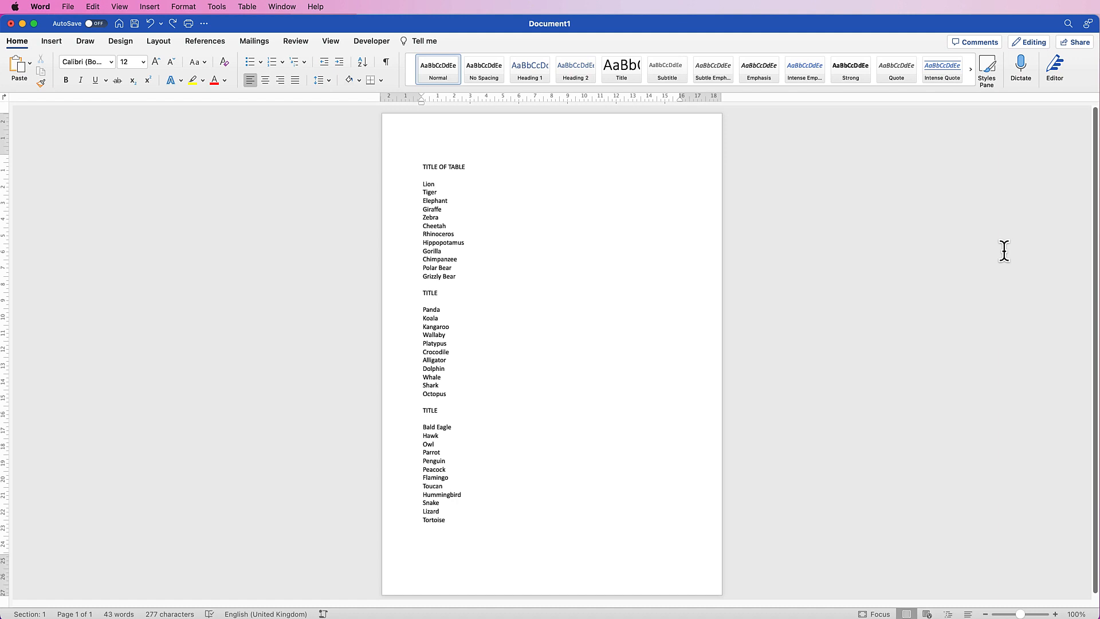
Show the formatting marks and insert a tab character right after 'TITLE OF TABLE'.
click(434, 184)
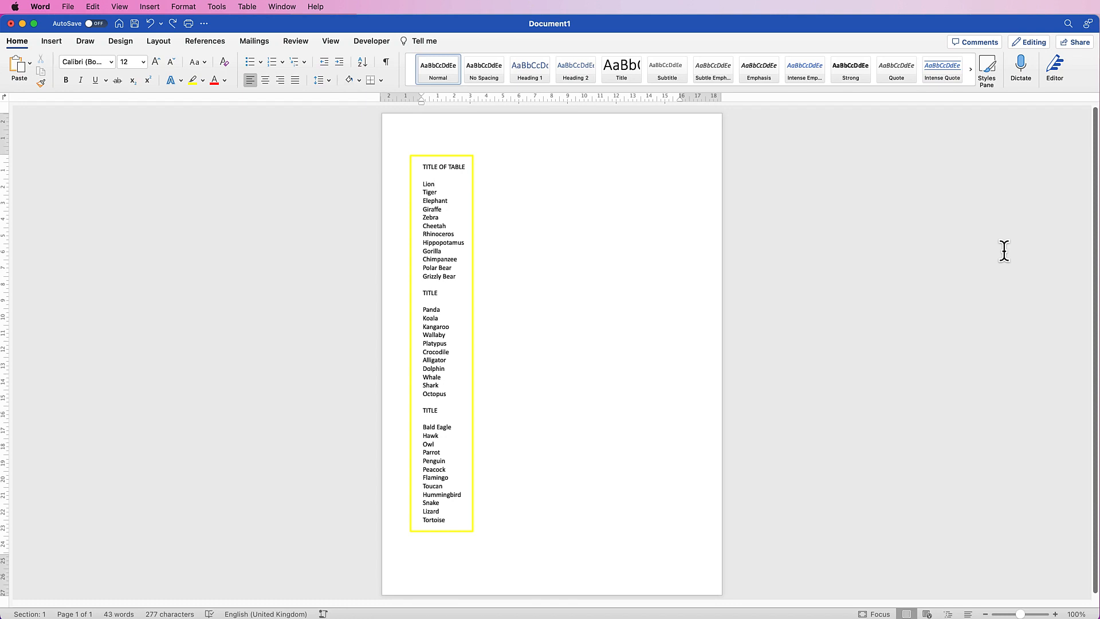
click(435, 183)
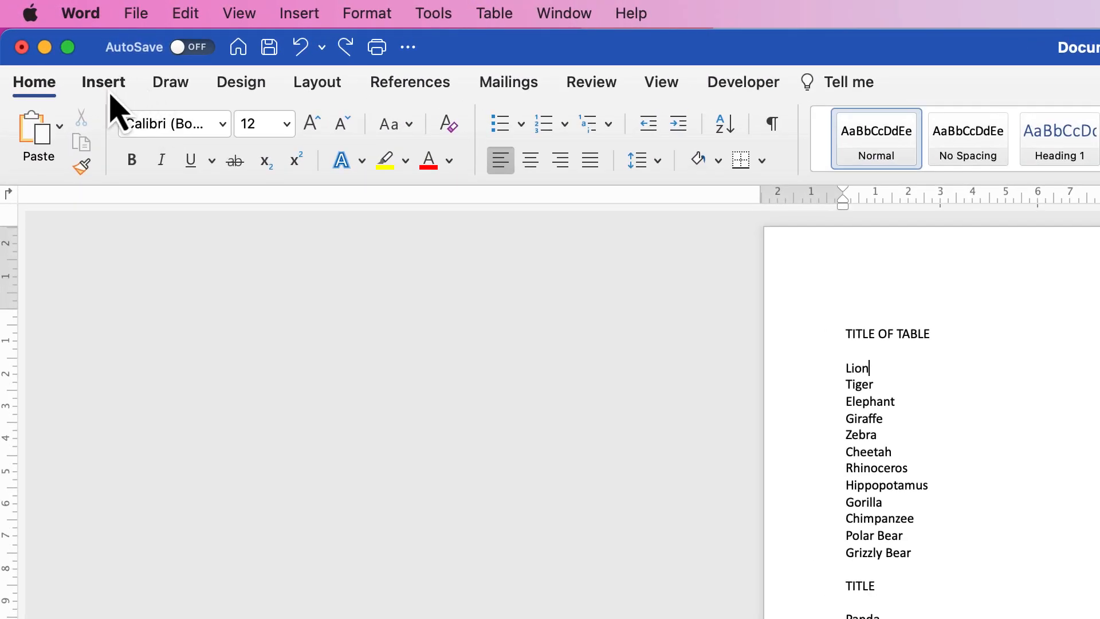
mouse_move(722, 124)
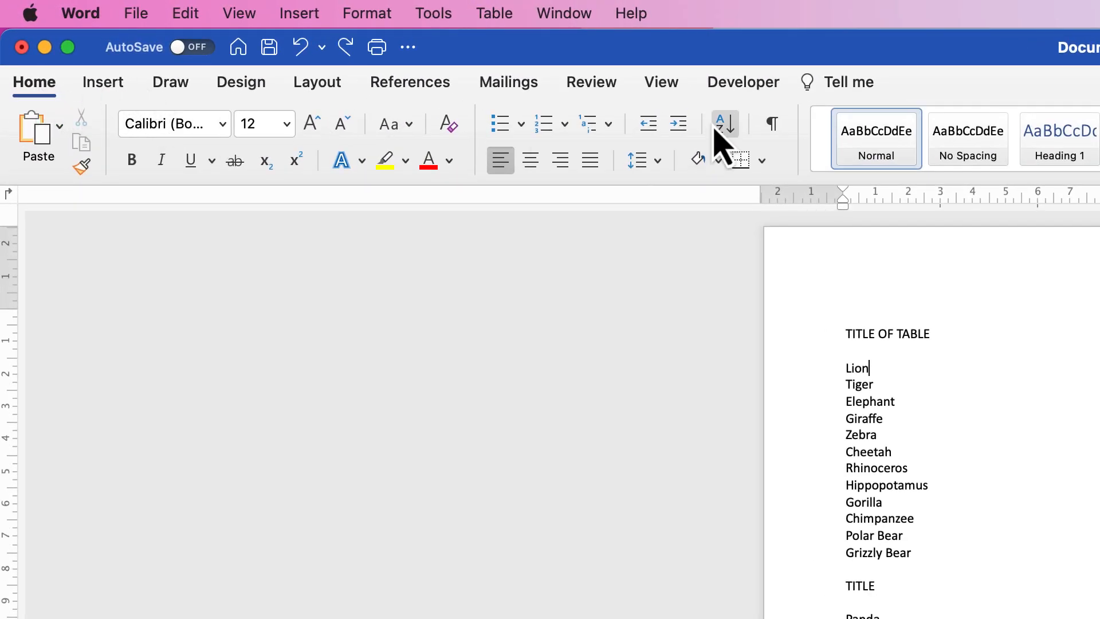
mouse_move(770, 124)
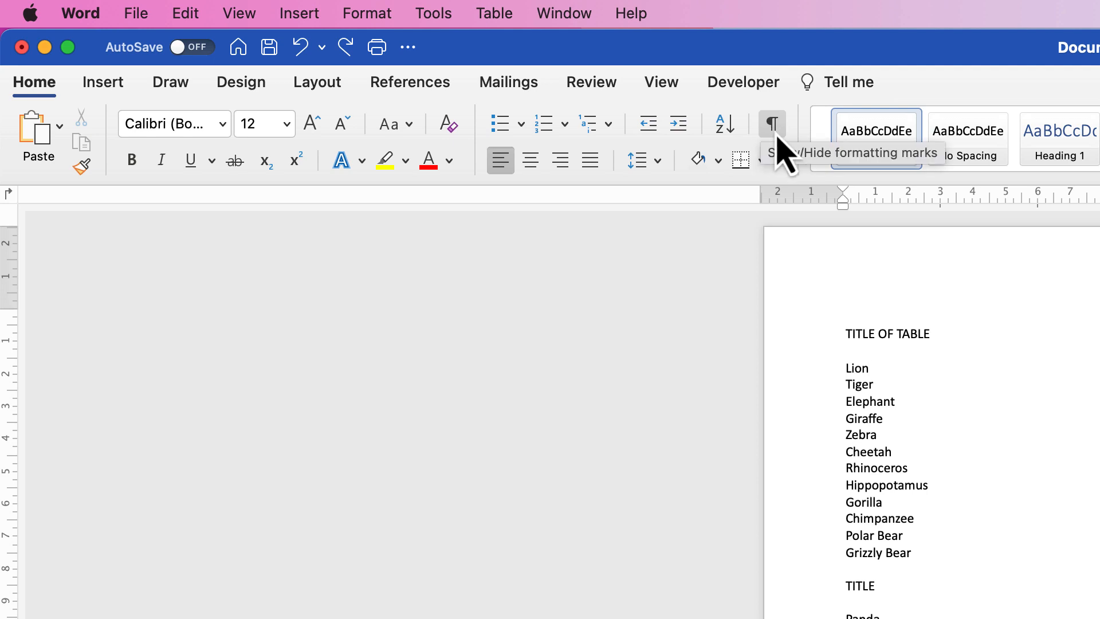
click(869, 368)
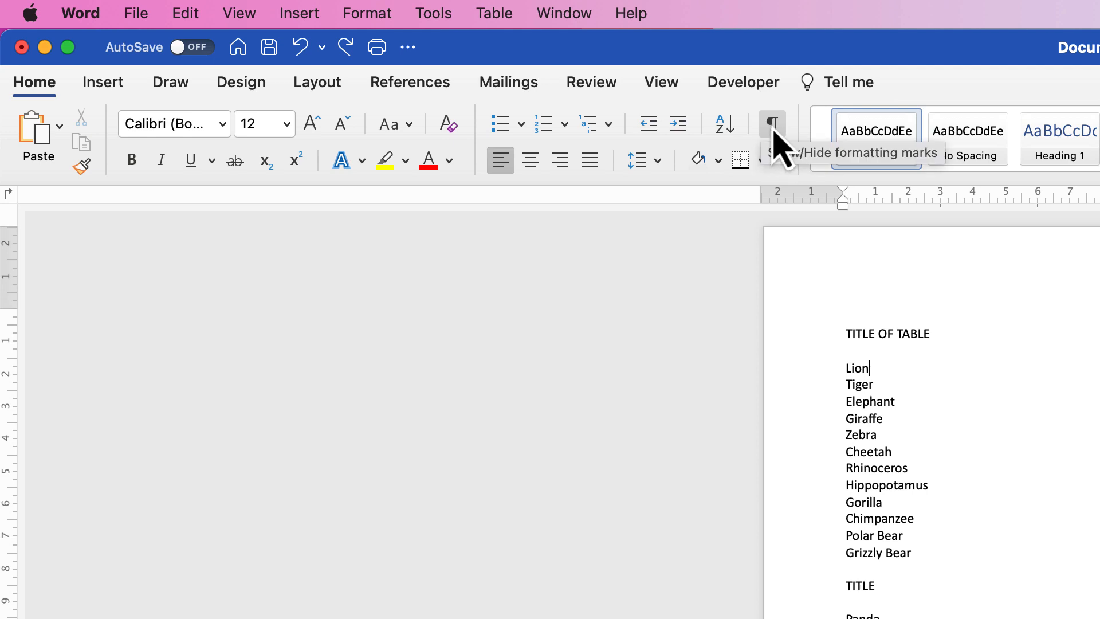
click(770, 124)
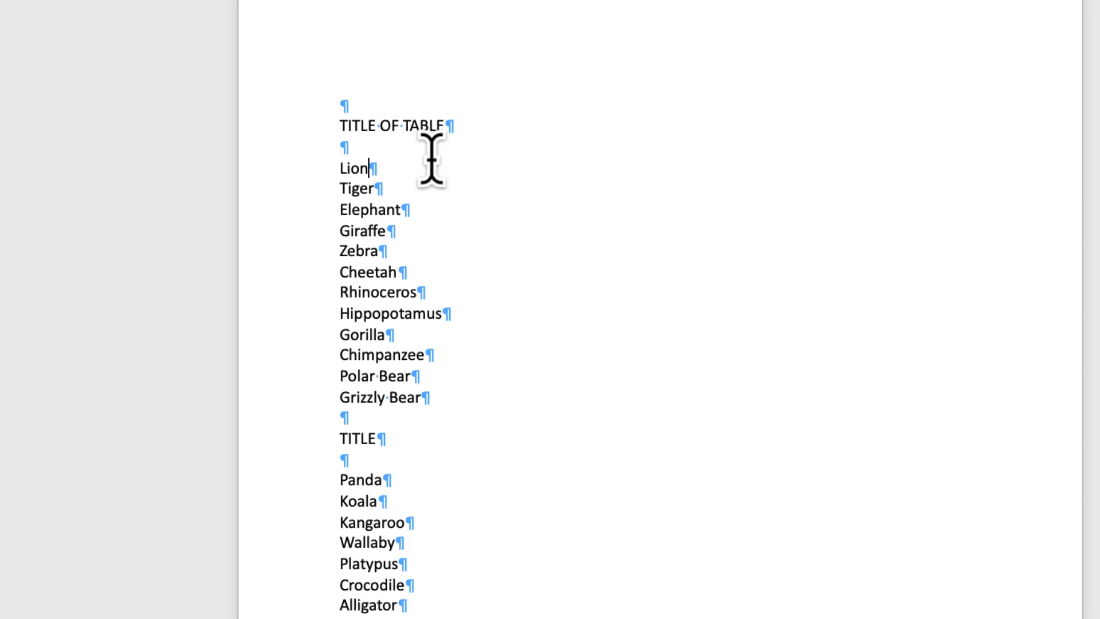
scroll(up, 3)
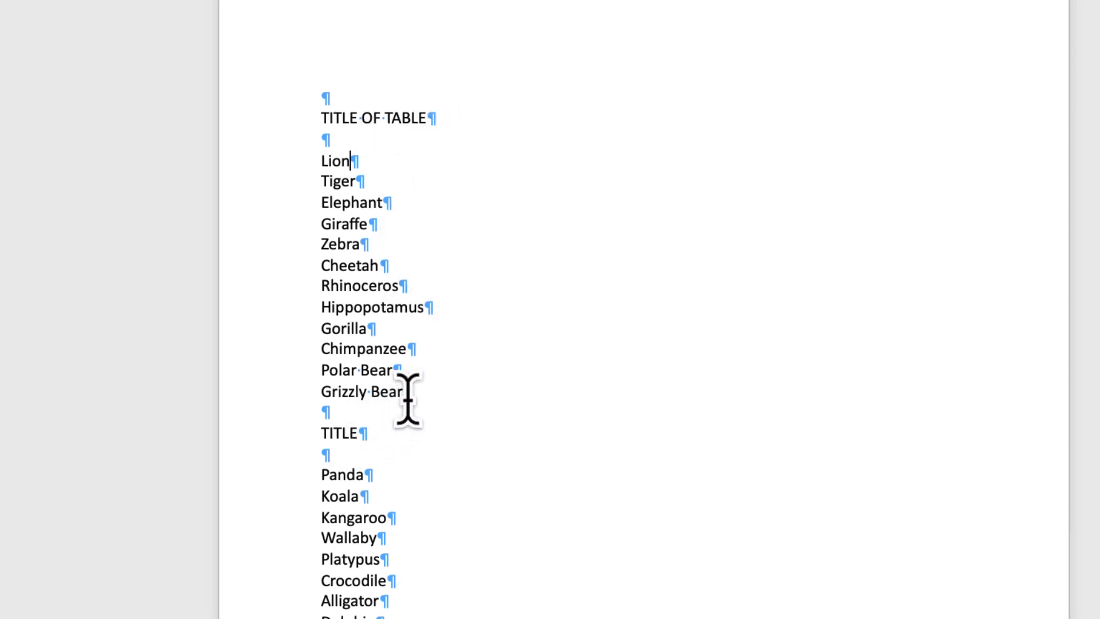
mouse_move(354, 121)
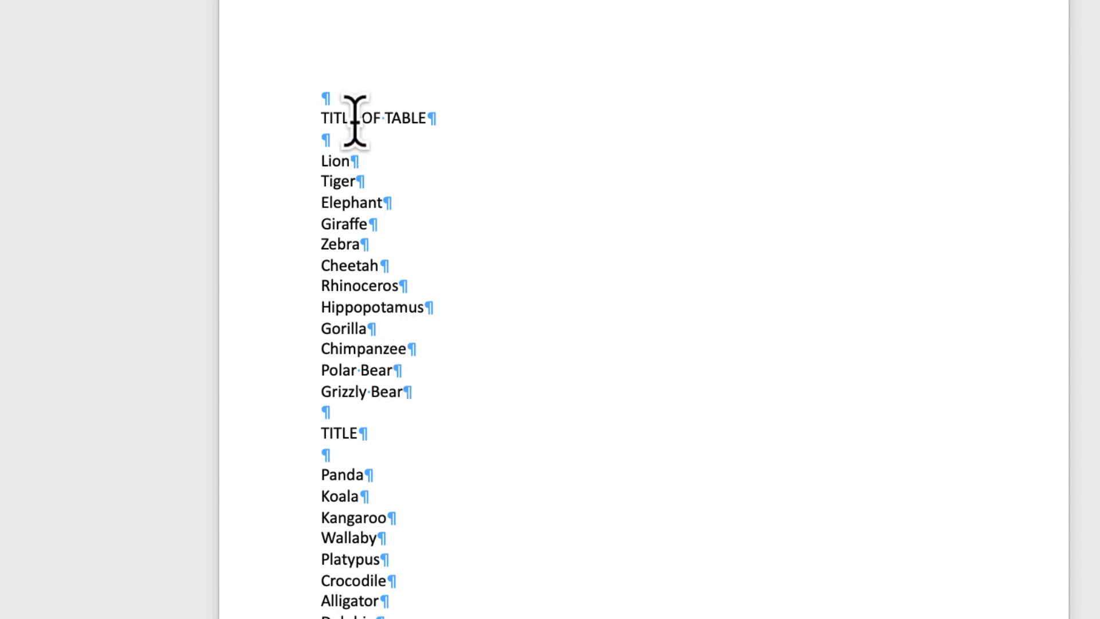
mouse_move(428, 124)
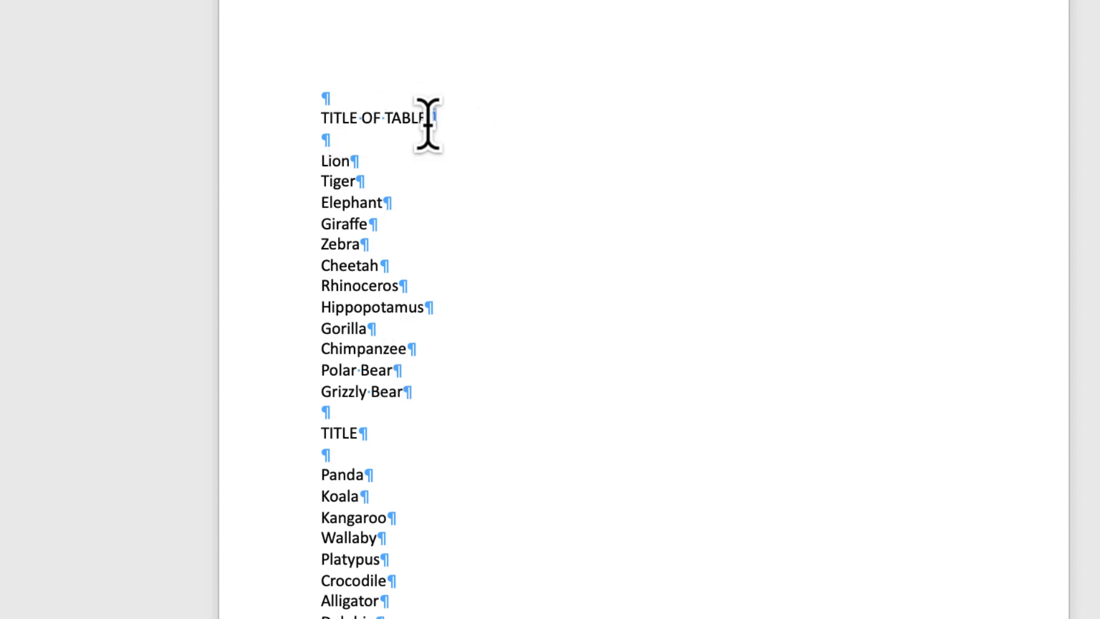
key(tab)
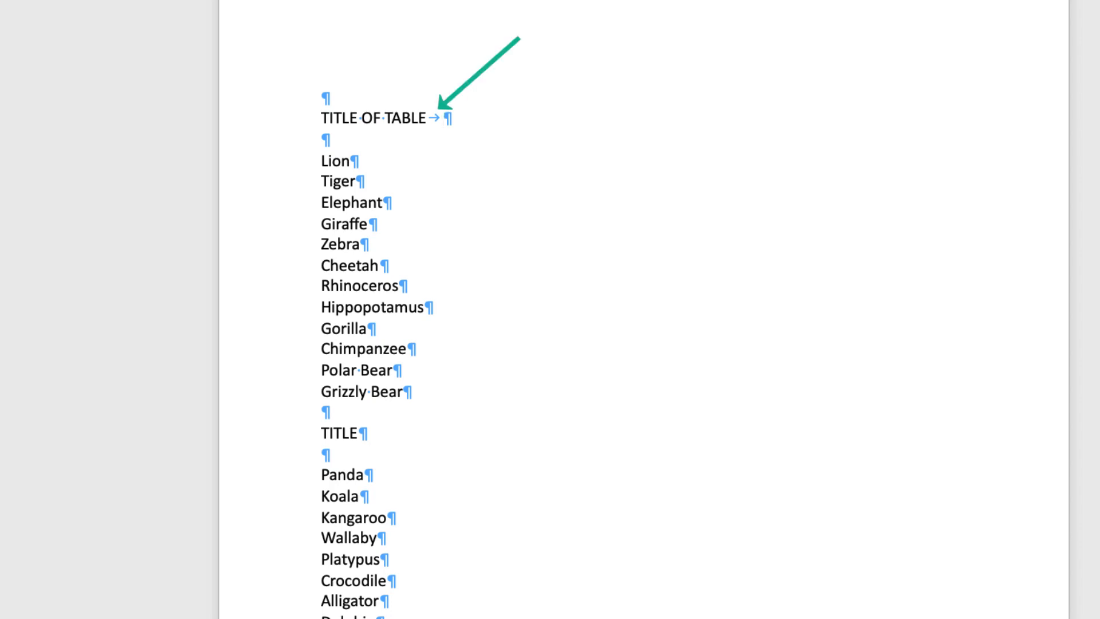
click(443, 117)
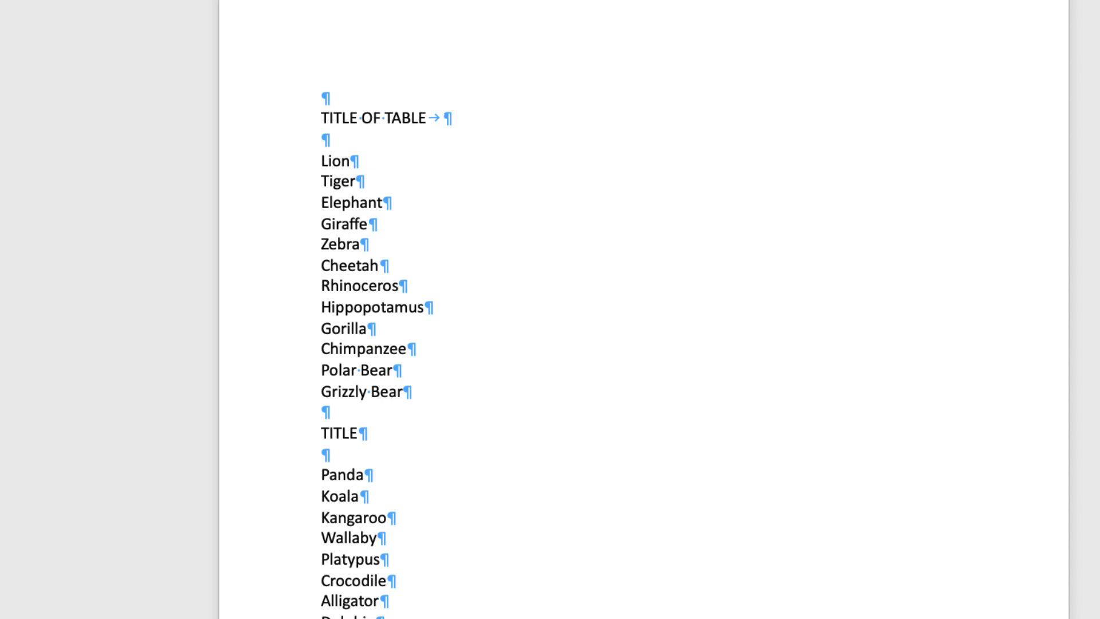
click(444, 117)
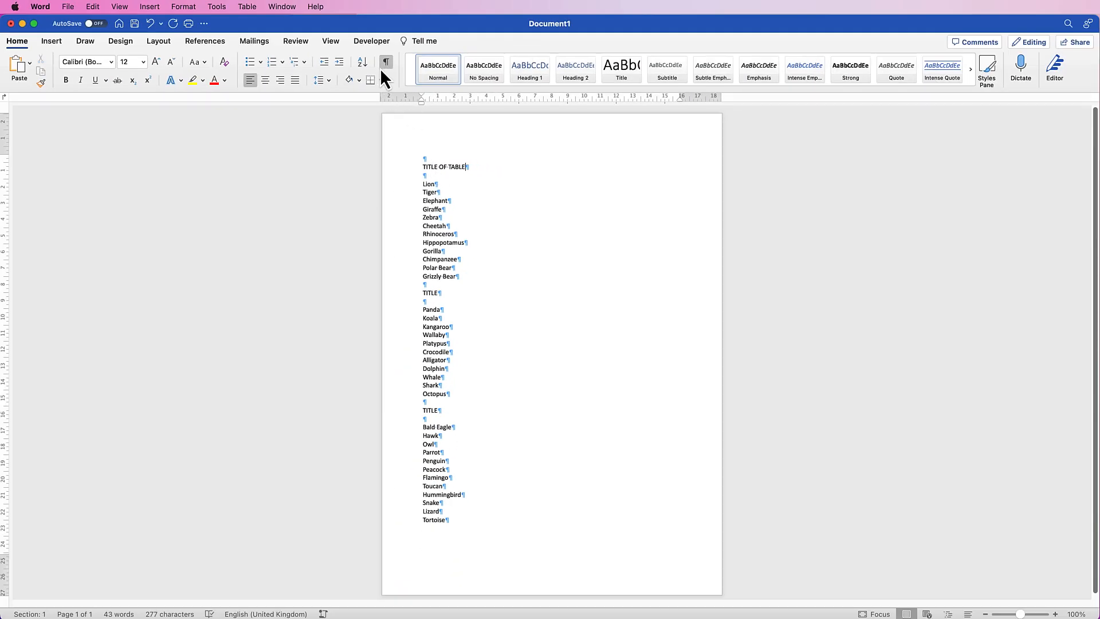
mouse_move(385, 63)
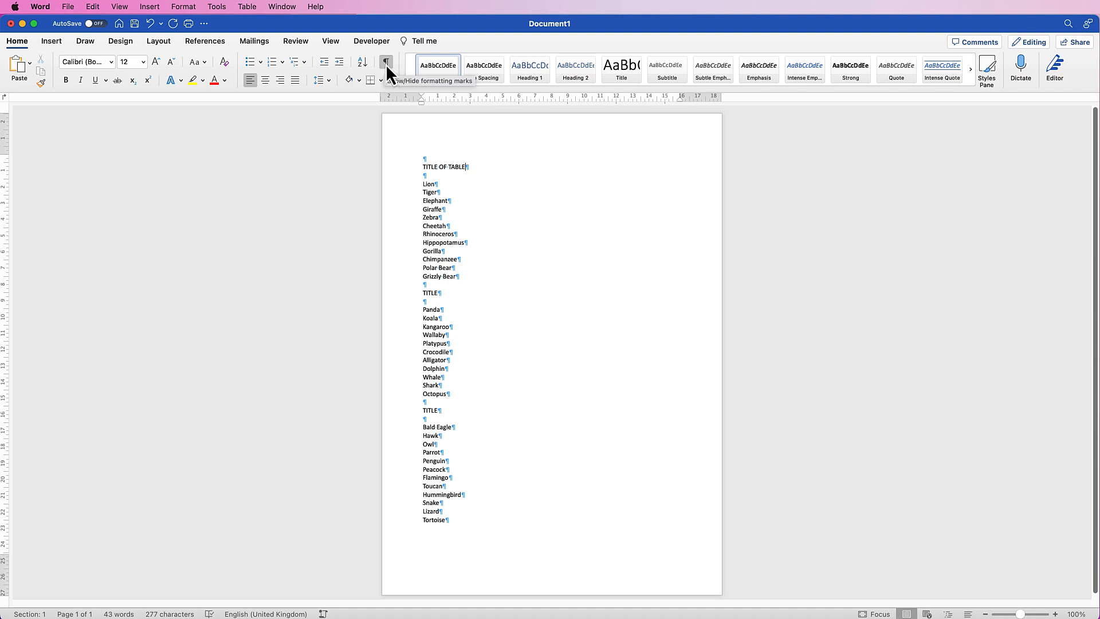
Hide the formatting marks, select the whole animal list and bring up Insert > Table choices.
click(386, 62)
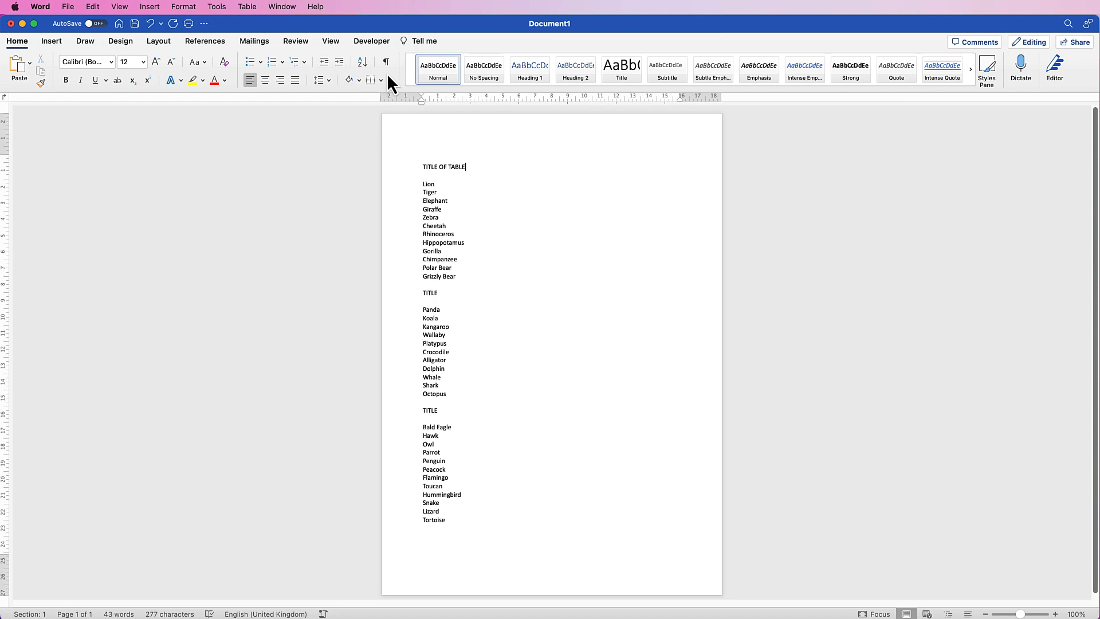
mouse_move(460, 523)
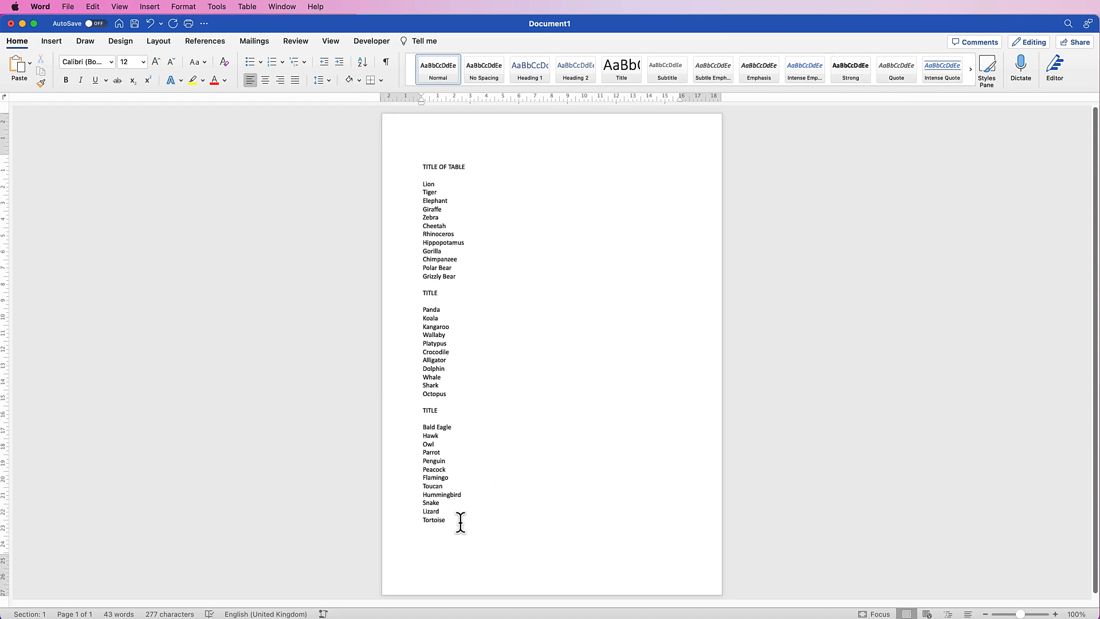
mouse_move(454, 516)
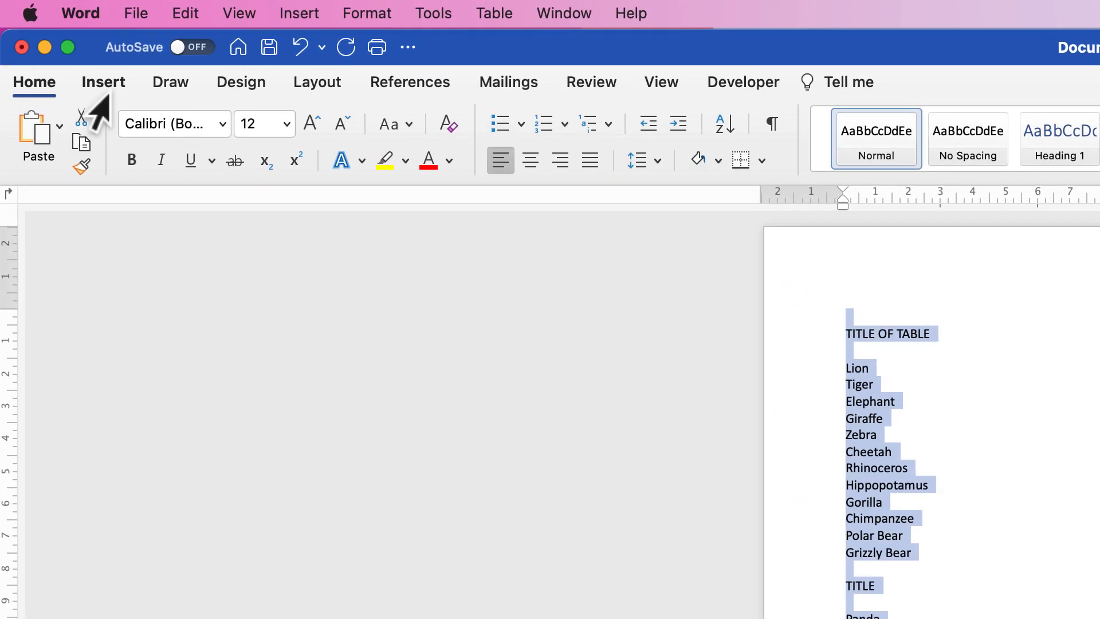
click(103, 82)
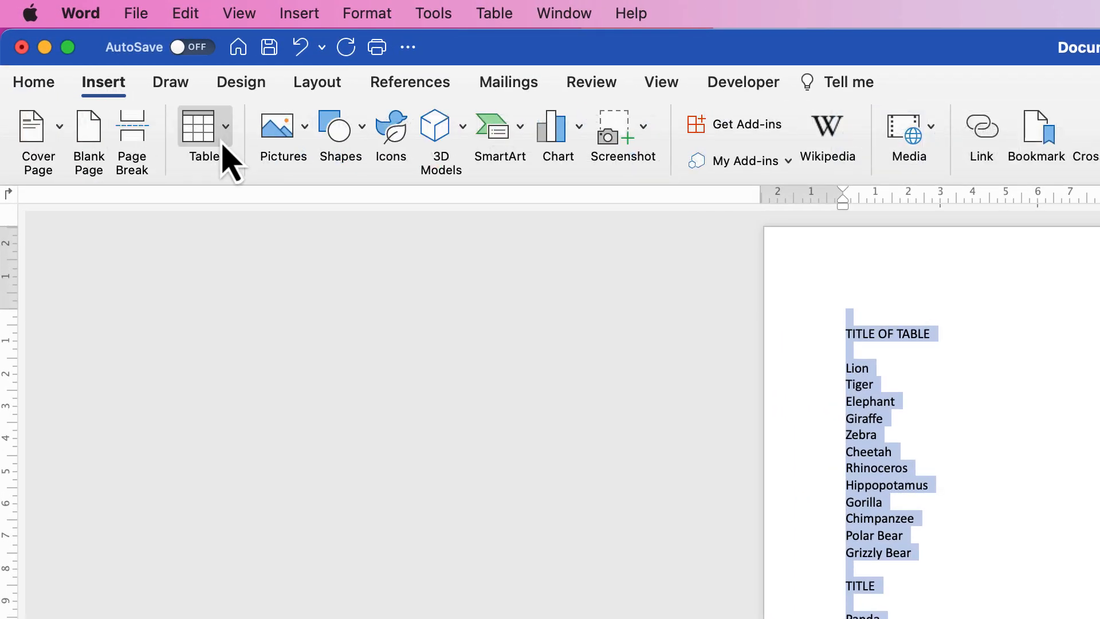
click(204, 133)
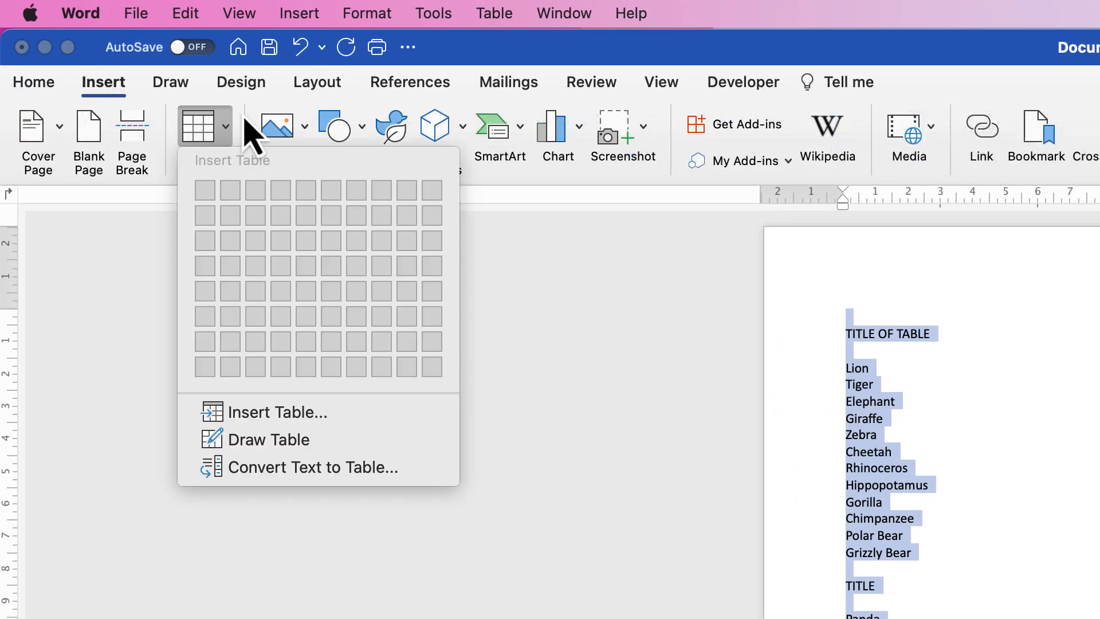
mouse_move(319, 468)
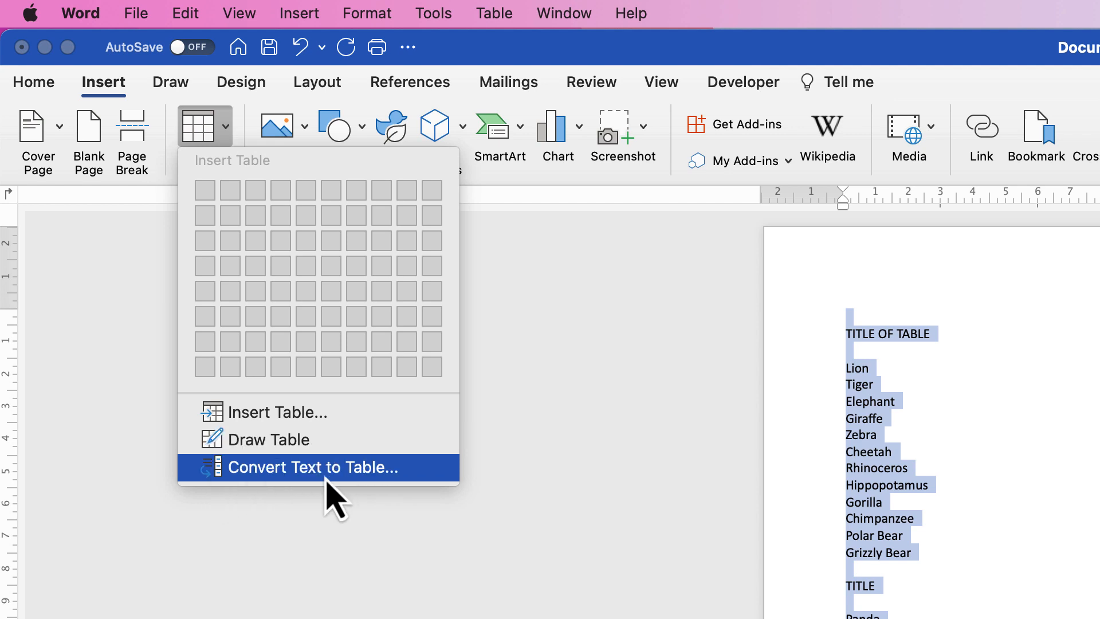
mouse_move(273, 498)
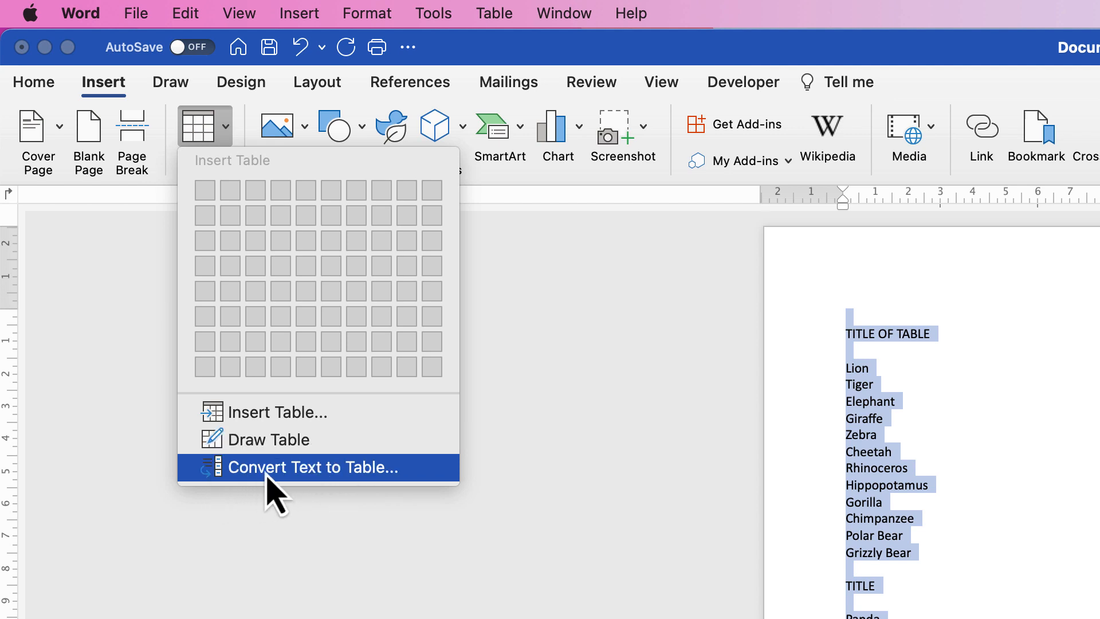
Convert the selected list into a one-column table, one heading or animal per row.
click(302, 467)
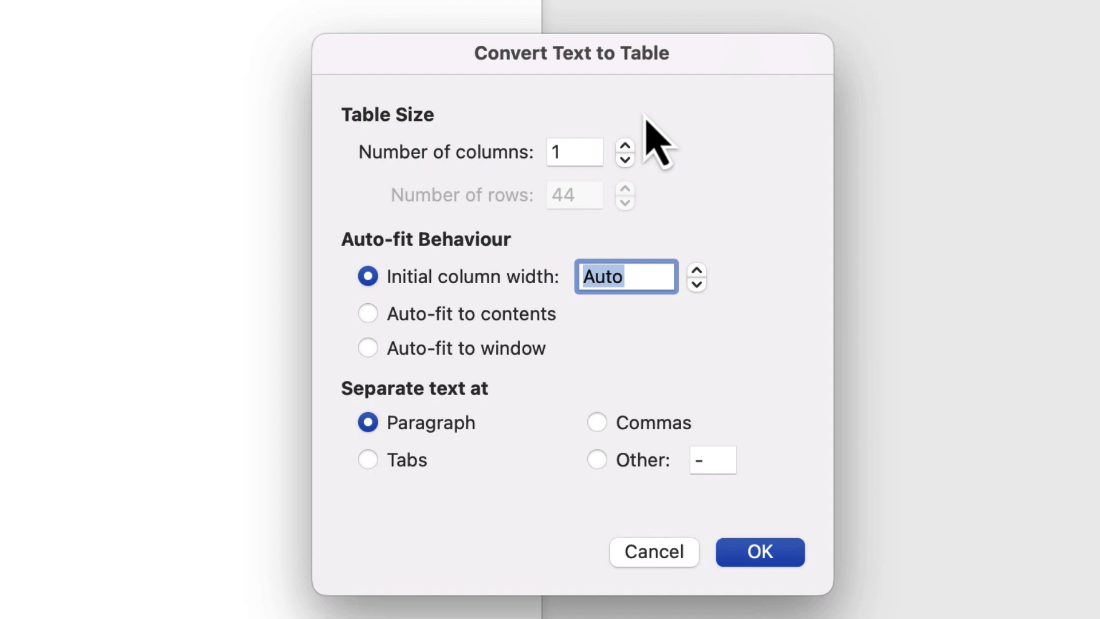
mouse_move(735, 144)
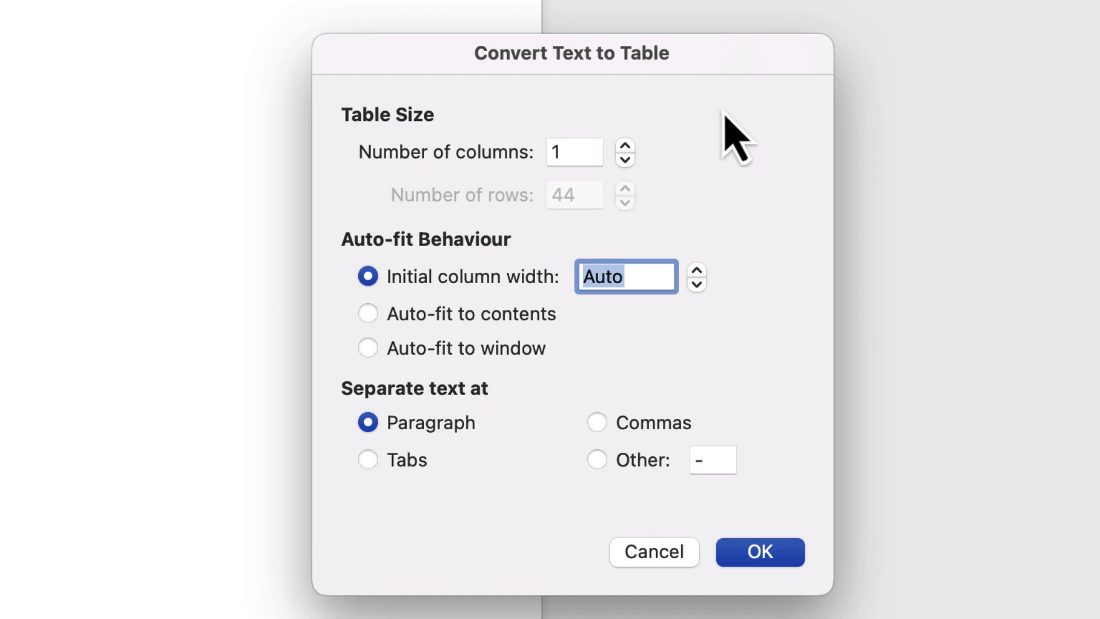
mouse_move(326, 214)
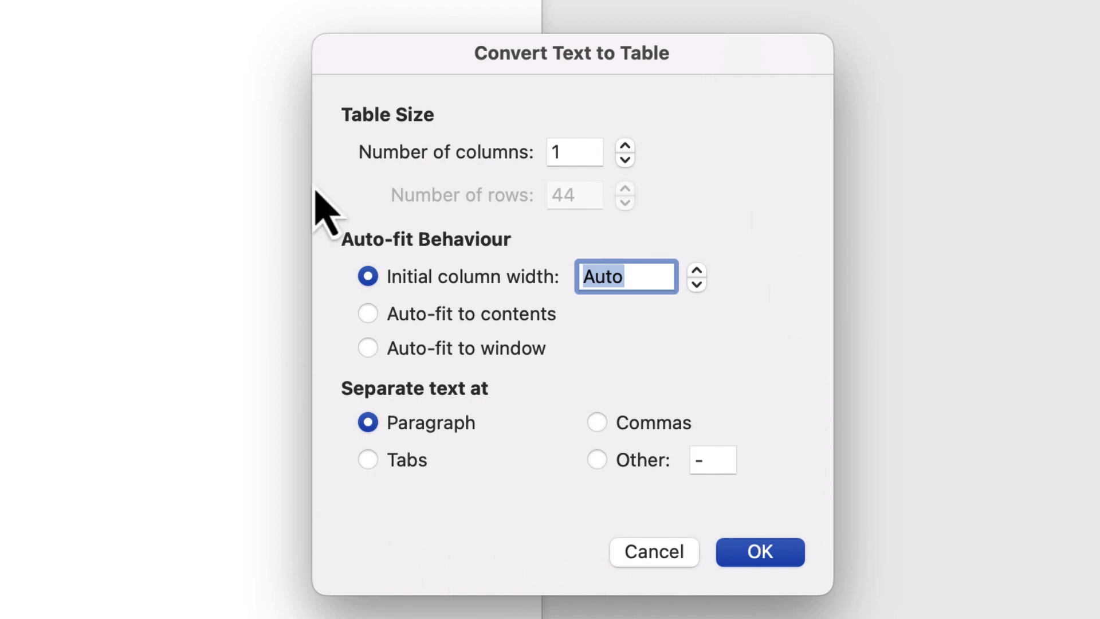
mouse_move(396, 190)
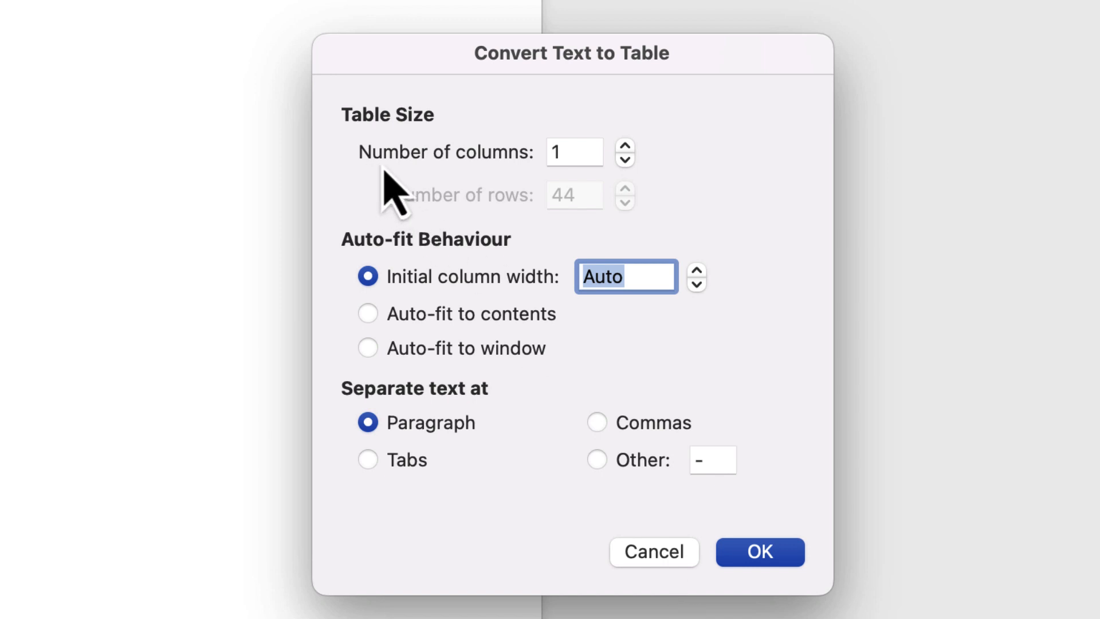
mouse_move(511, 330)
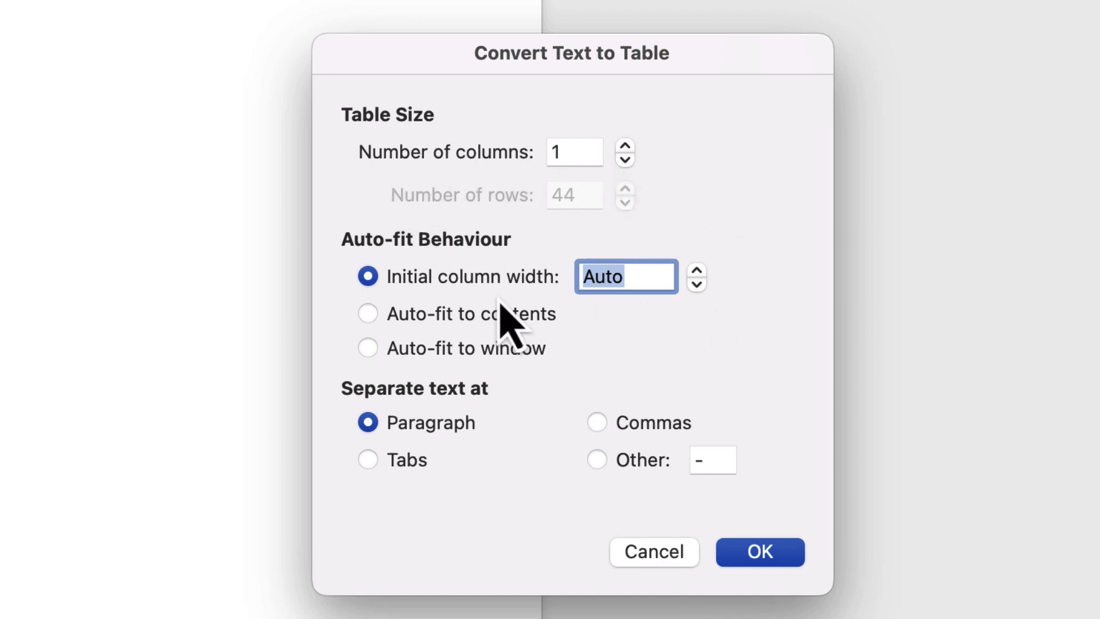
mouse_move(477, 466)
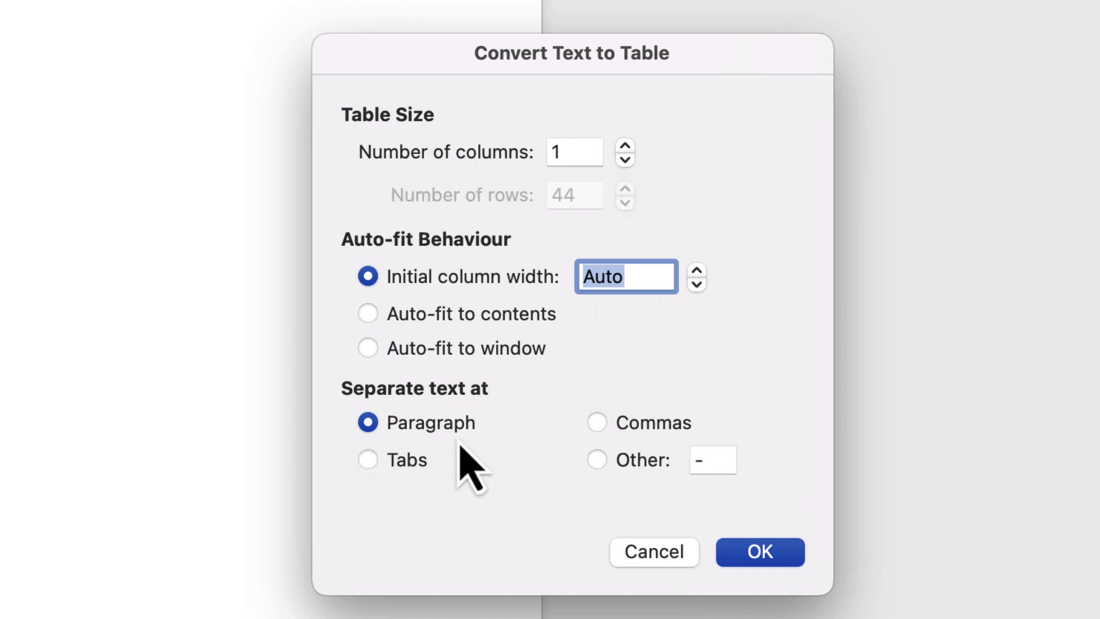
click(759, 551)
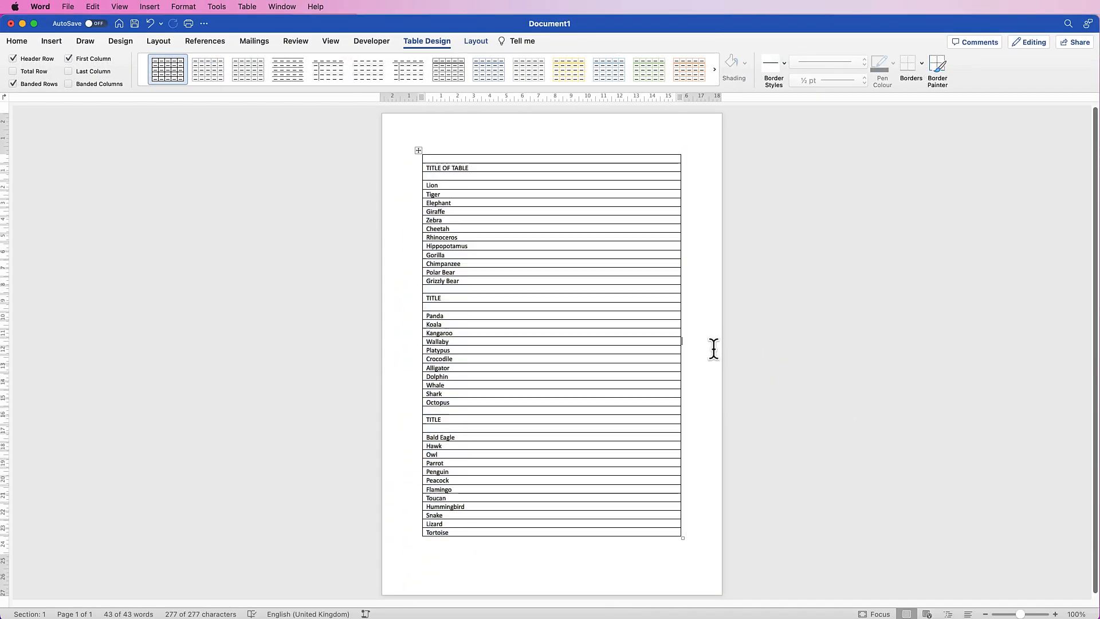
mouse_move(704, 328)
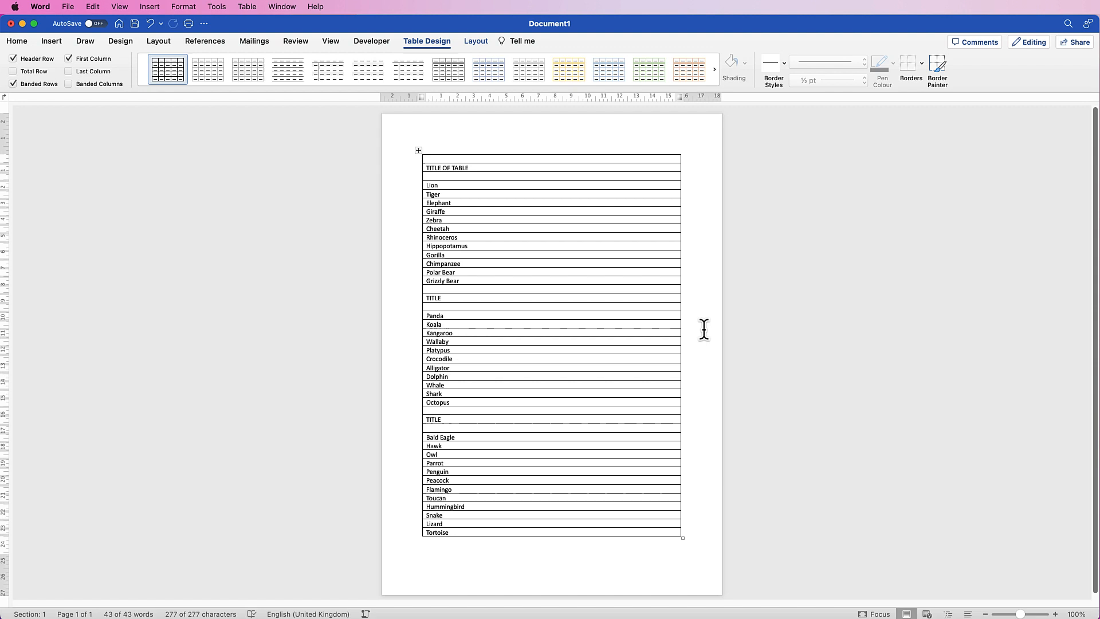
mouse_move(669, 400)
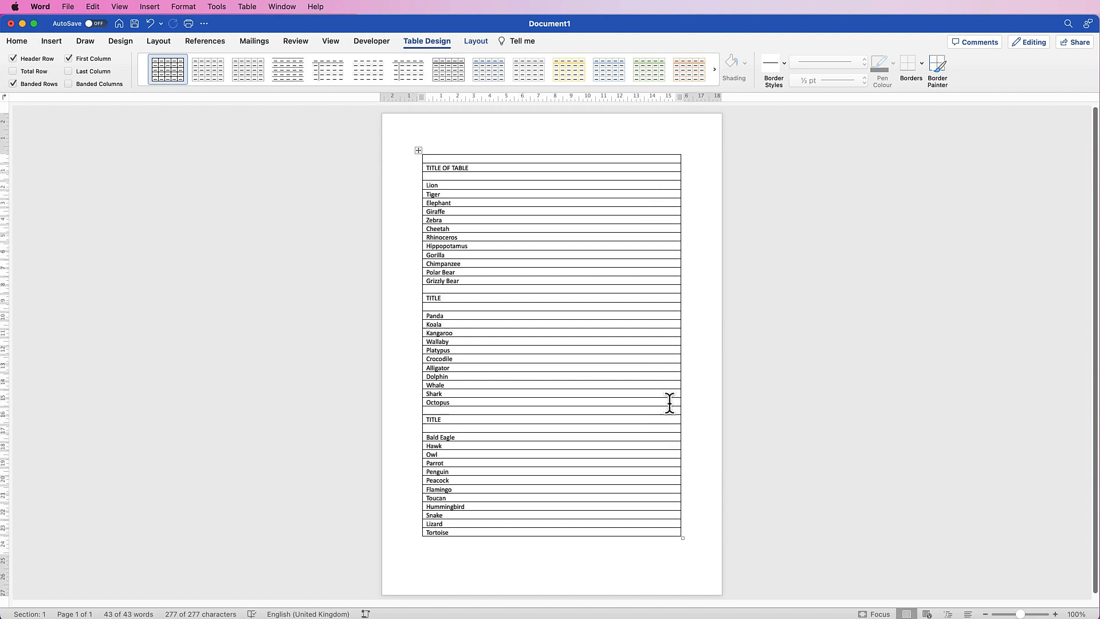
mouse_move(692, 323)
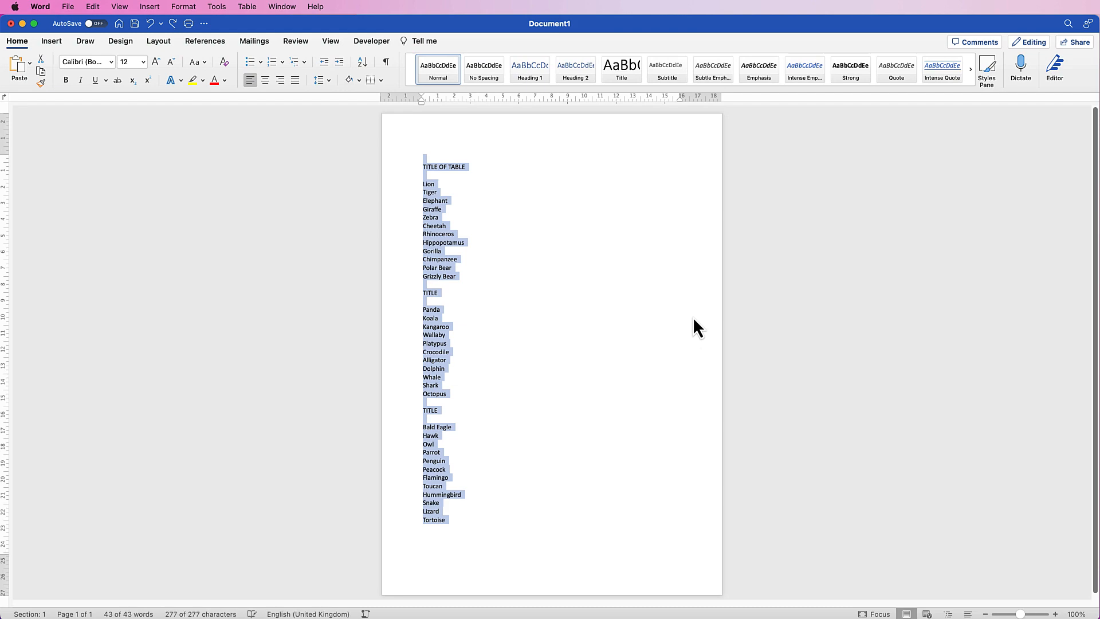
mouse_move(435, 207)
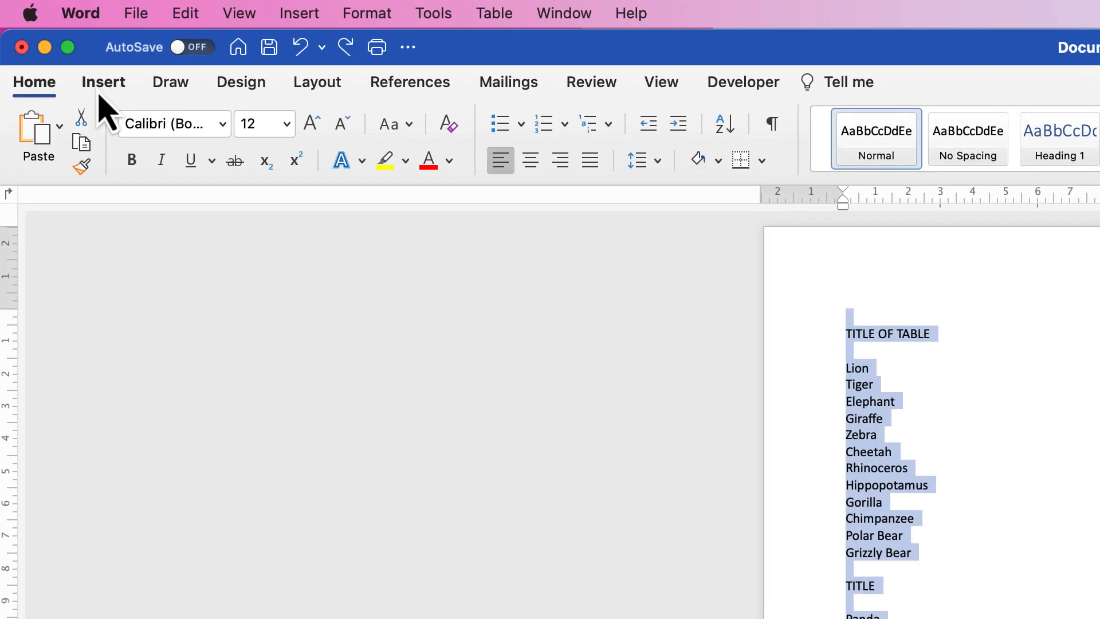
click(203, 133)
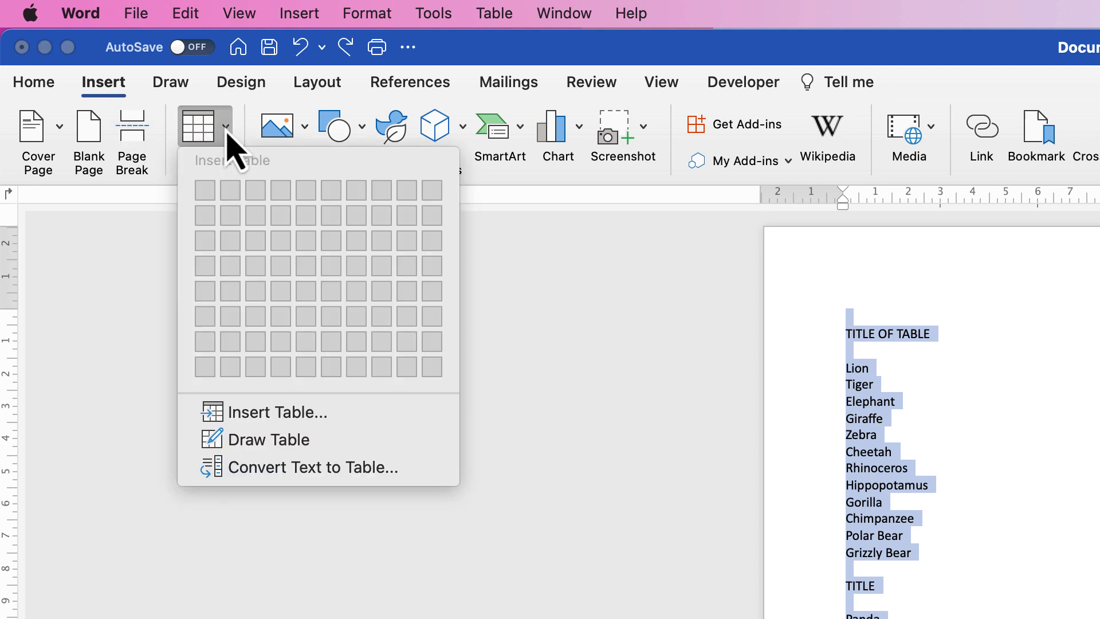
mouse_move(329, 467)
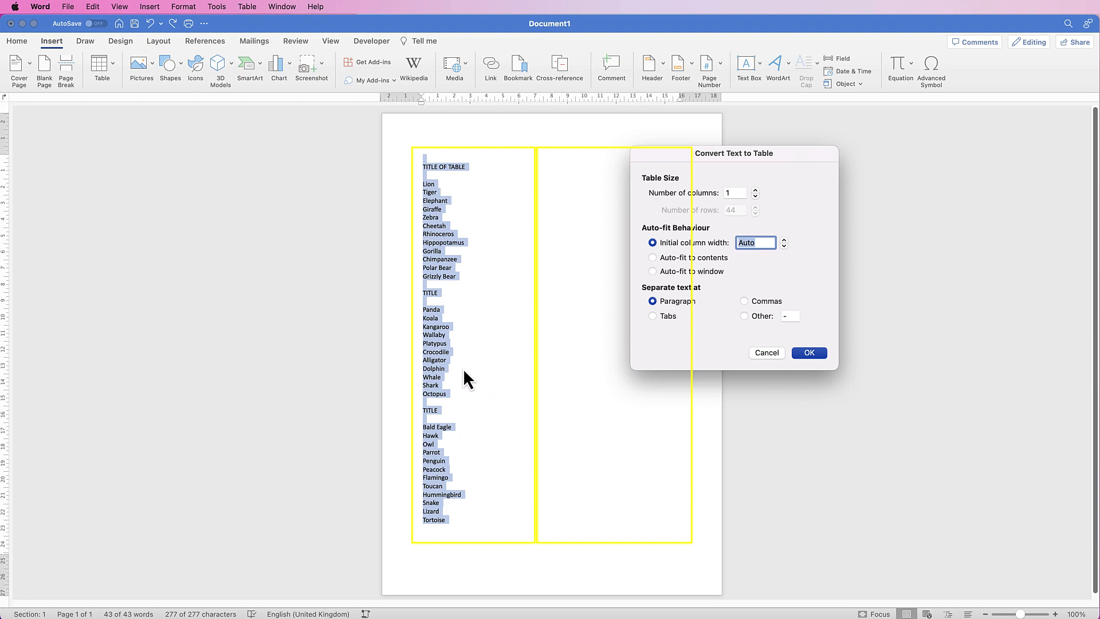
mouse_move(603, 423)
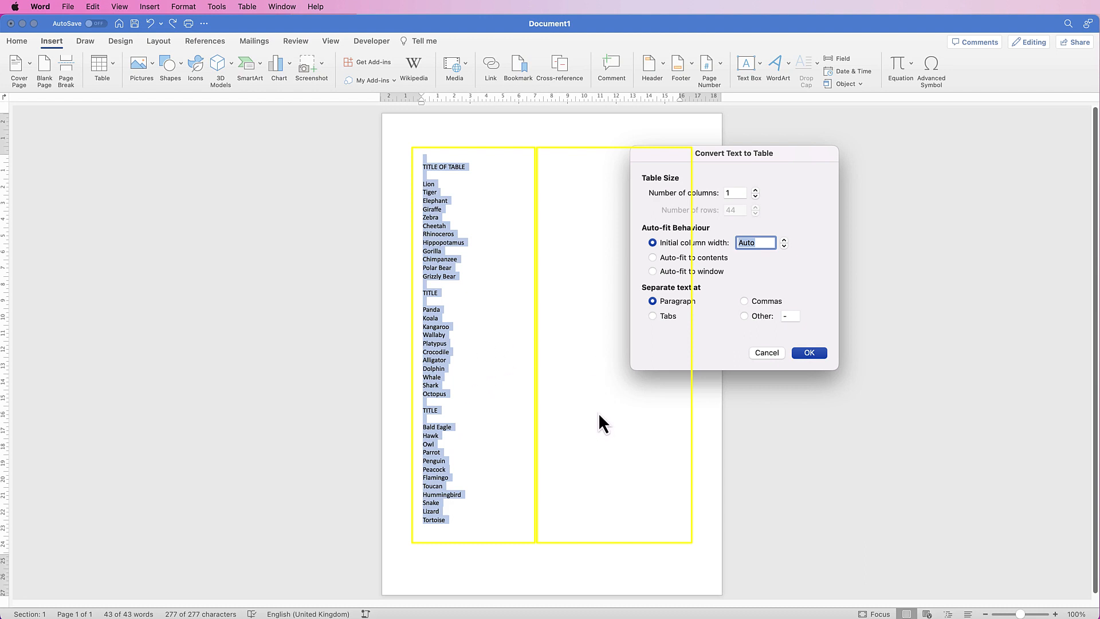
mouse_move(596, 413)
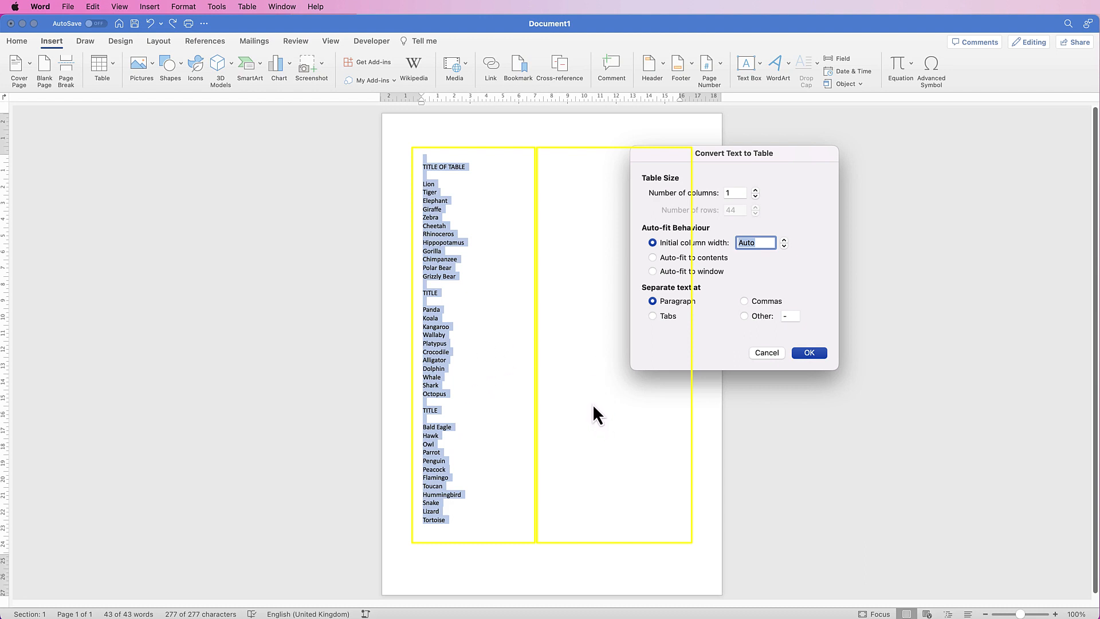
mouse_move(587, 193)
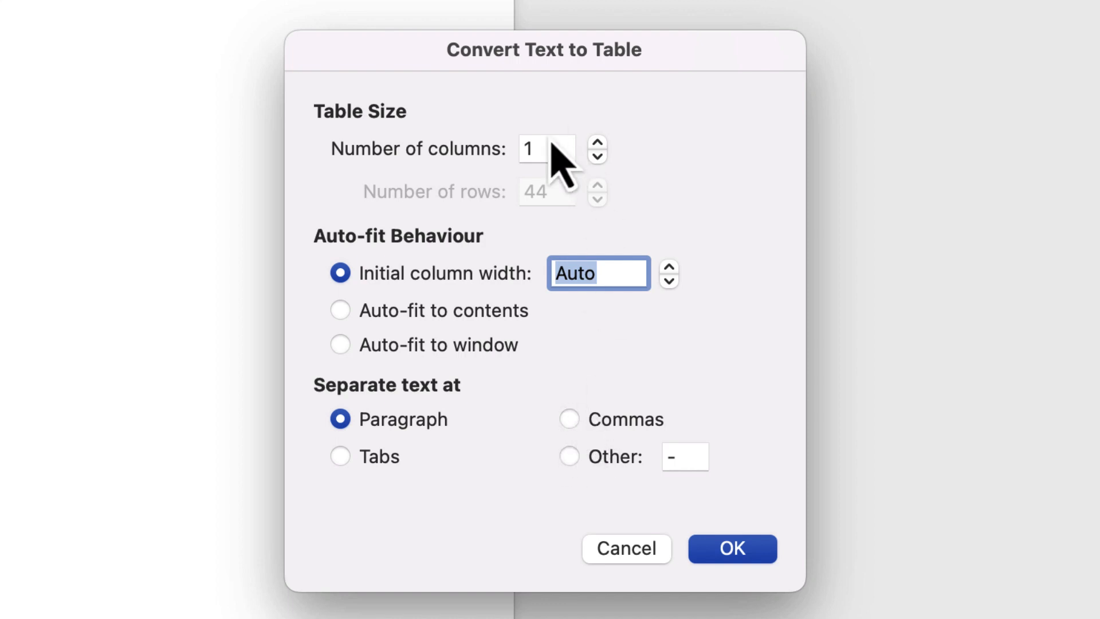
mouse_move(609, 162)
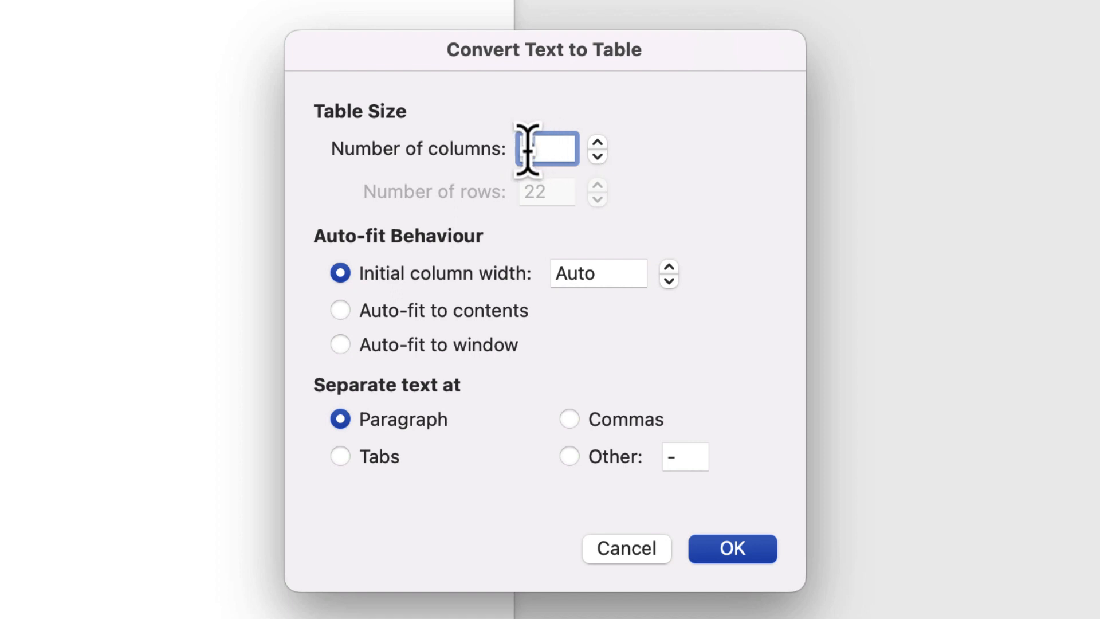
text(2)
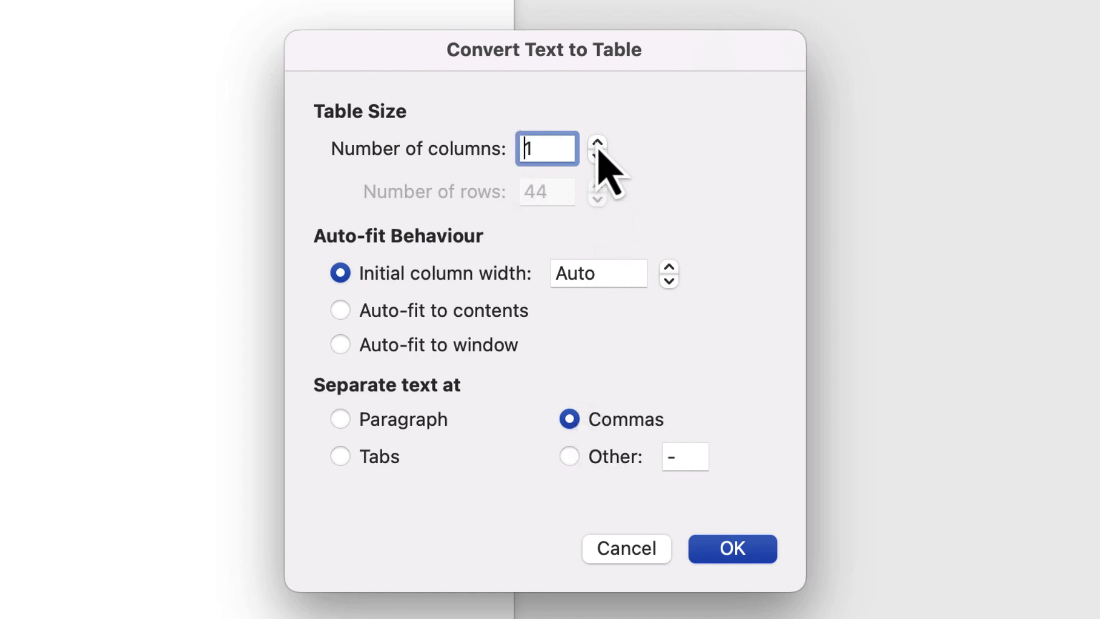
click(596, 142)
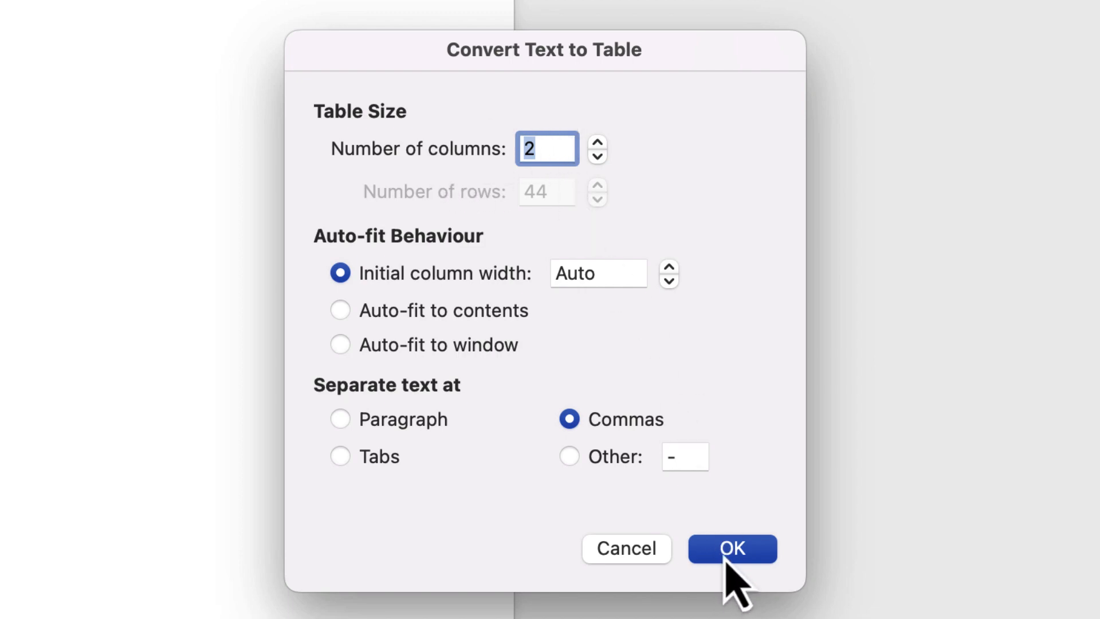
click(731, 549)
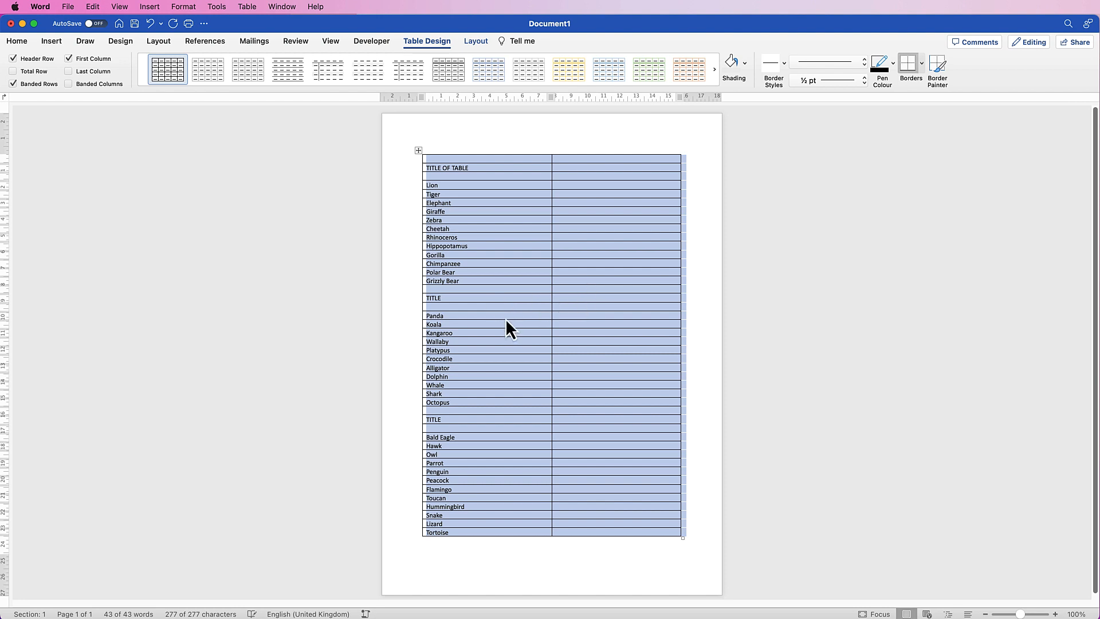
mouse_move(474, 254)
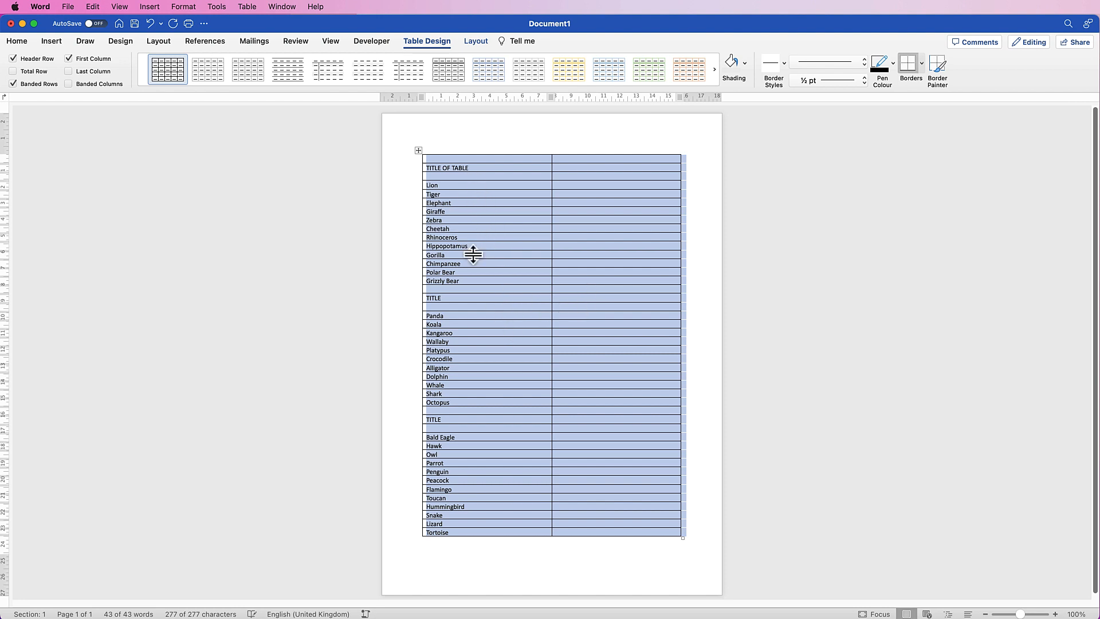
mouse_move(457, 500)
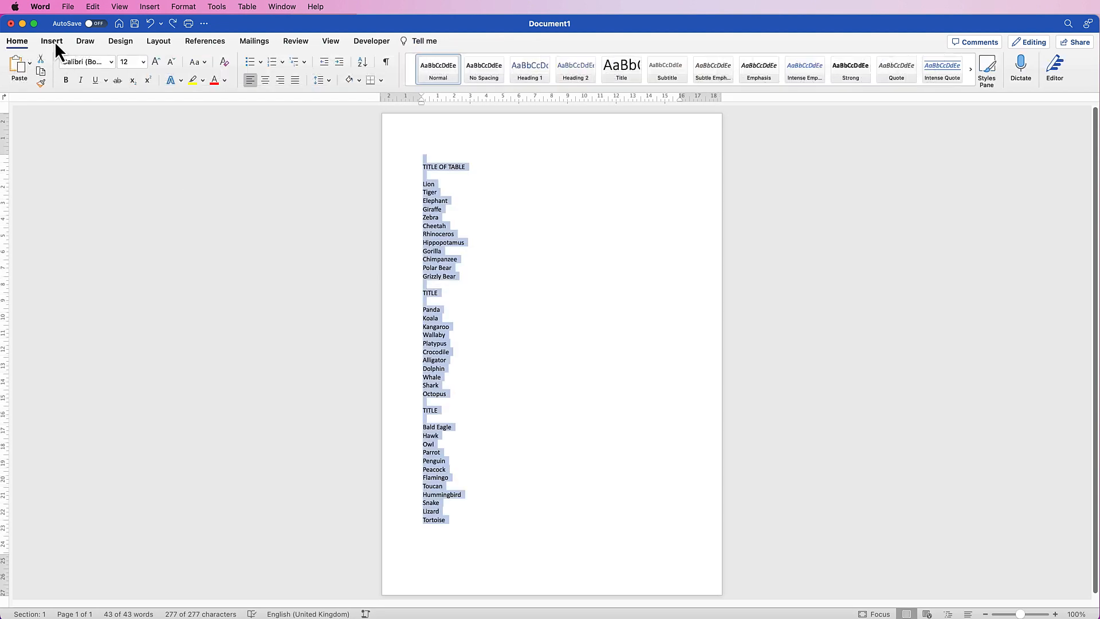
Convert the animal list into a four-column table separated at paragraphs.
click(102, 63)
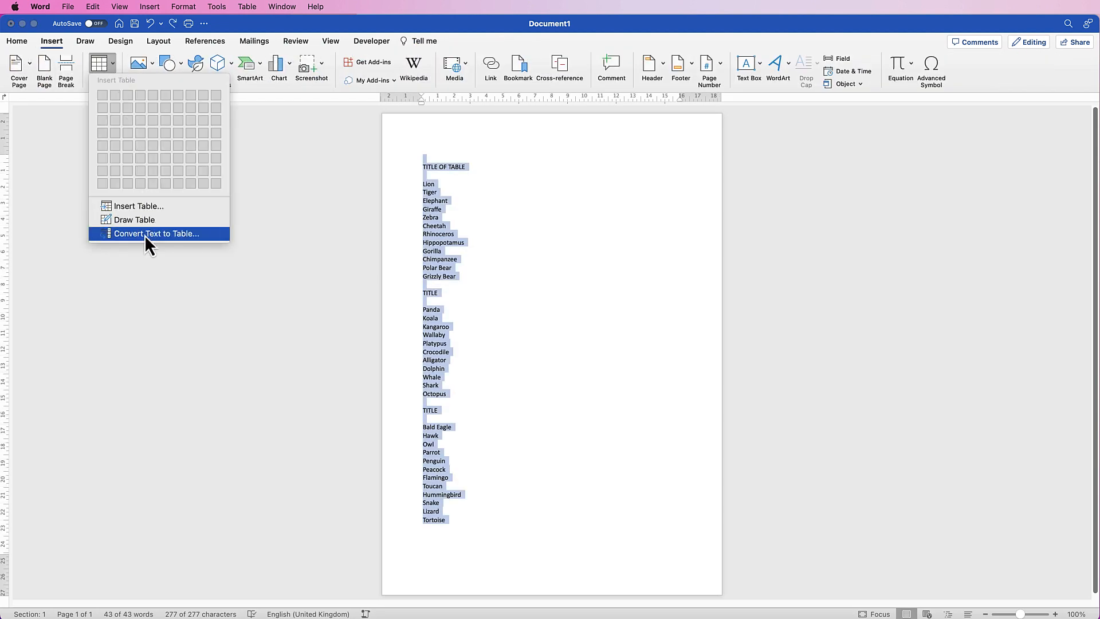
click(157, 234)
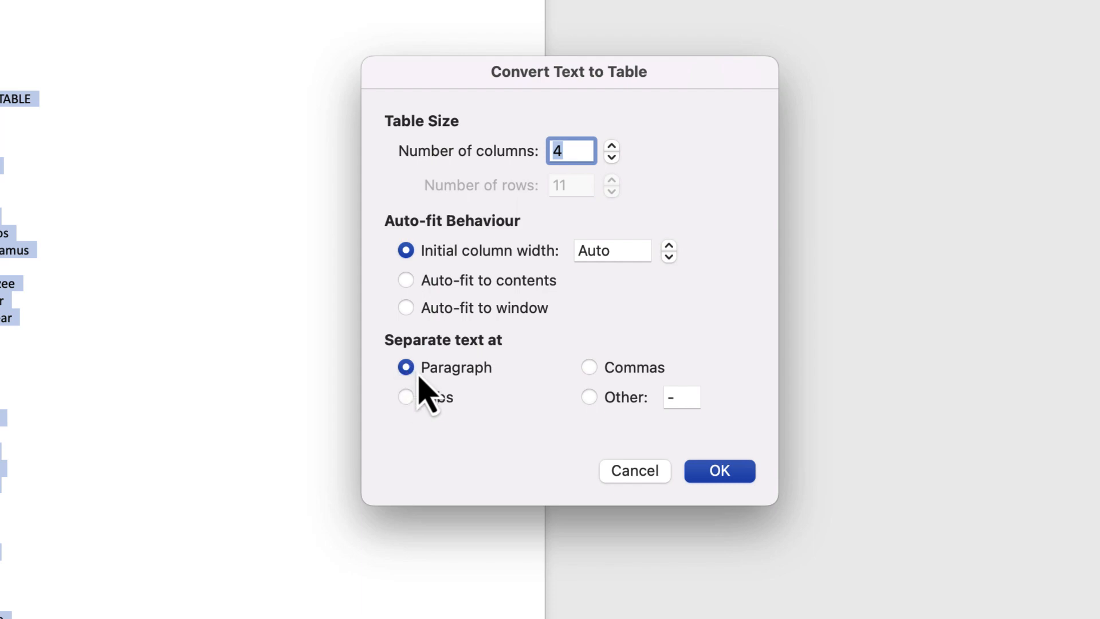
click(718, 470)
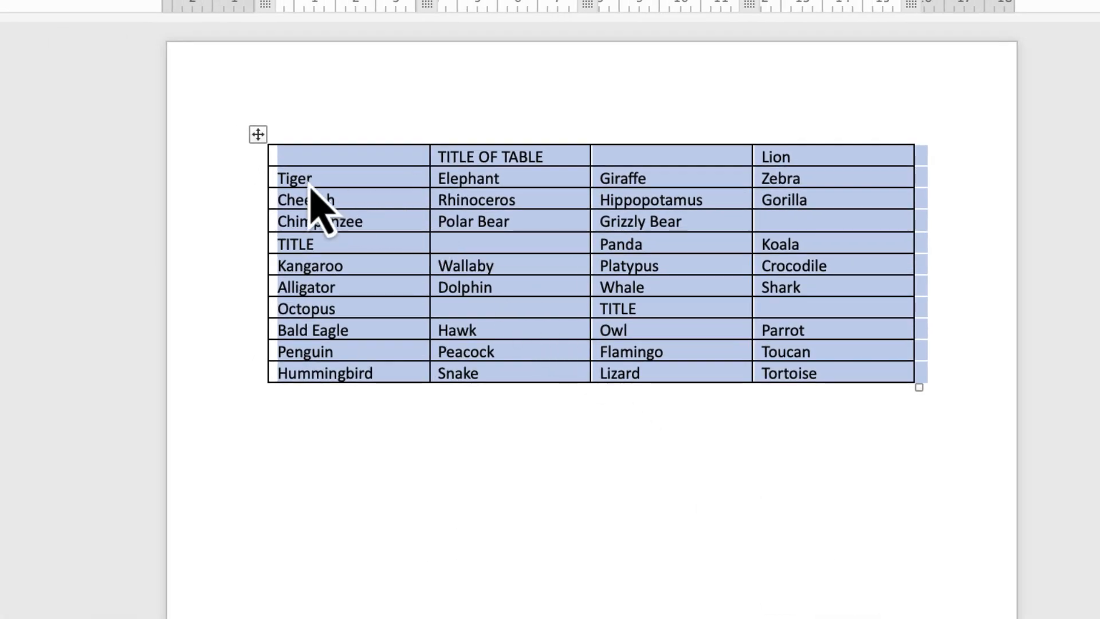
mouse_move(480, 200)
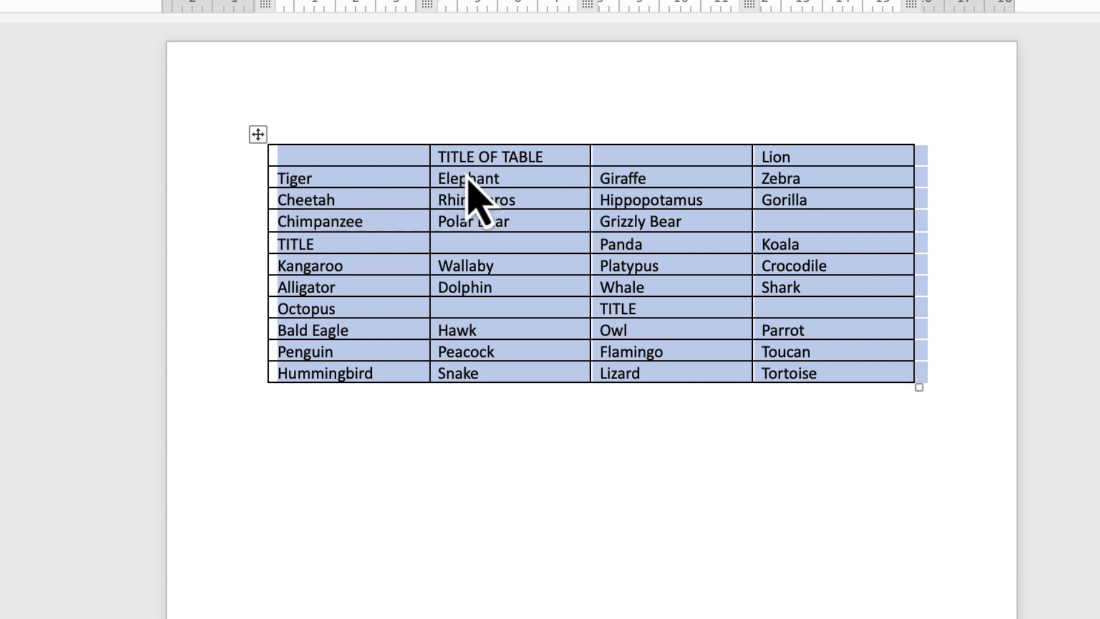
mouse_move(561, 221)
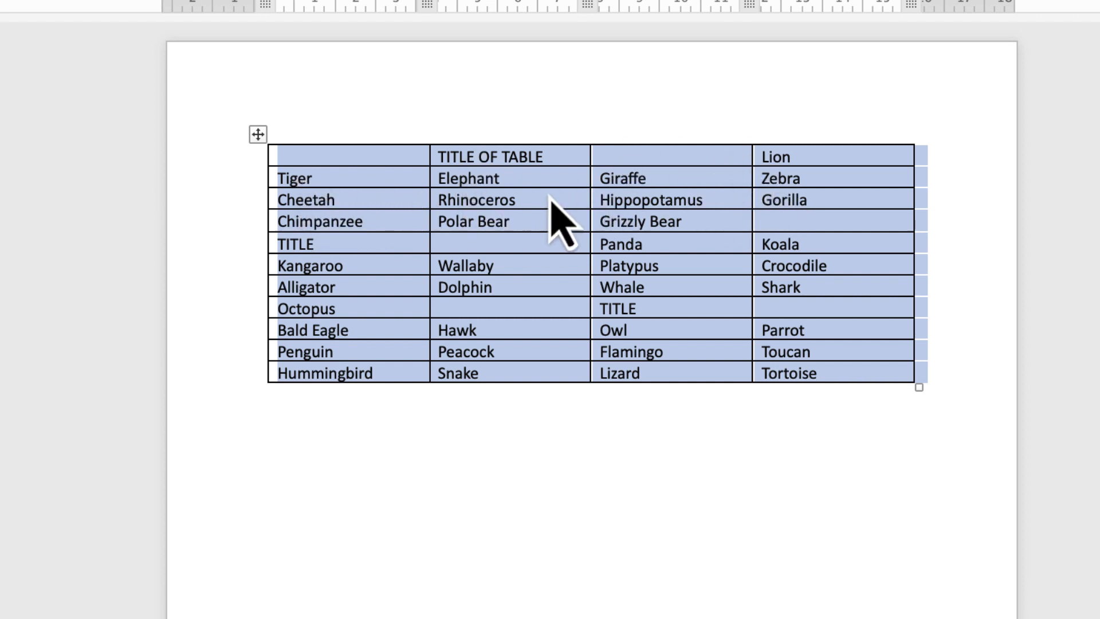
mouse_move(733, 252)
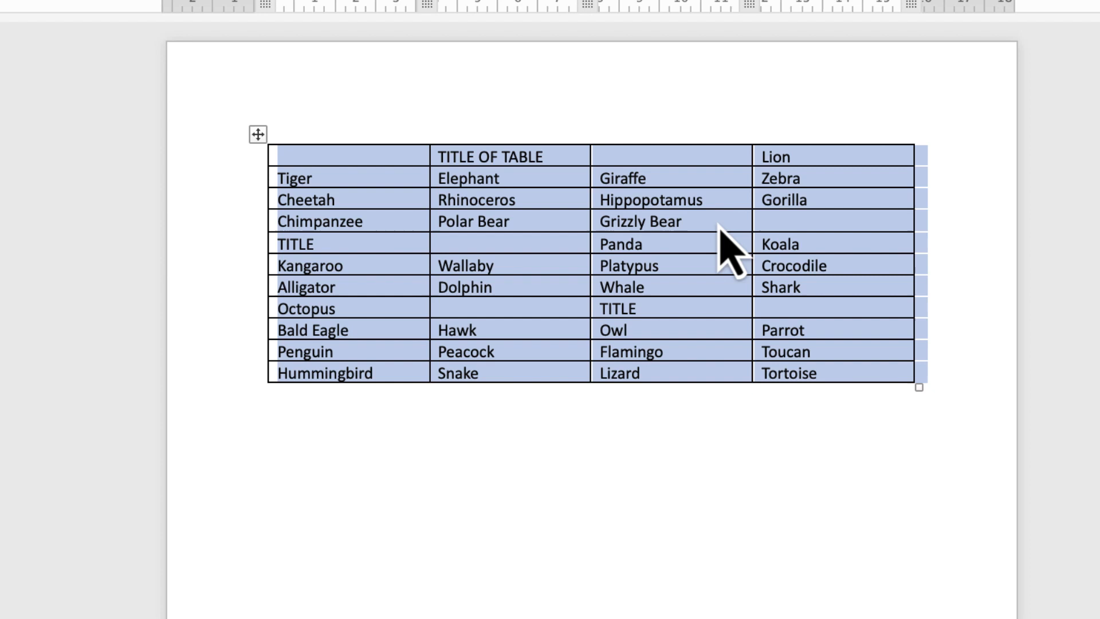
mouse_move(868, 330)
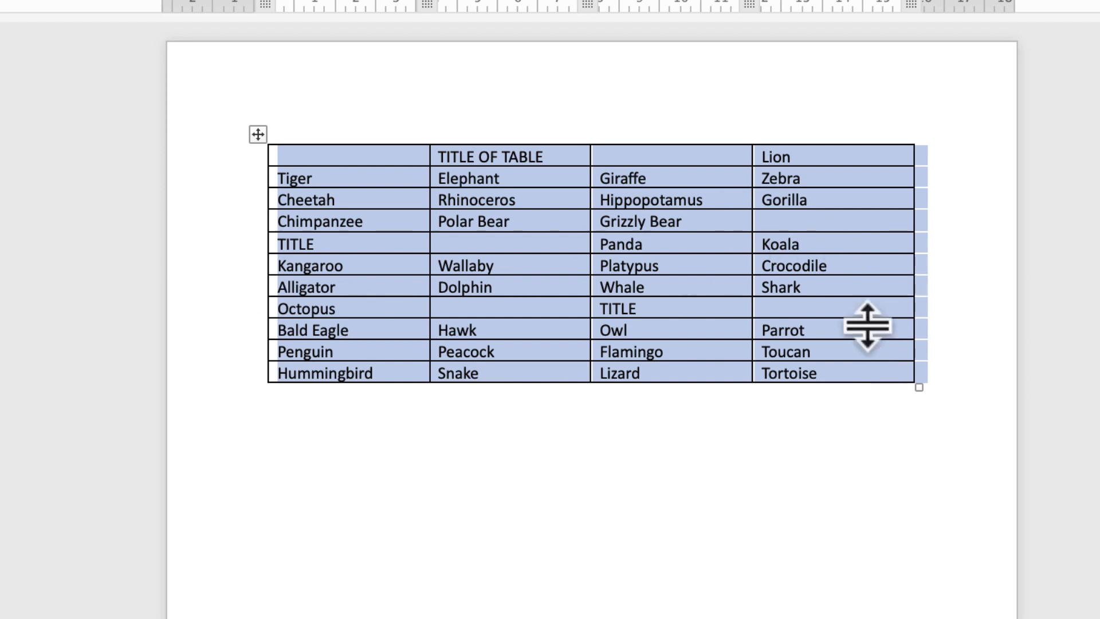
mouse_move(729, 453)
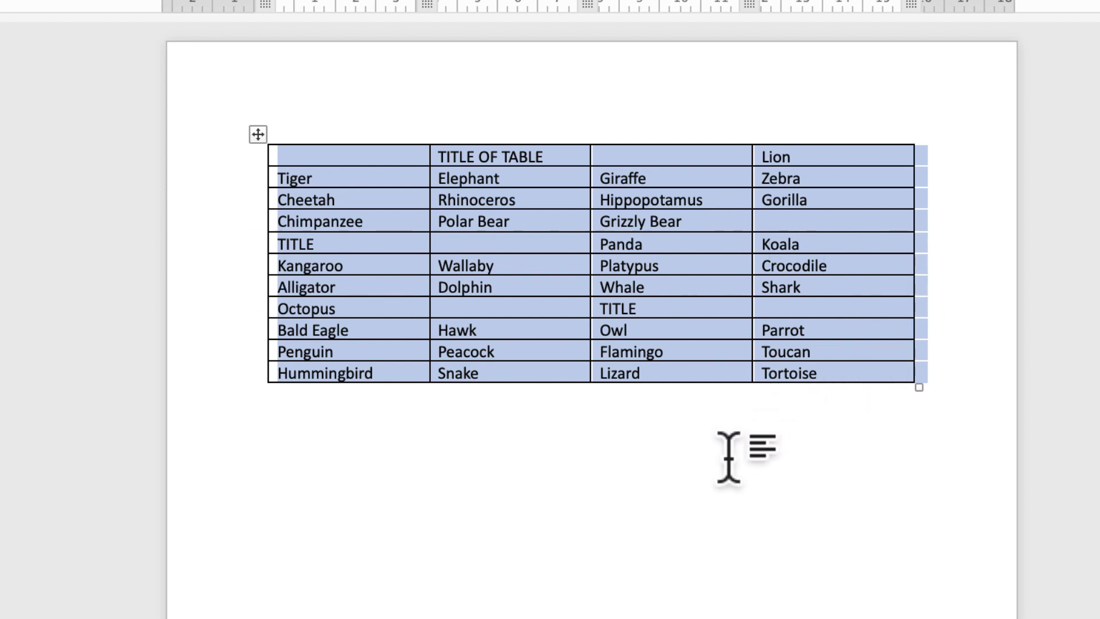
mouse_move(757, 449)
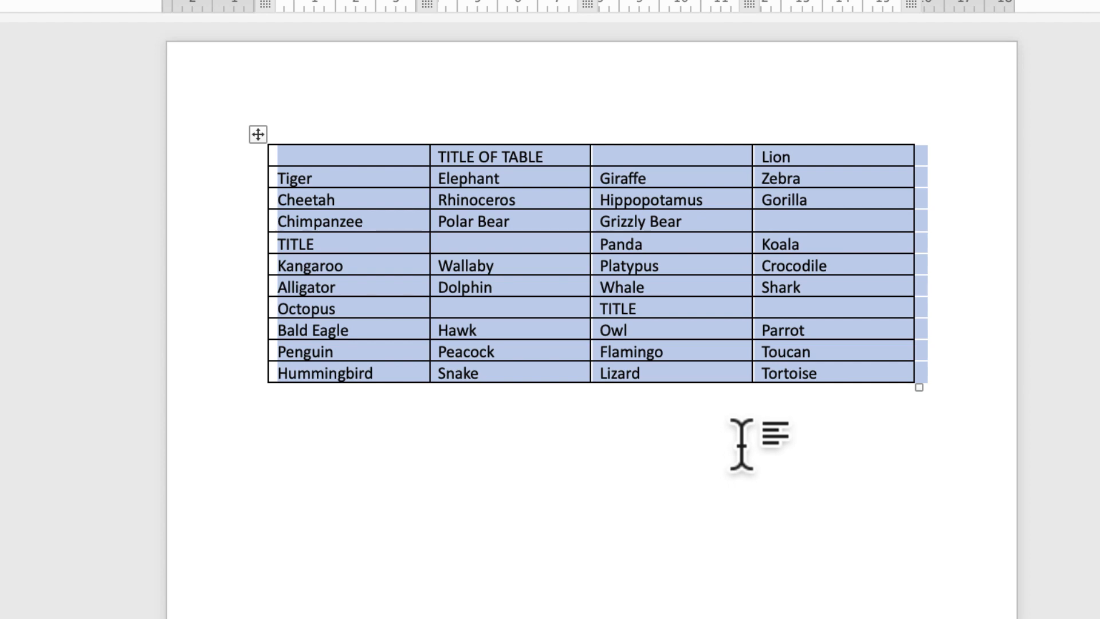
mouse_move(687, 432)
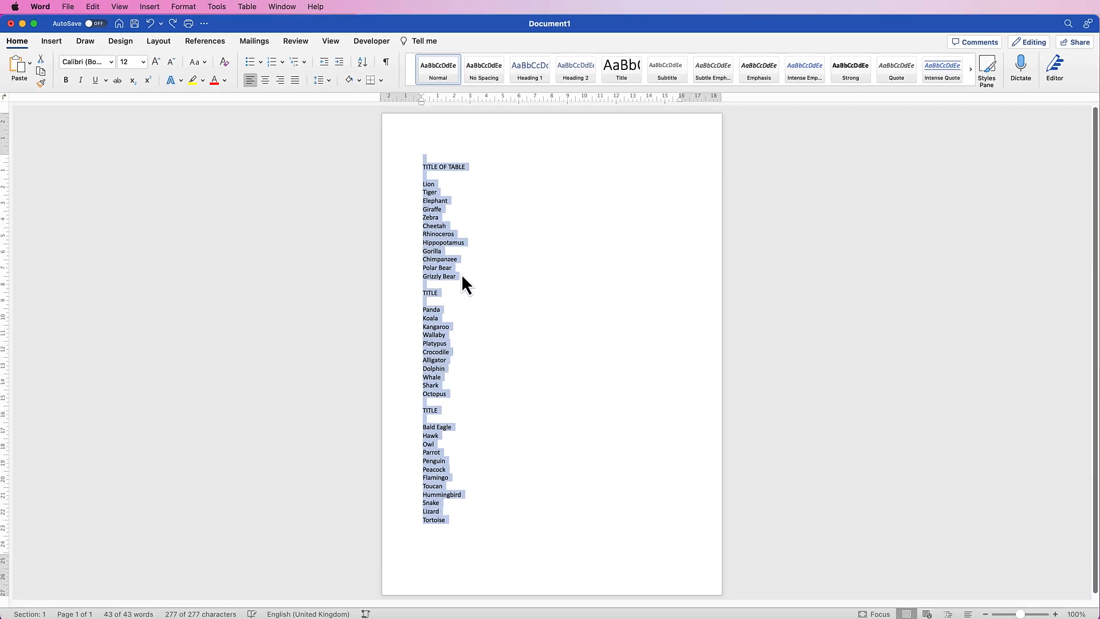
mouse_move(533, 204)
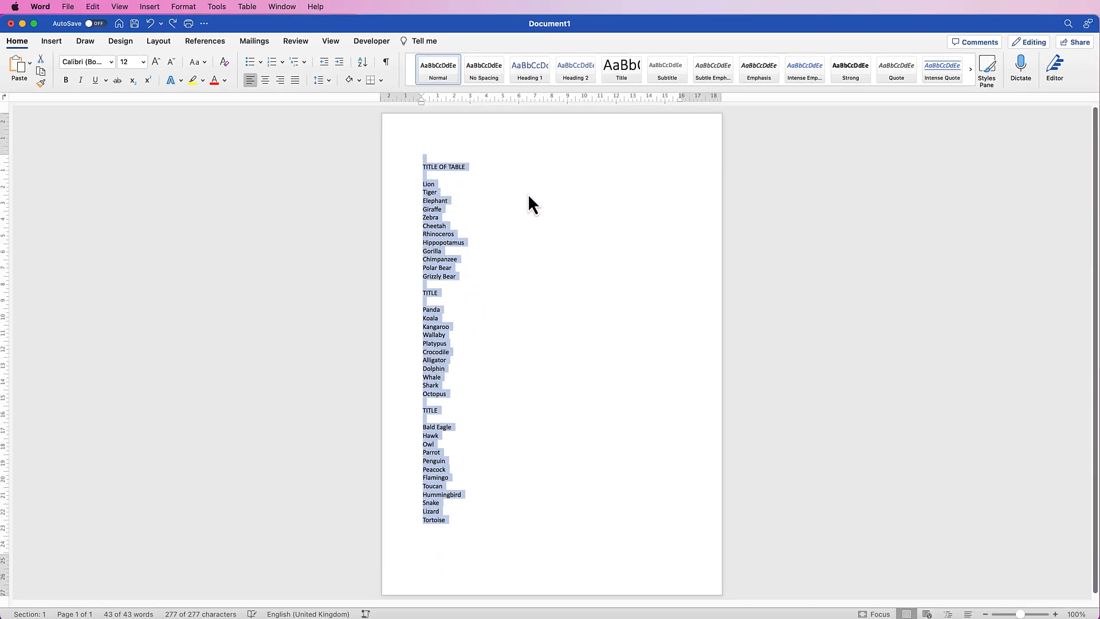
mouse_move(617, 197)
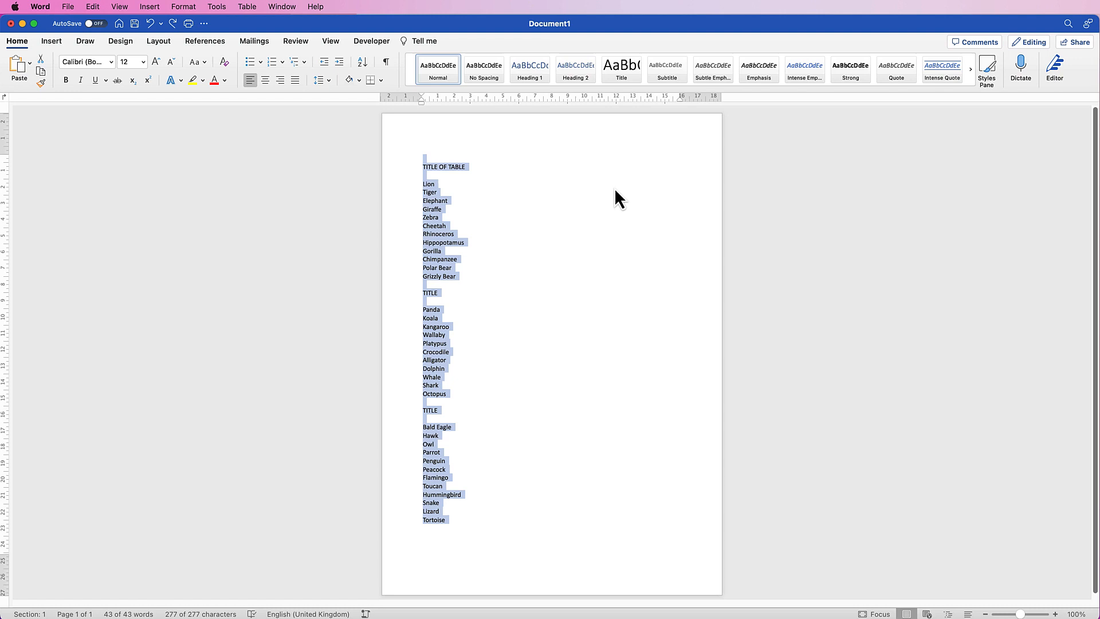
mouse_move(543, 253)
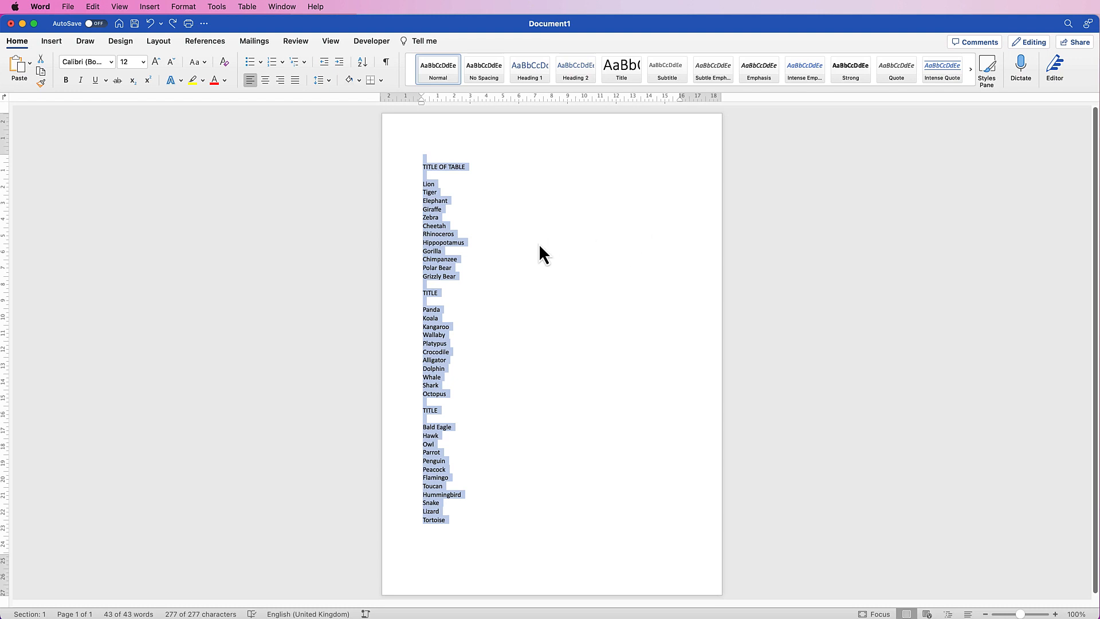
mouse_move(465, 292)
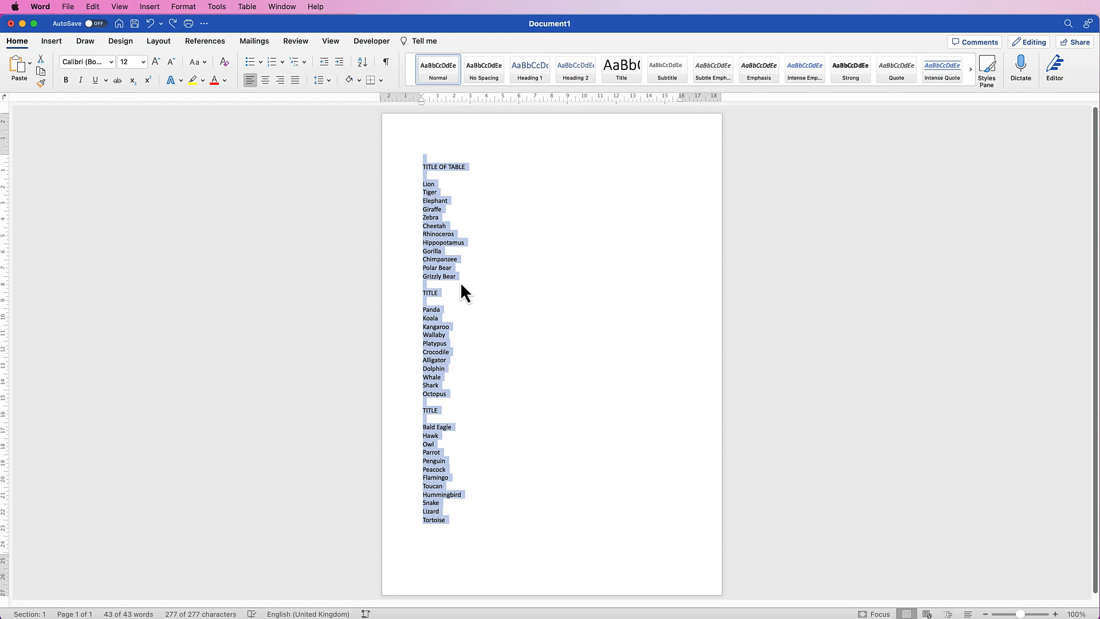
click(451, 242)
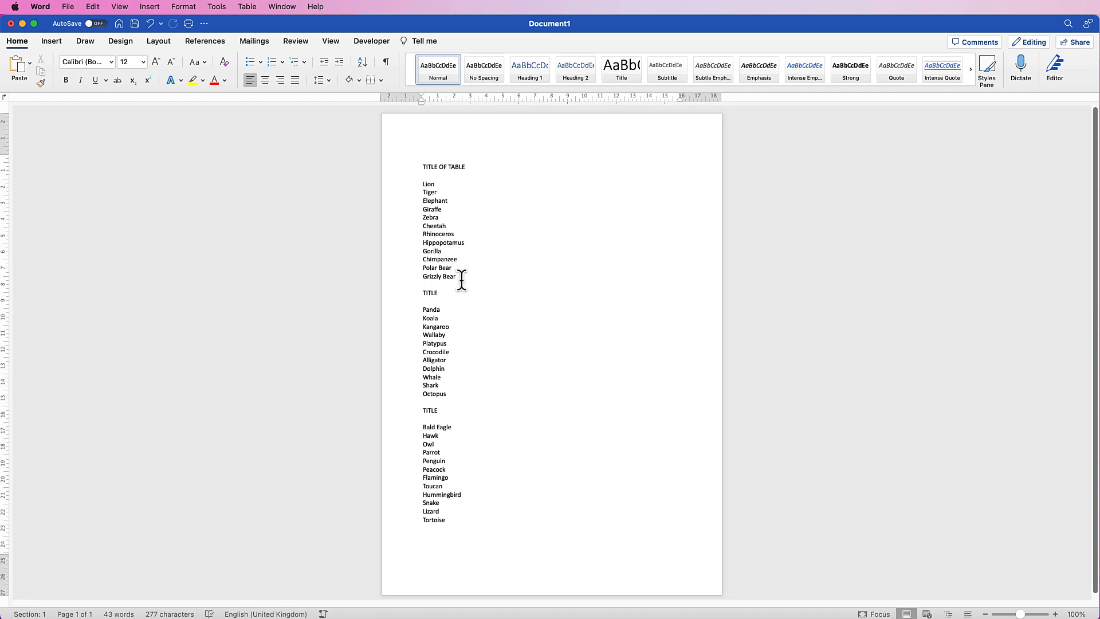
mouse_move(431, 178)
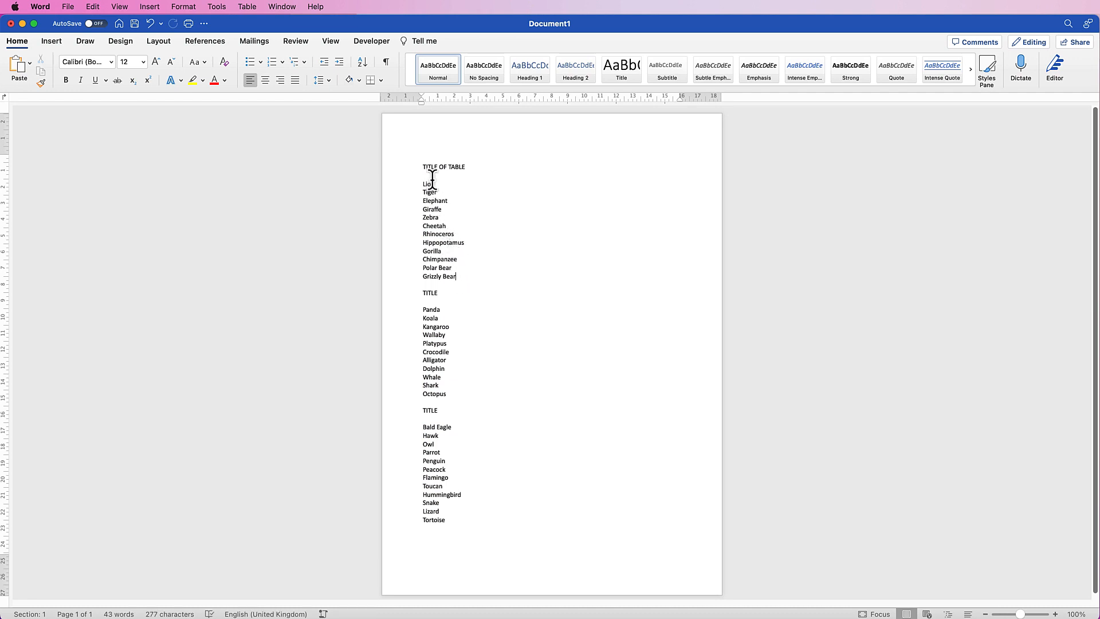
mouse_move(611, 260)
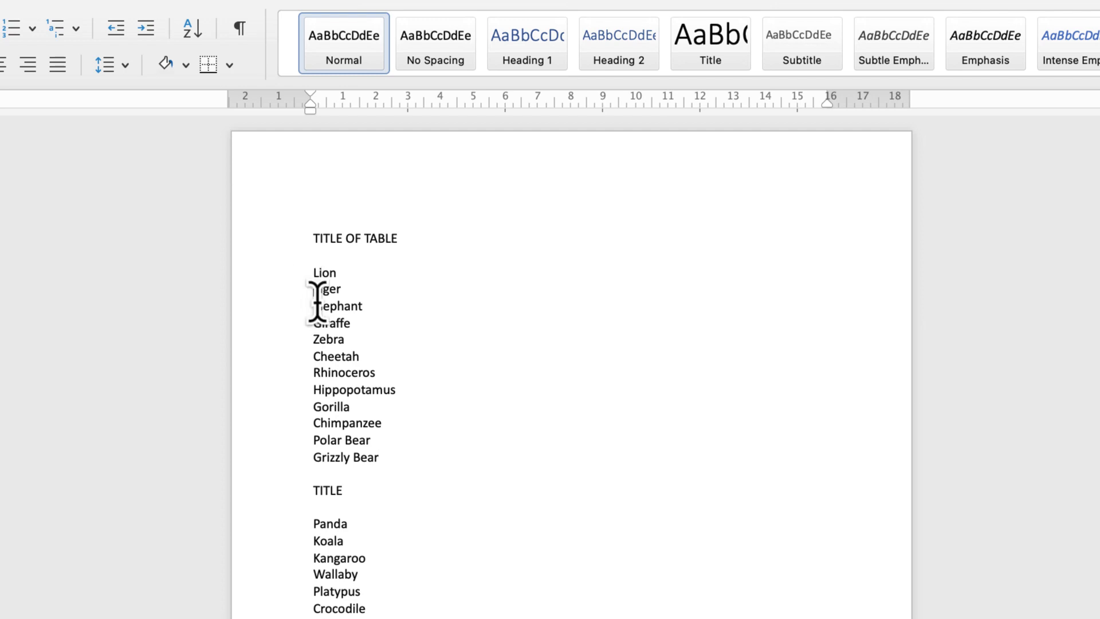
mouse_move(323, 298)
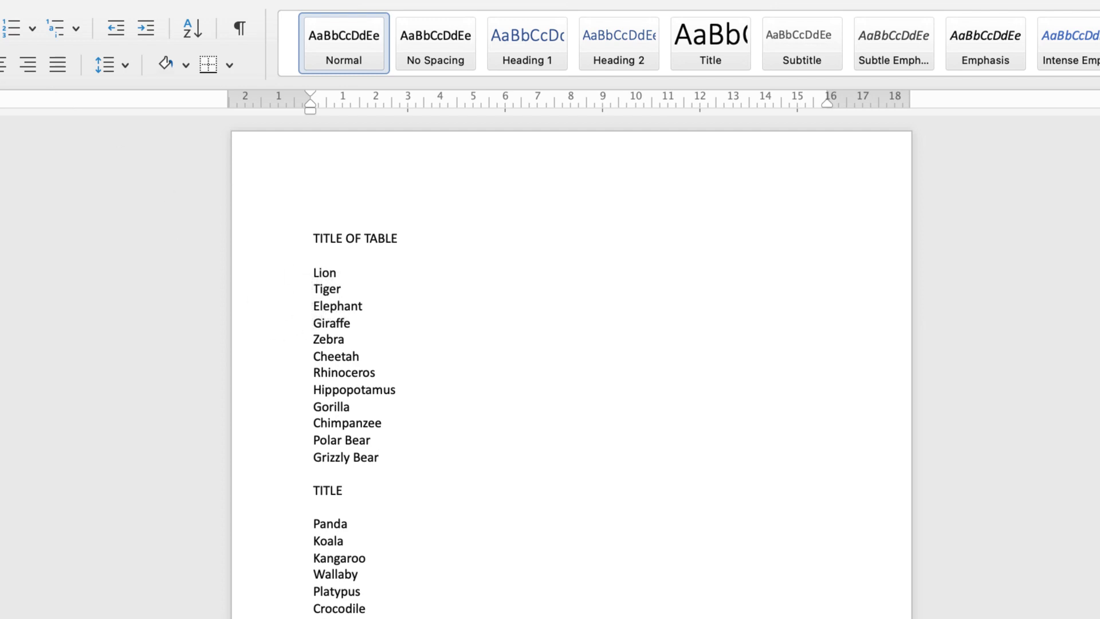
mouse_move(239, 28)
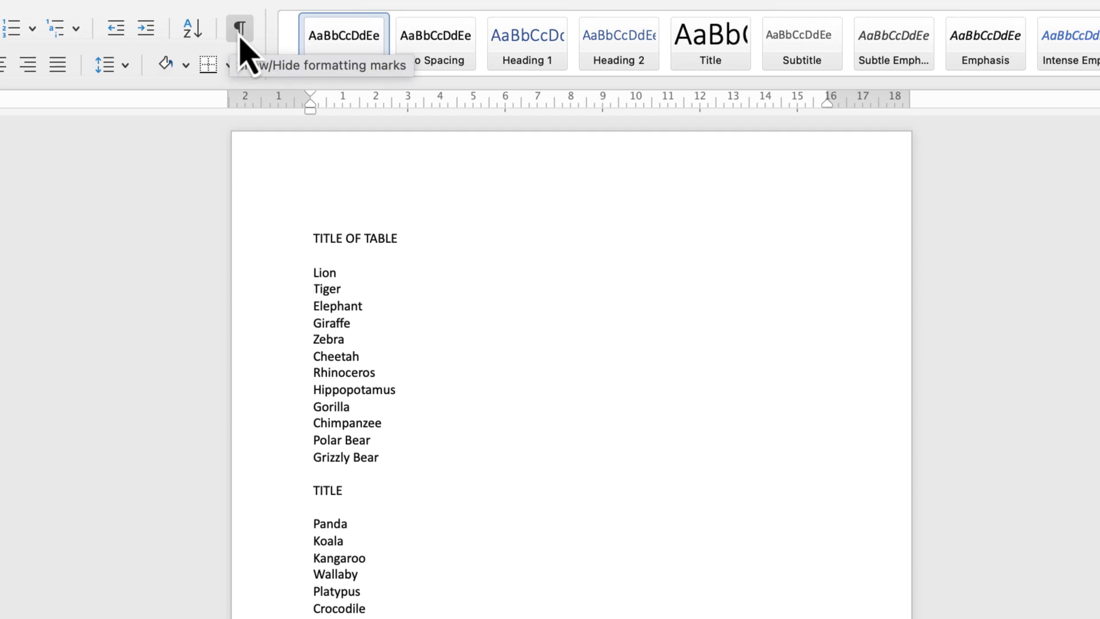
Show formatting marks, join the animals into tab-separated rows of four, and select the title with the three rows.
click(239, 28)
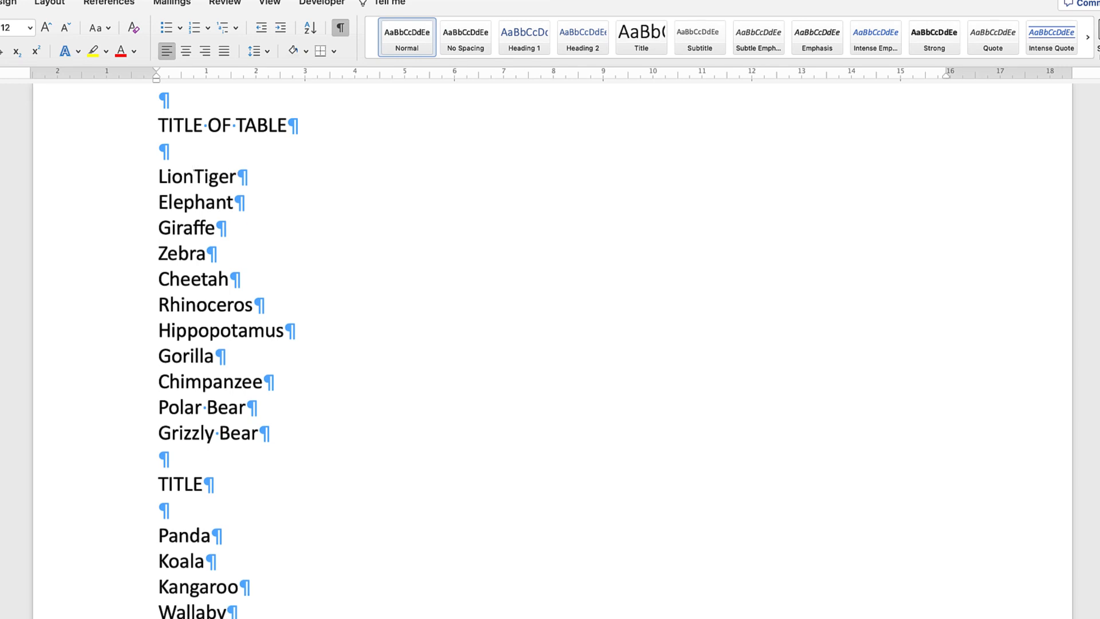
click(197, 176)
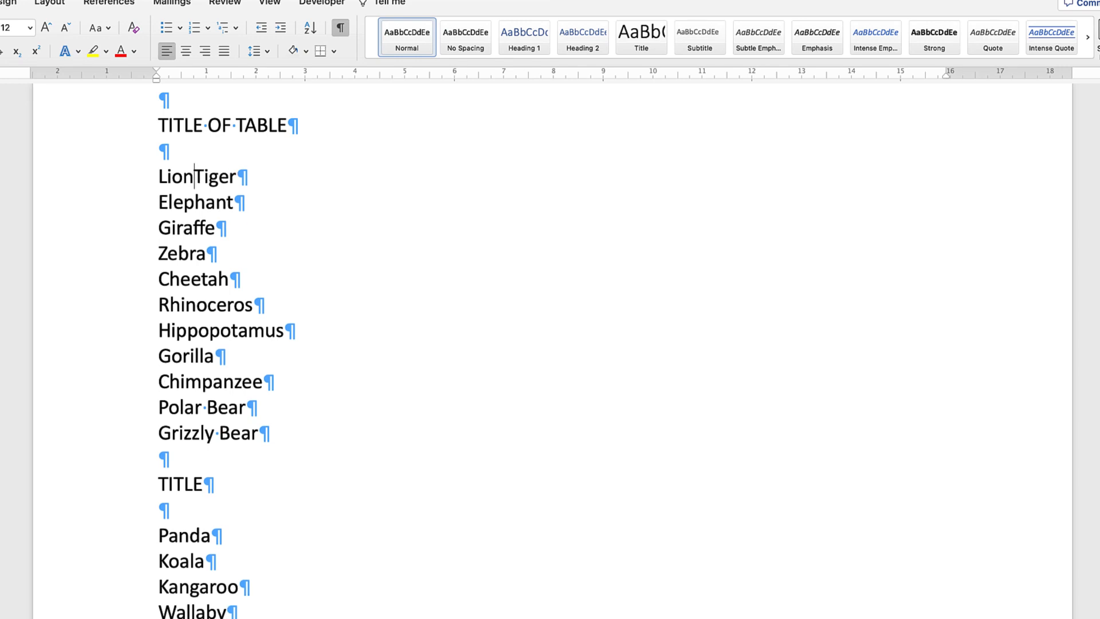
key(Tab)
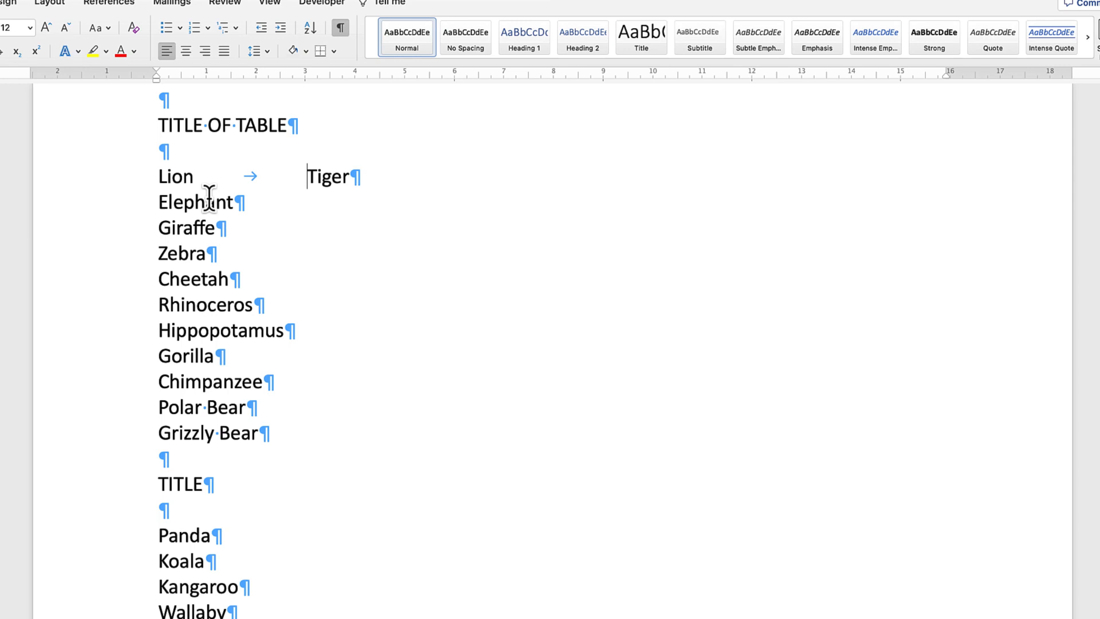
click(160, 202)
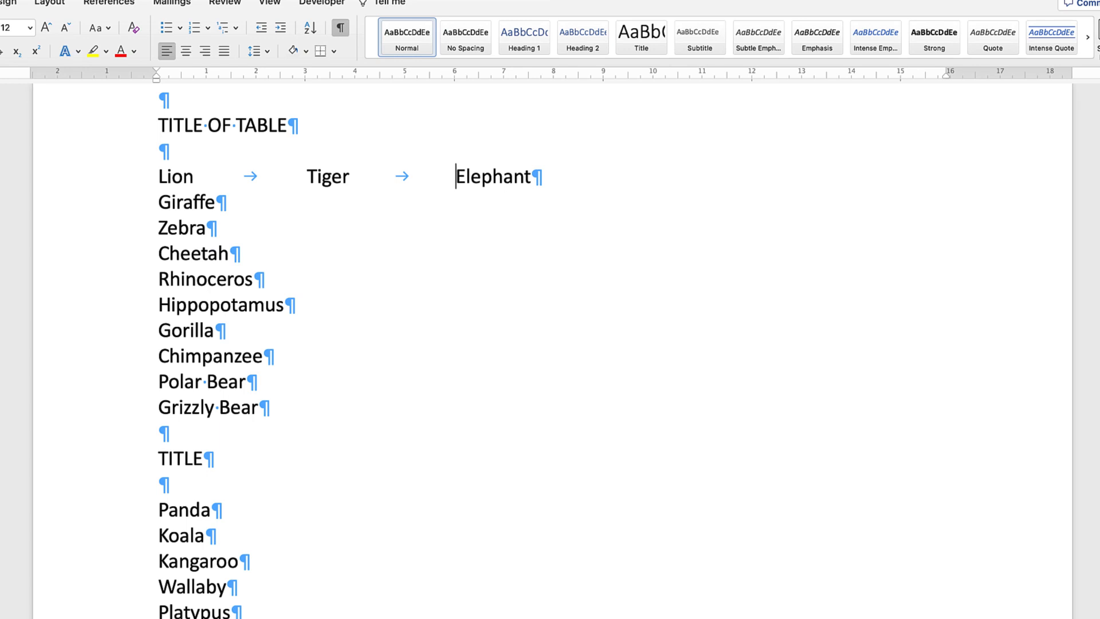
key(Delete)
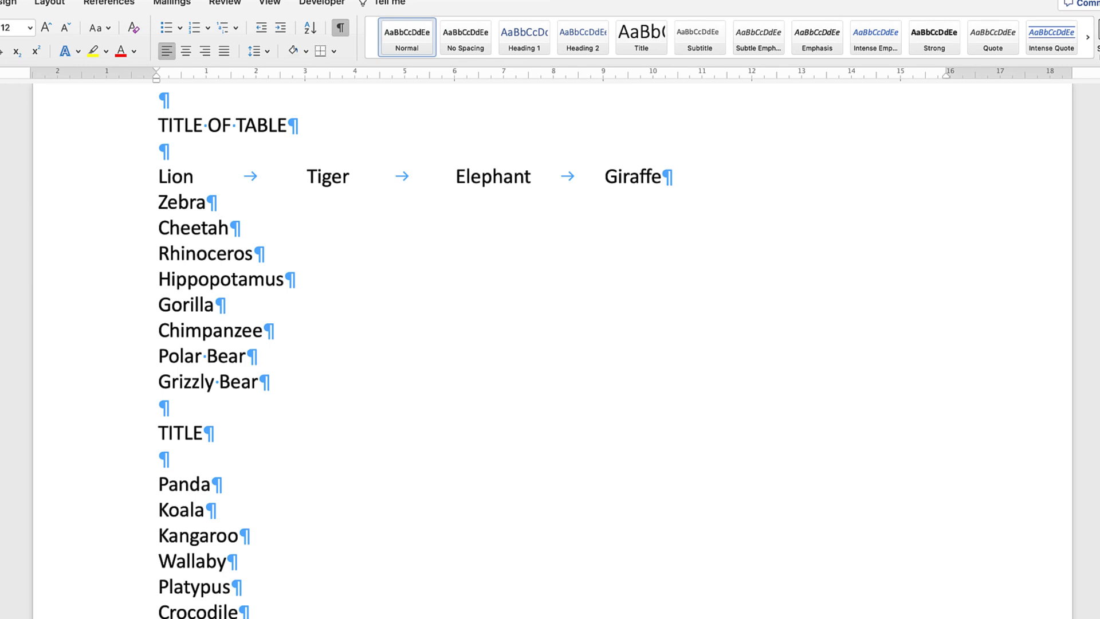
key(Delete)
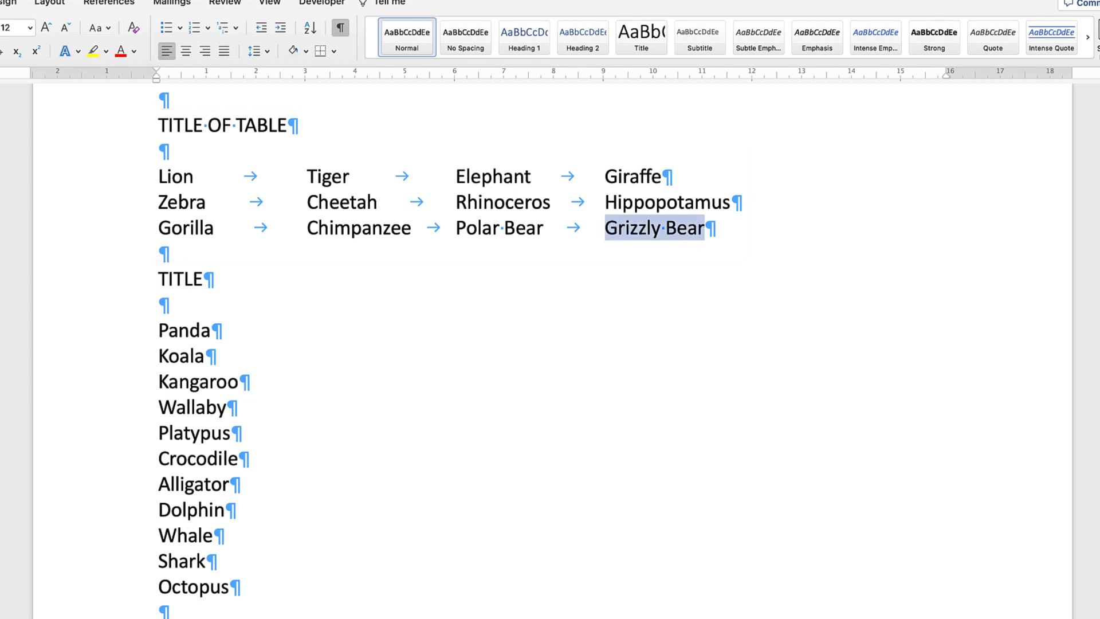
drag(659, 227, 158, 125)
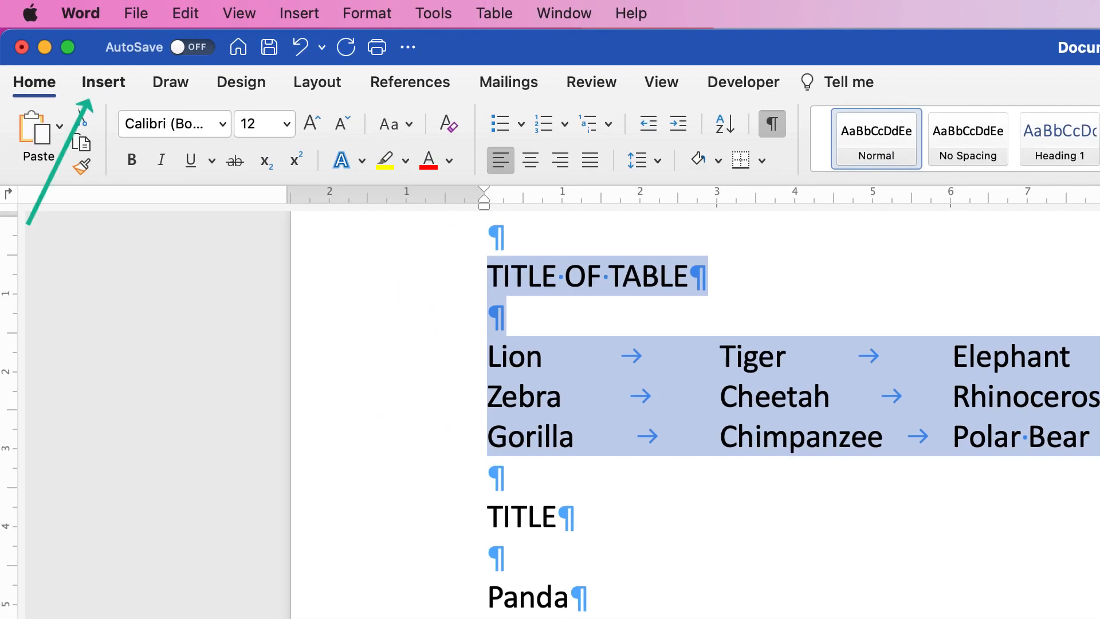
Convert the selected title and animal rows into a four-column table separated at tabs.
click(203, 134)
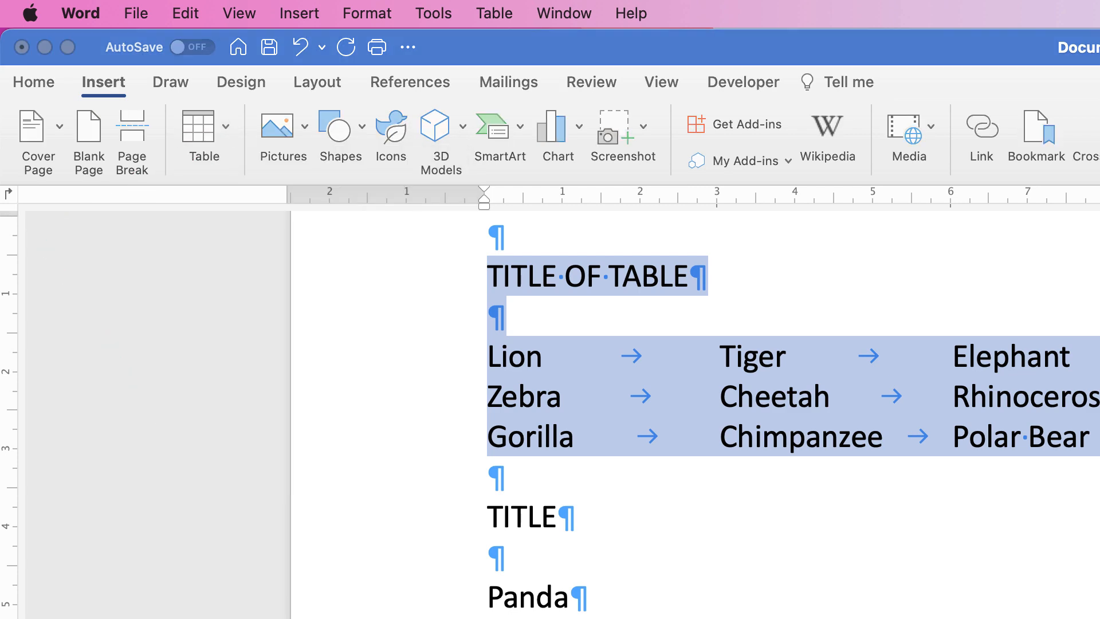
click(204, 133)
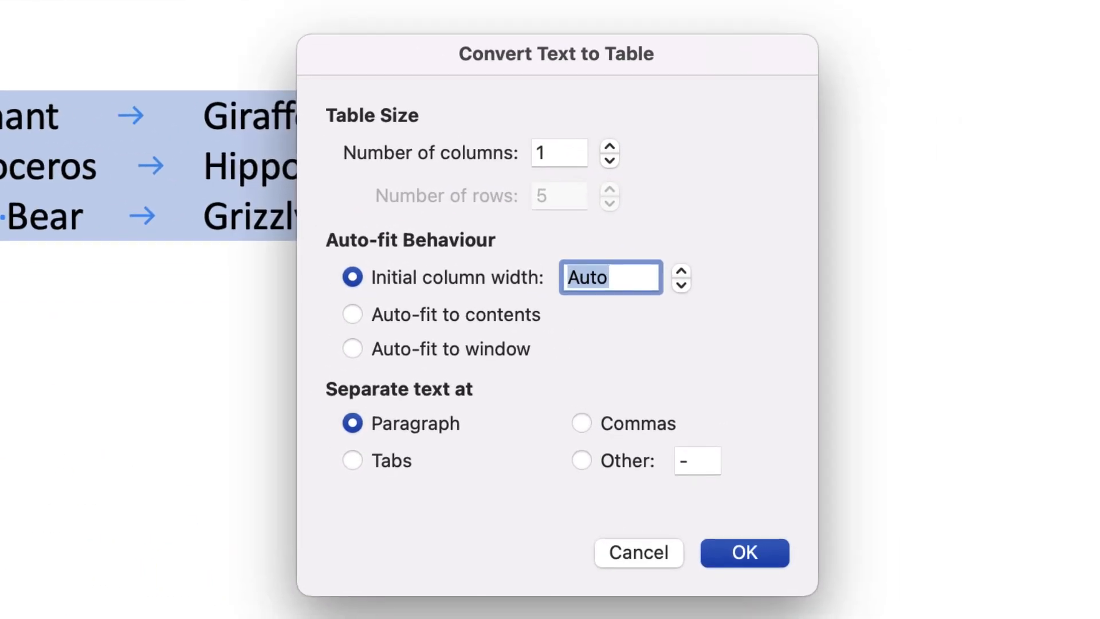
click(609, 146)
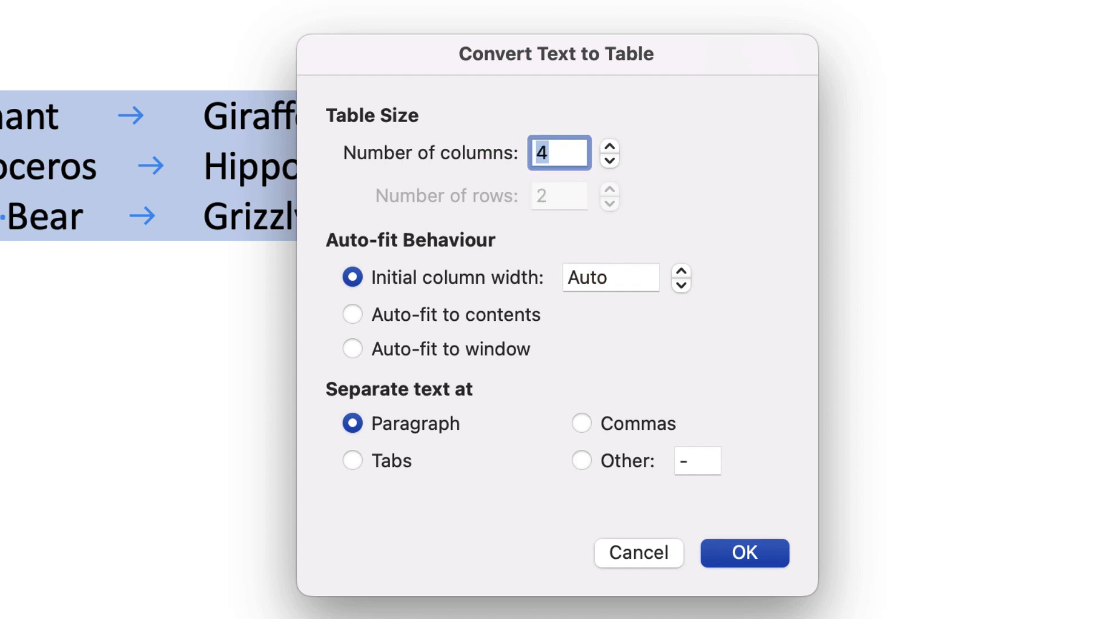
click(352, 460)
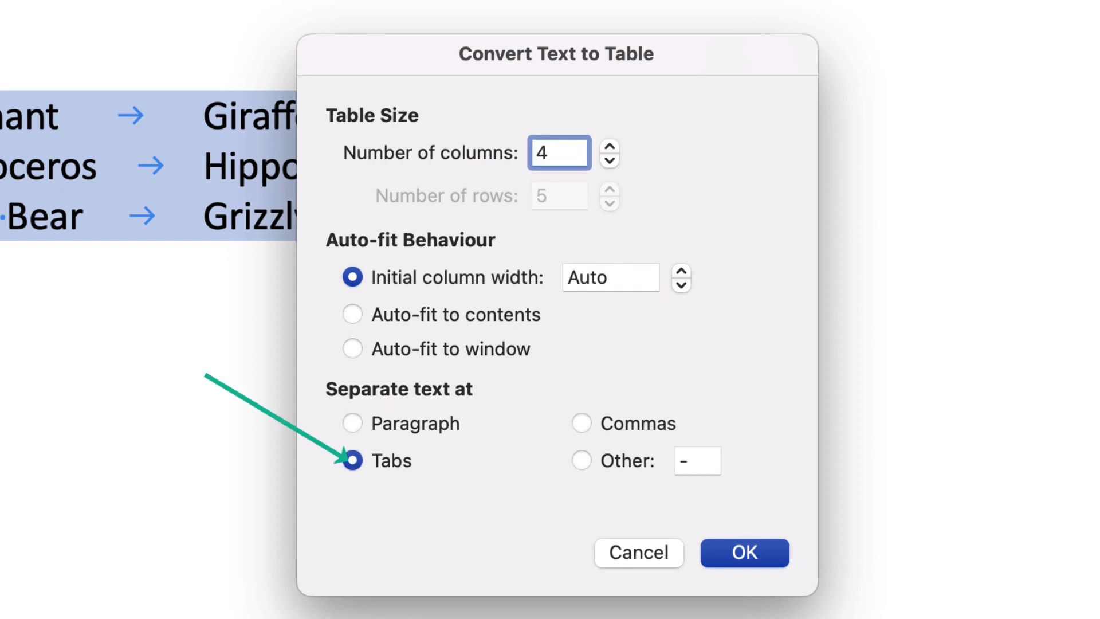
click(743, 553)
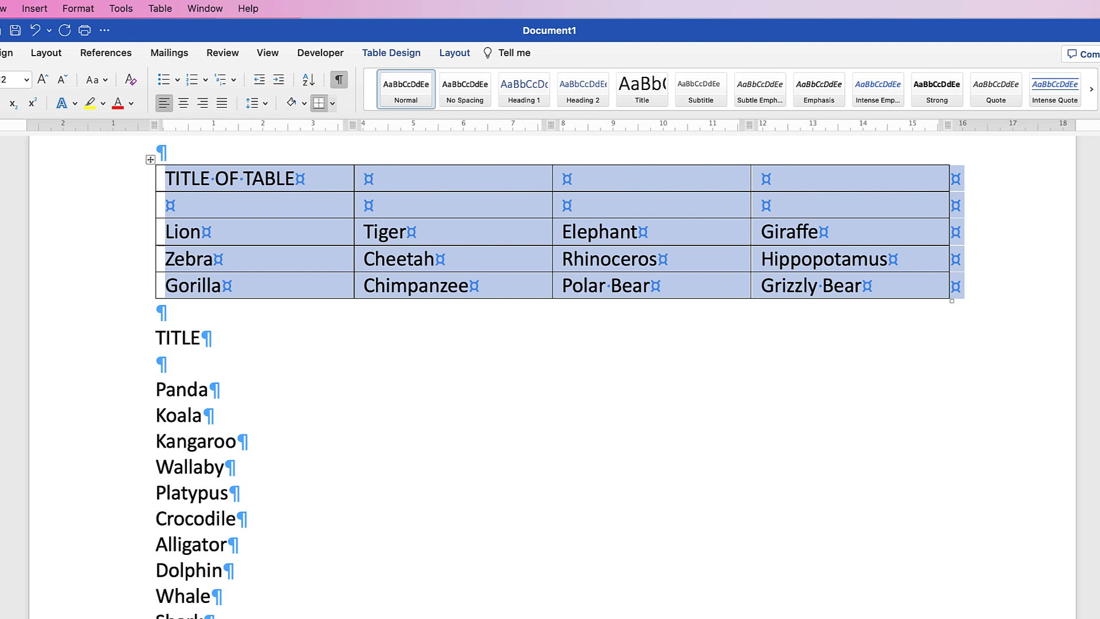
Hide the formatting marks and undo the table conversion back to tab-separated rows.
click(338, 79)
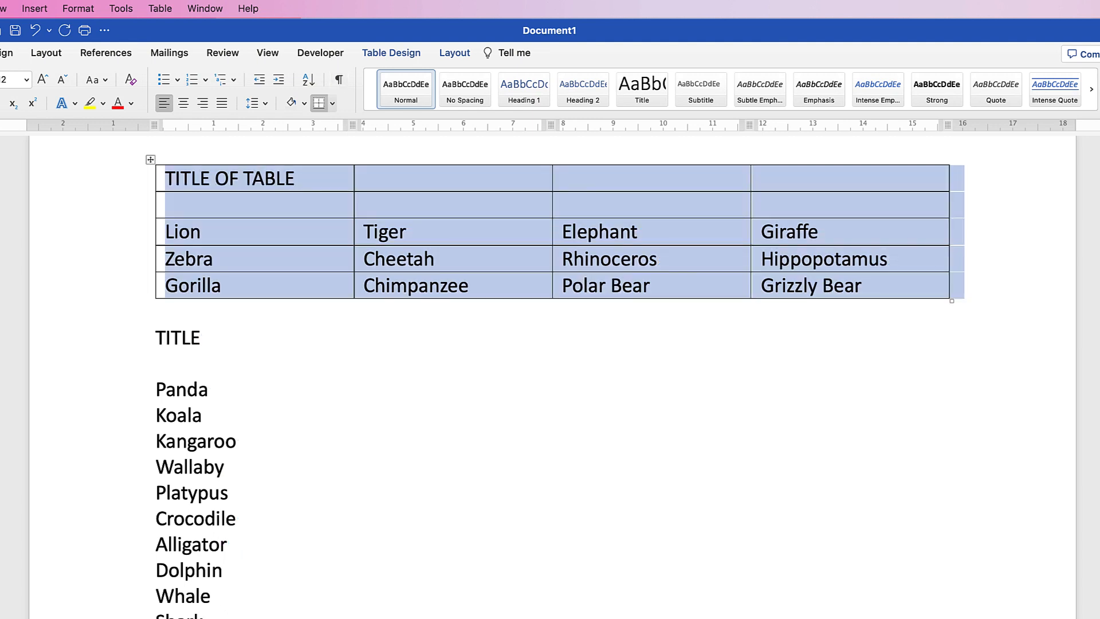
click(452, 204)
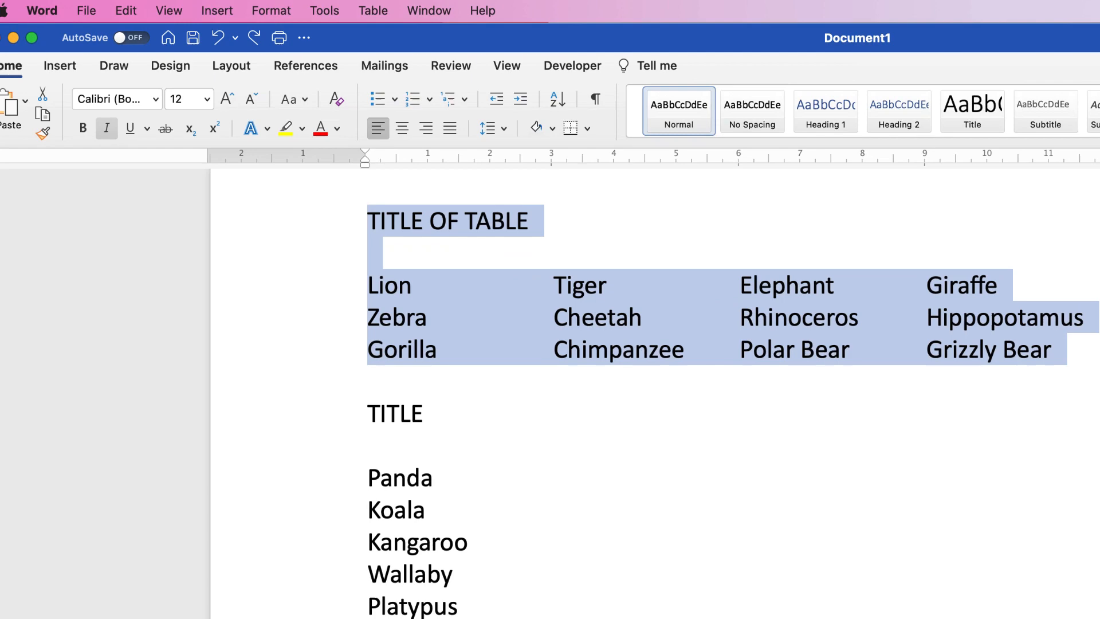
Convert the rows again into a four-column table, separated at tabs with columns autofitted to contents.
click(86, 66)
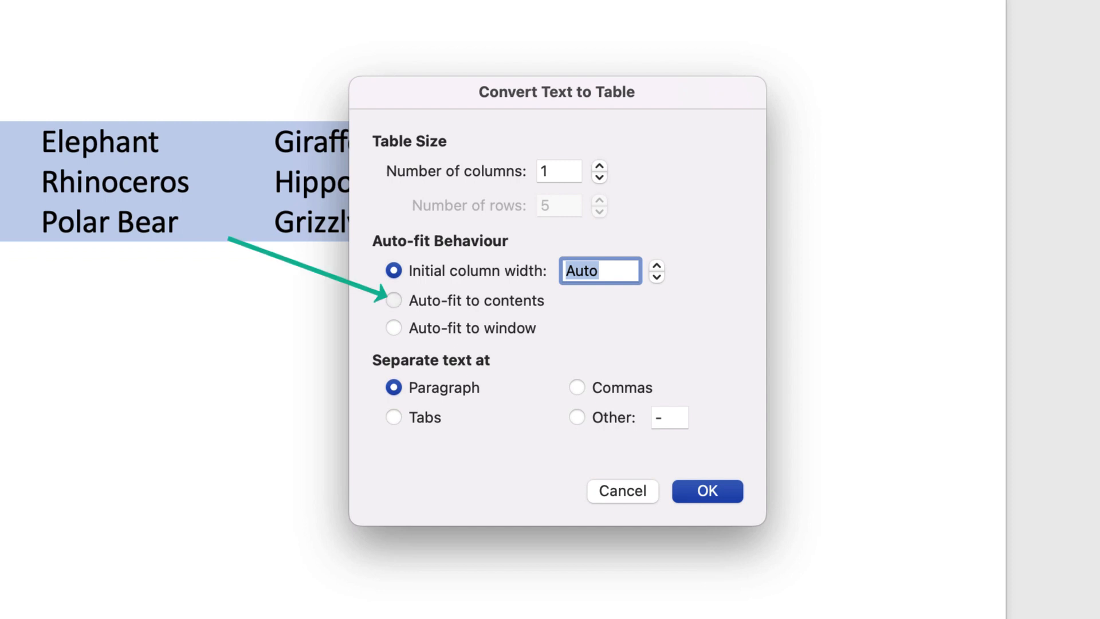
click(393, 299)
text(4)
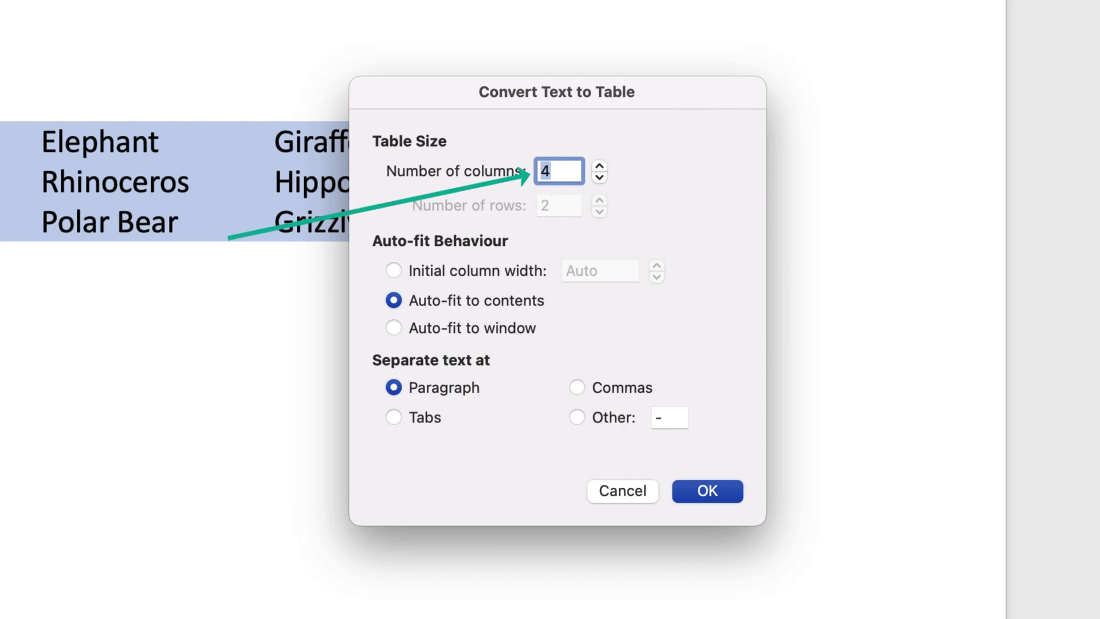
click(394, 417)
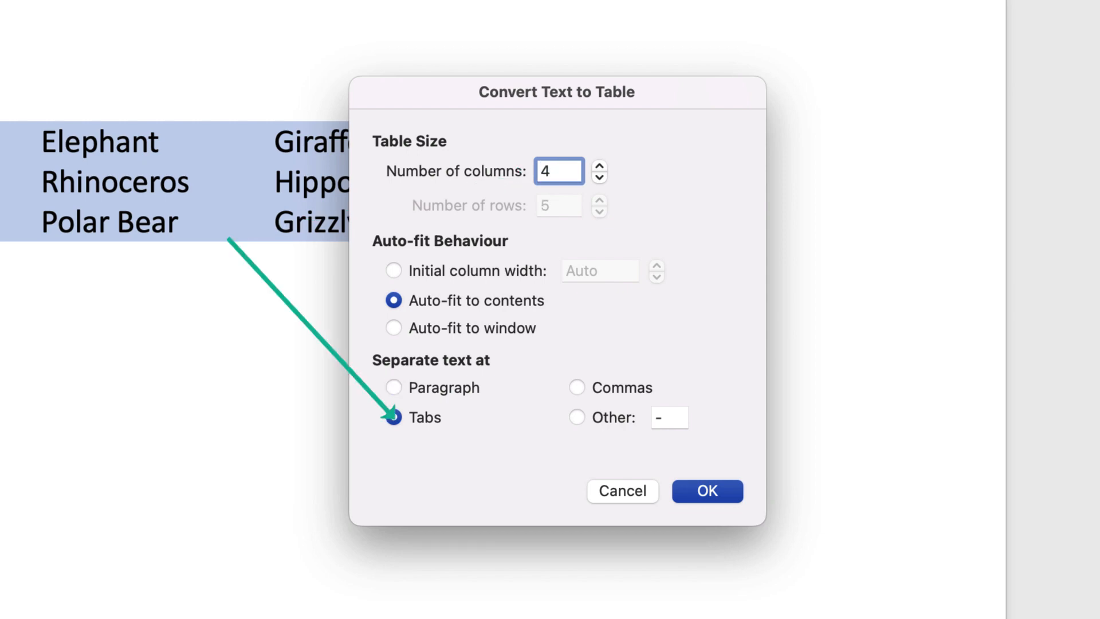
click(706, 490)
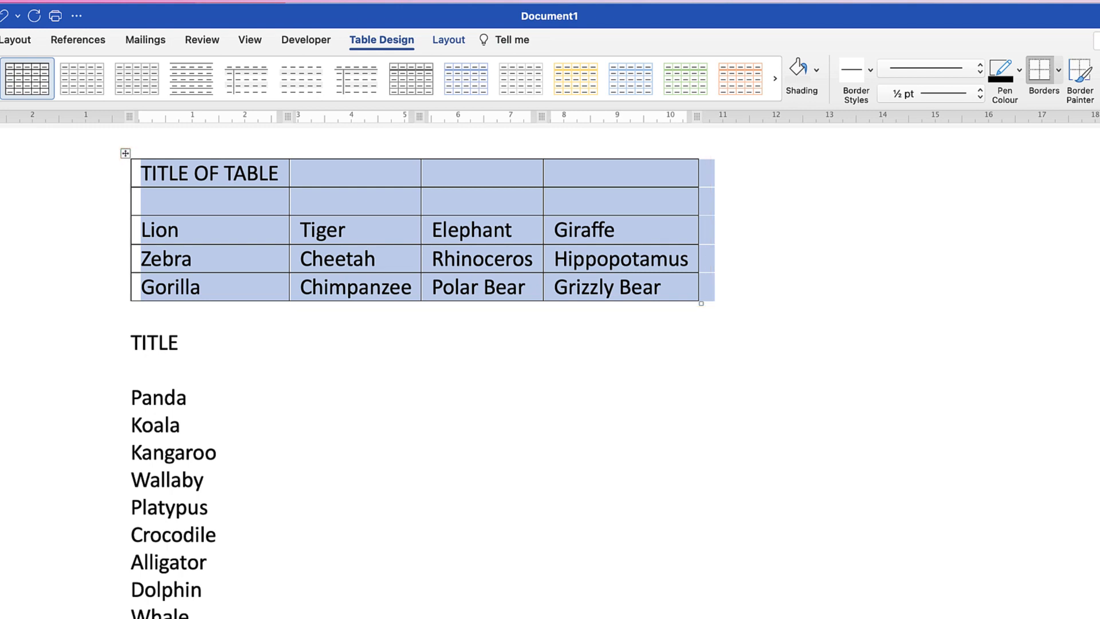
Select the whole table, try Distribute Columns for equal widths, then undo back to content-fitted widths.
click(447, 40)
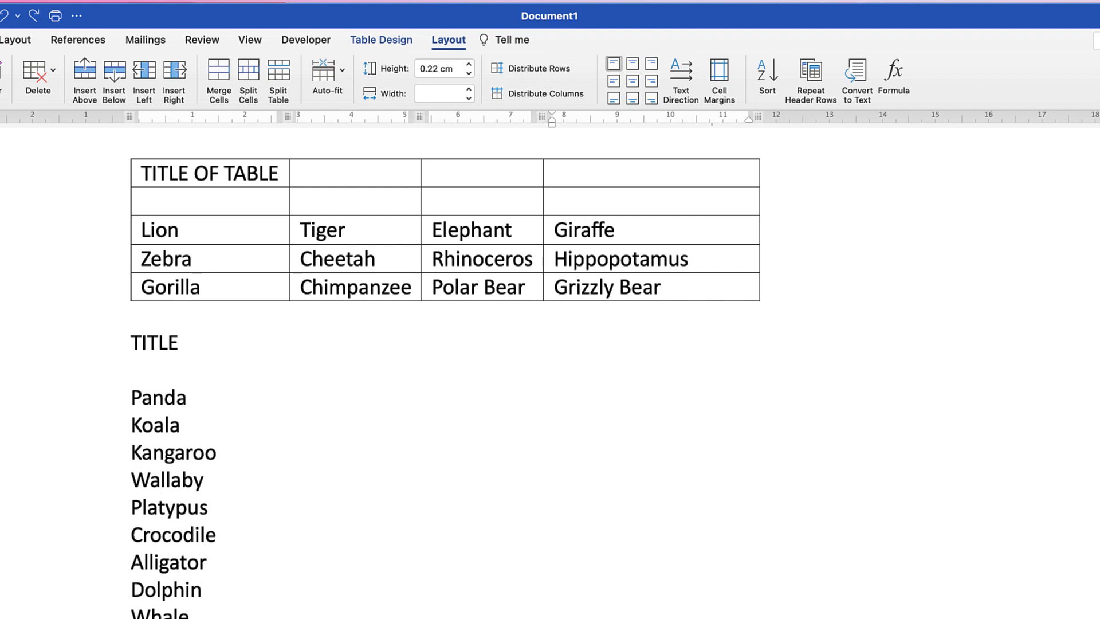
click(126, 153)
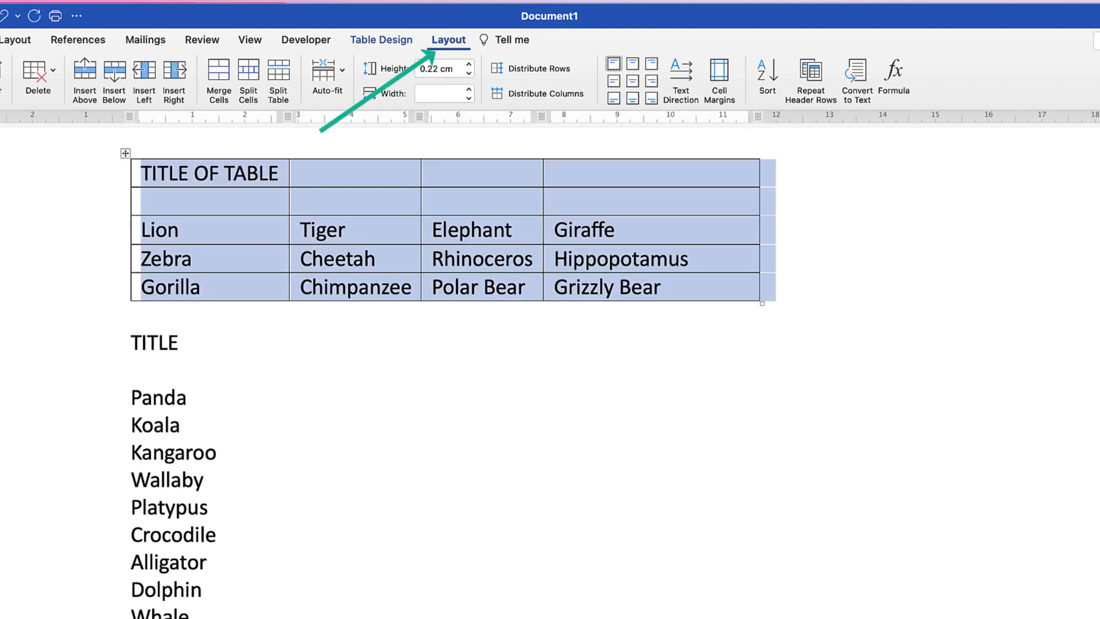
click(536, 93)
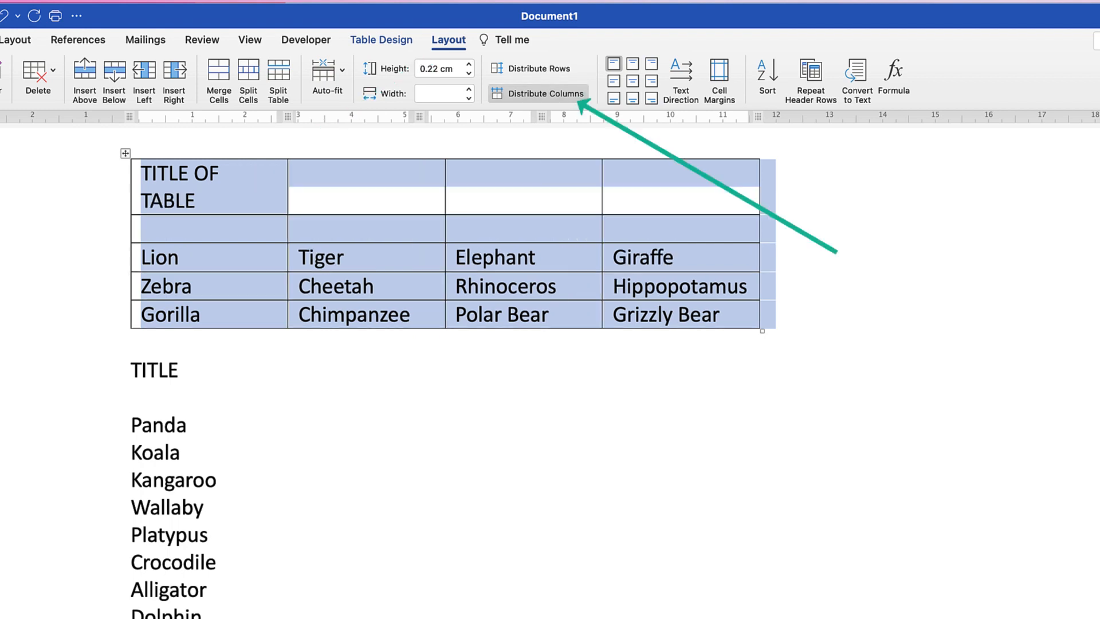
click(536, 93)
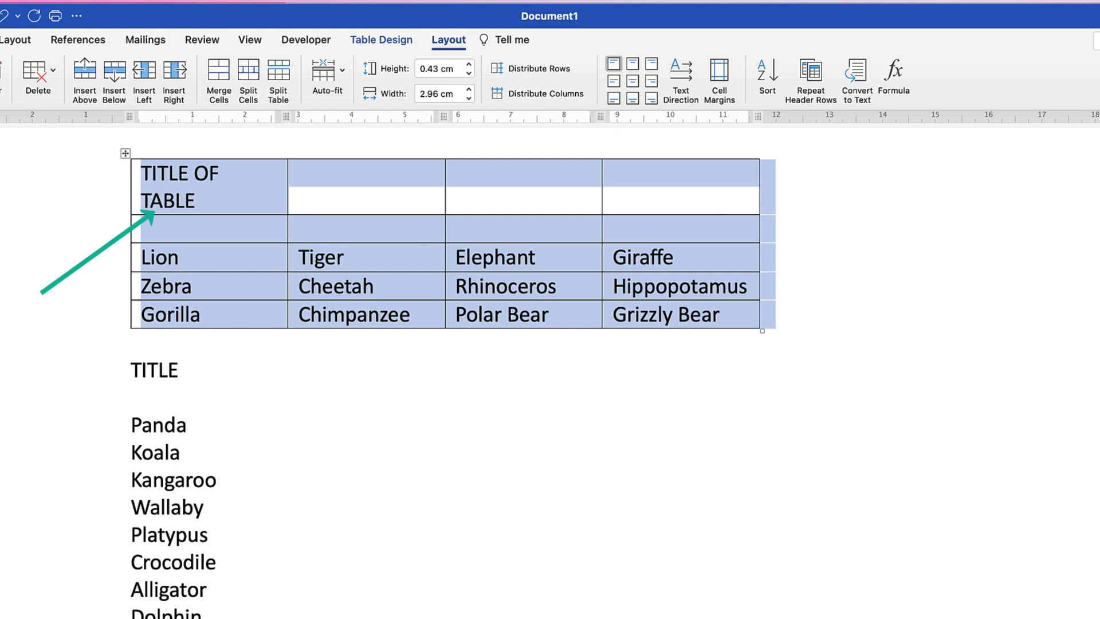
click(466, 72)
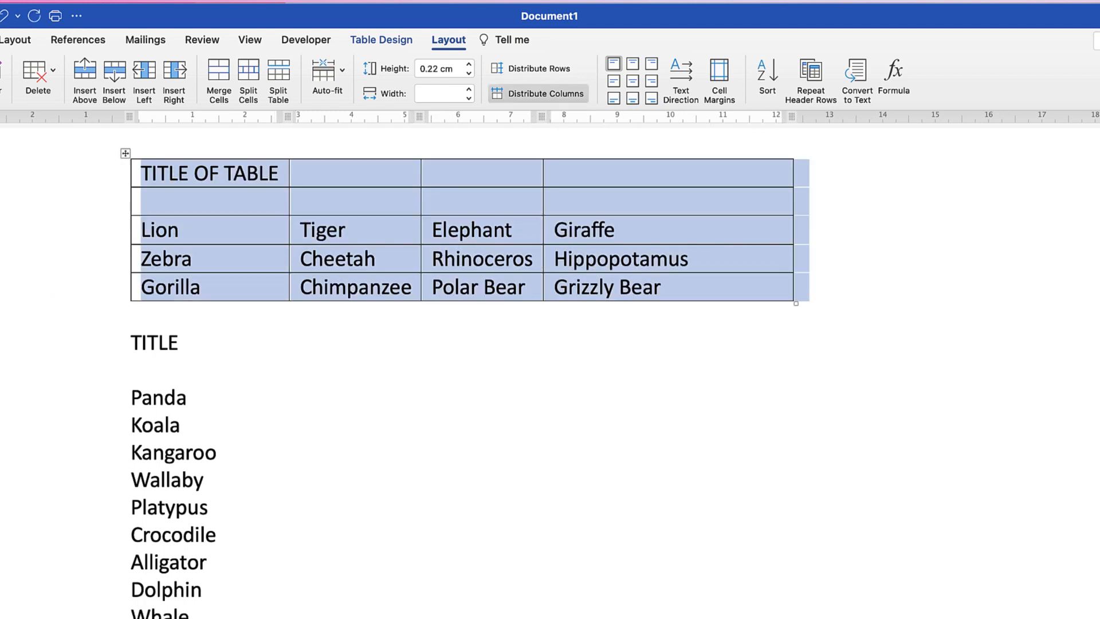
click(537, 93)
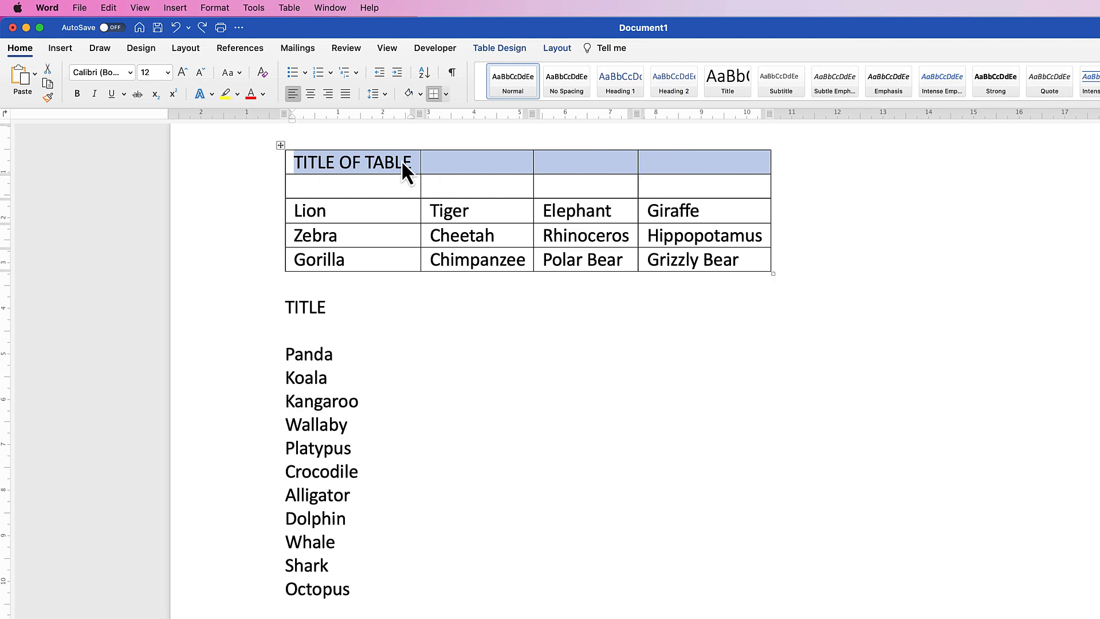
mouse_move(694, 175)
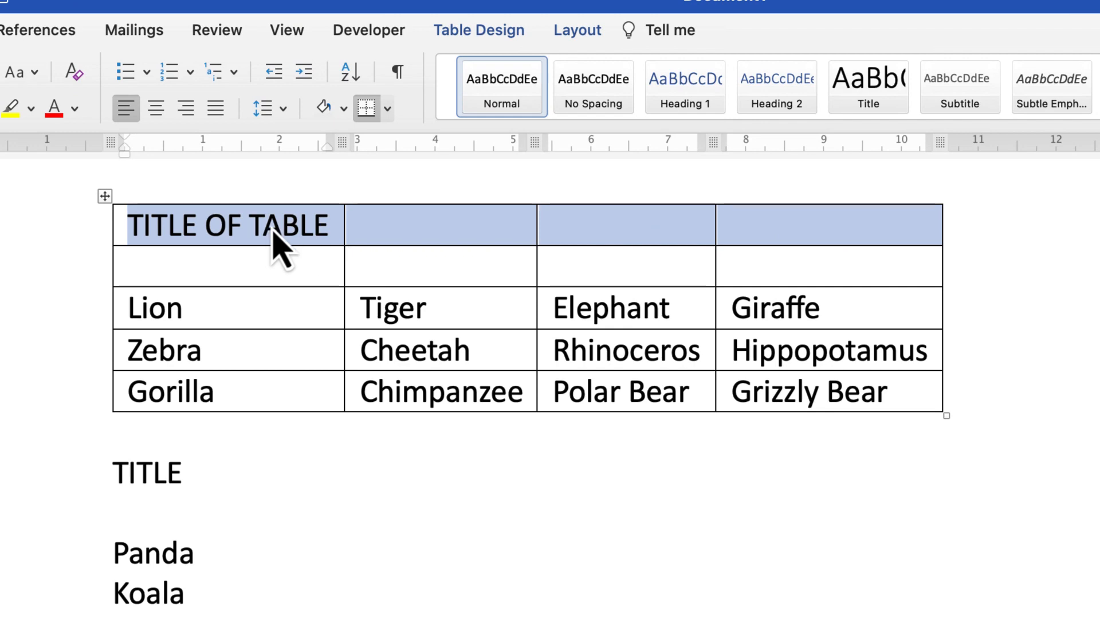
mouse_move(253, 252)
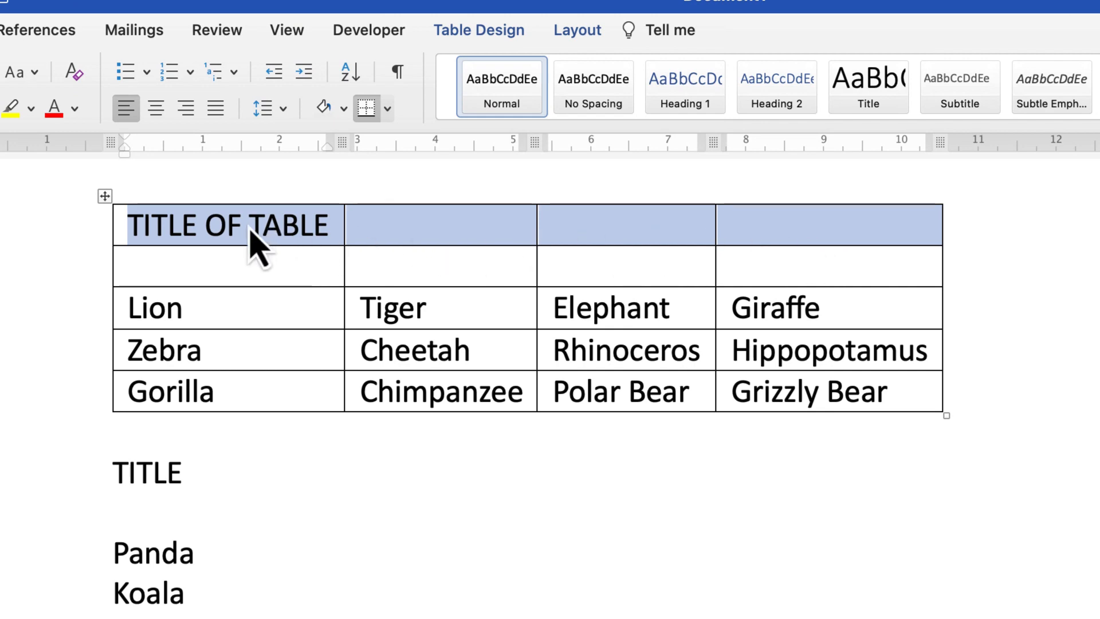
Merge the top row into one cell and centre 'TITLE OF TABLE' in it.
click(577, 29)
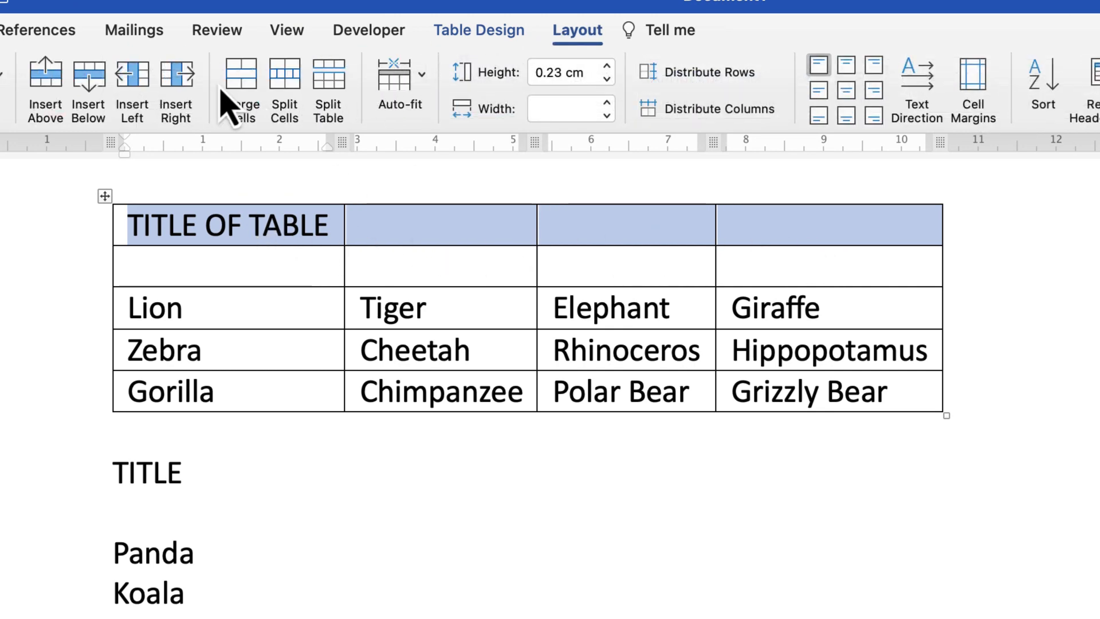
click(241, 90)
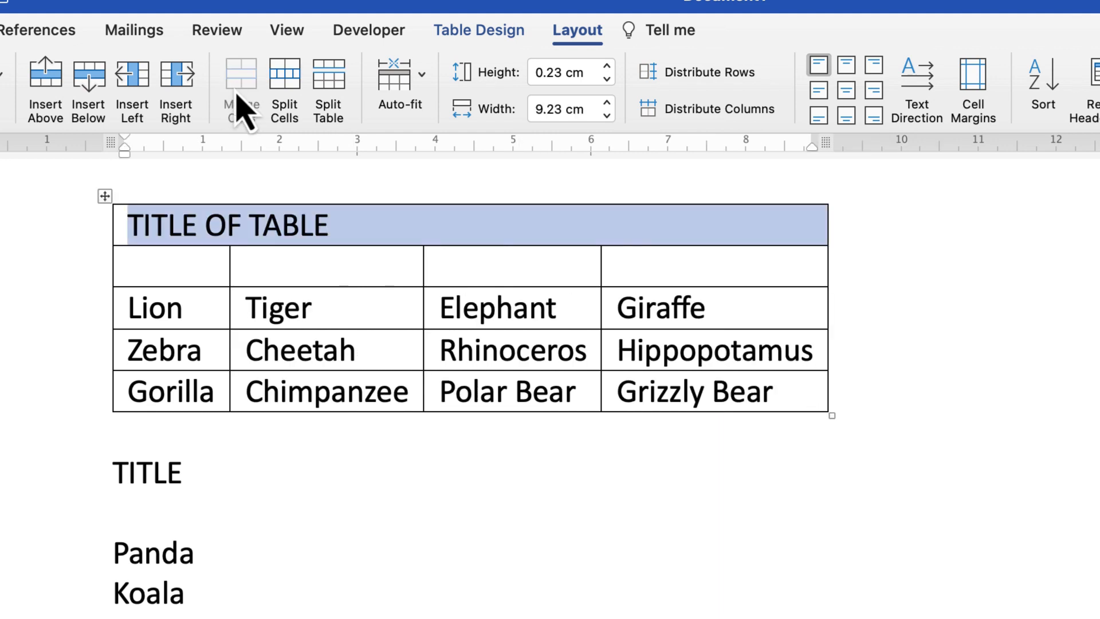
mouse_move(288, 256)
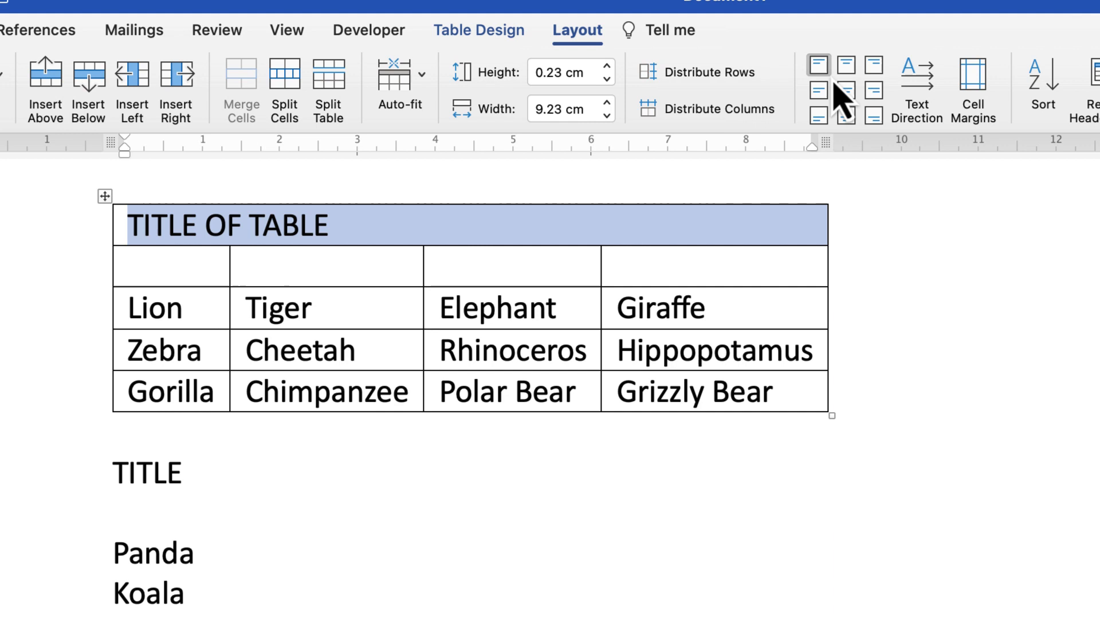
click(844, 90)
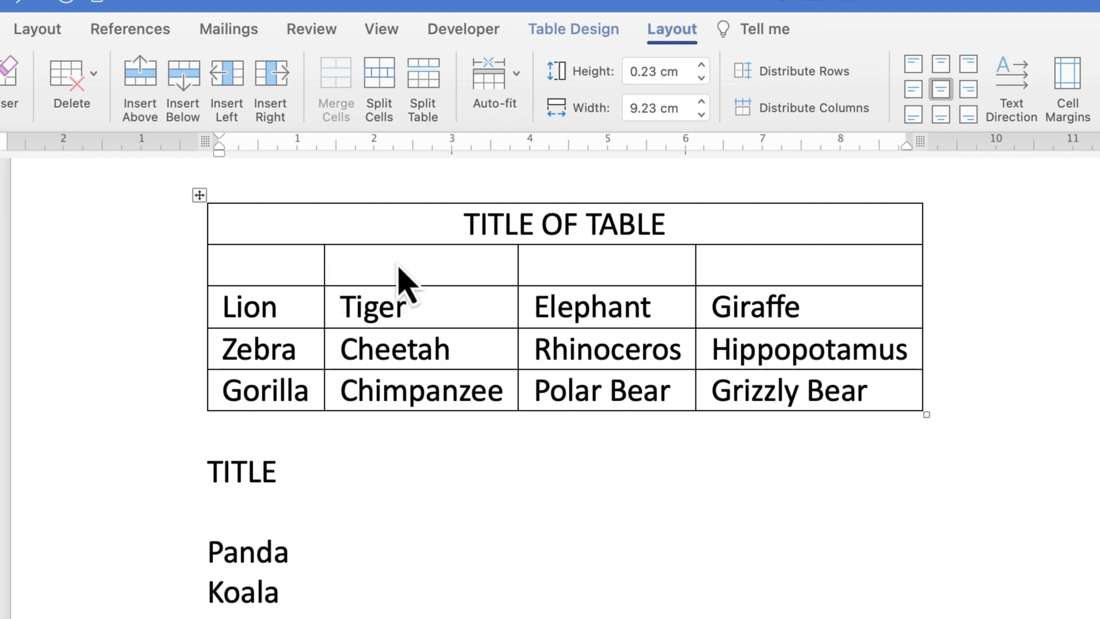
mouse_move(775, 288)
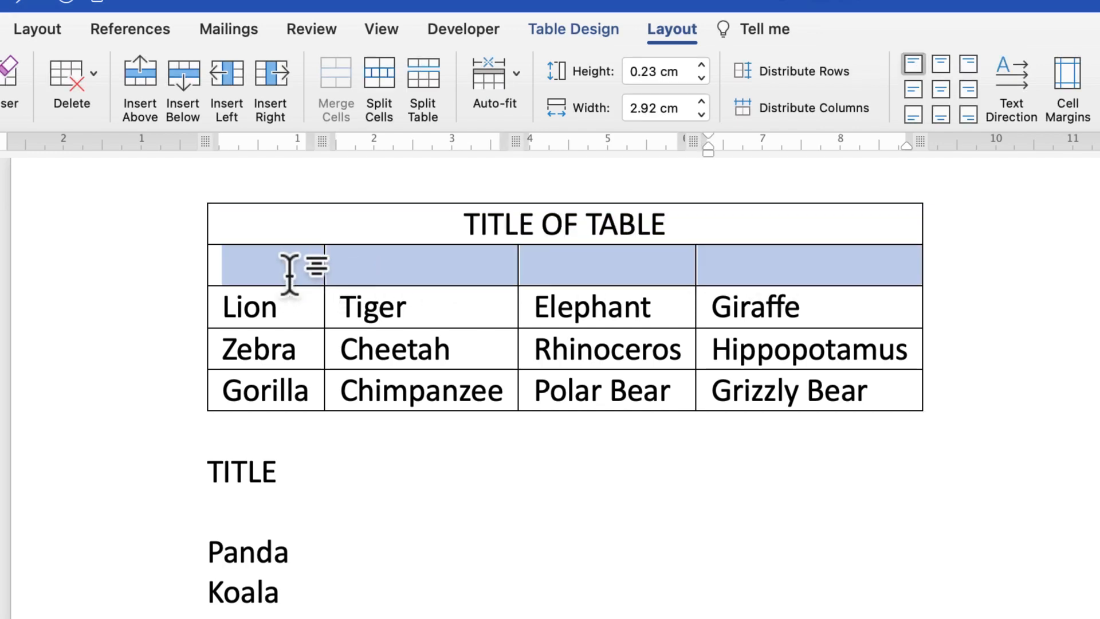
Bring up the cell options for the blank row beneath the merged title.
right_click(287, 274)
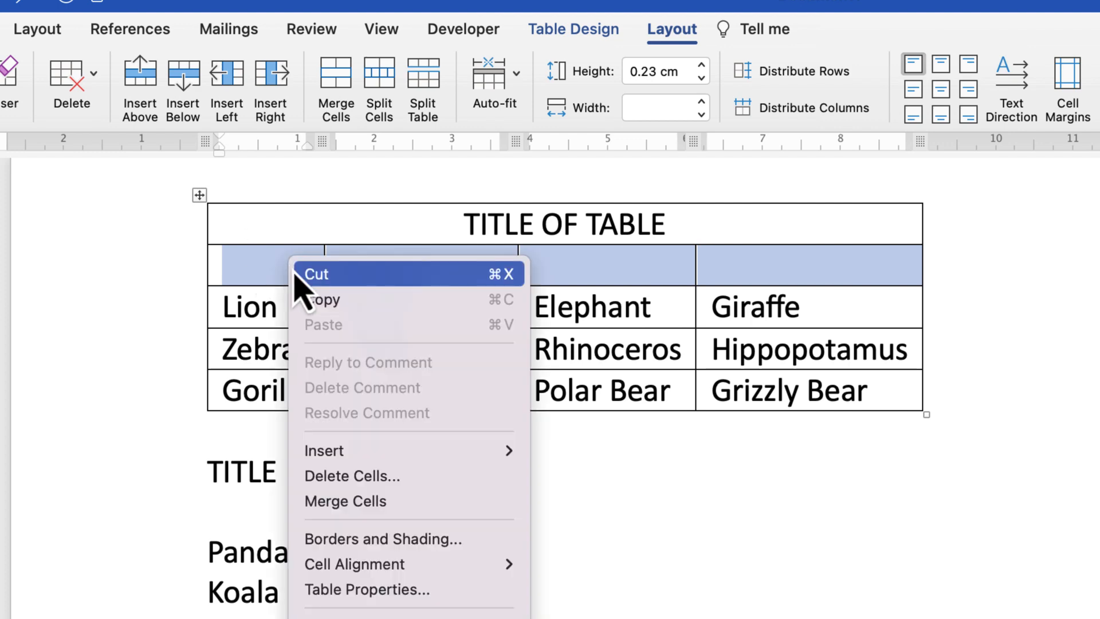
mouse_move(384, 476)
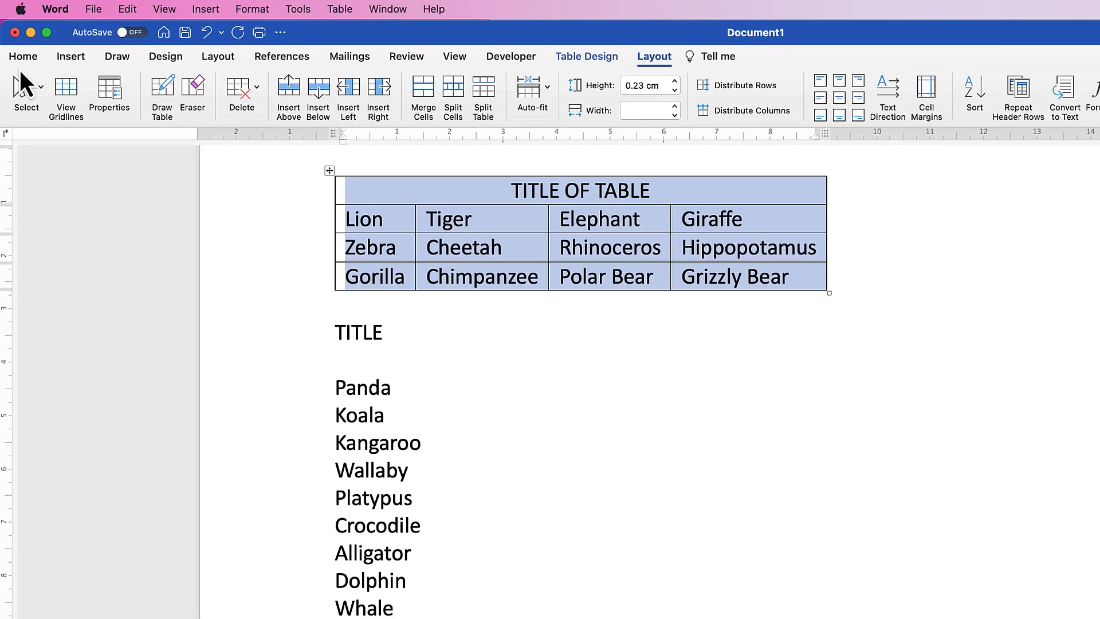
Paste a Keep Text Only copy of the table's contents below the table.
click(22, 56)
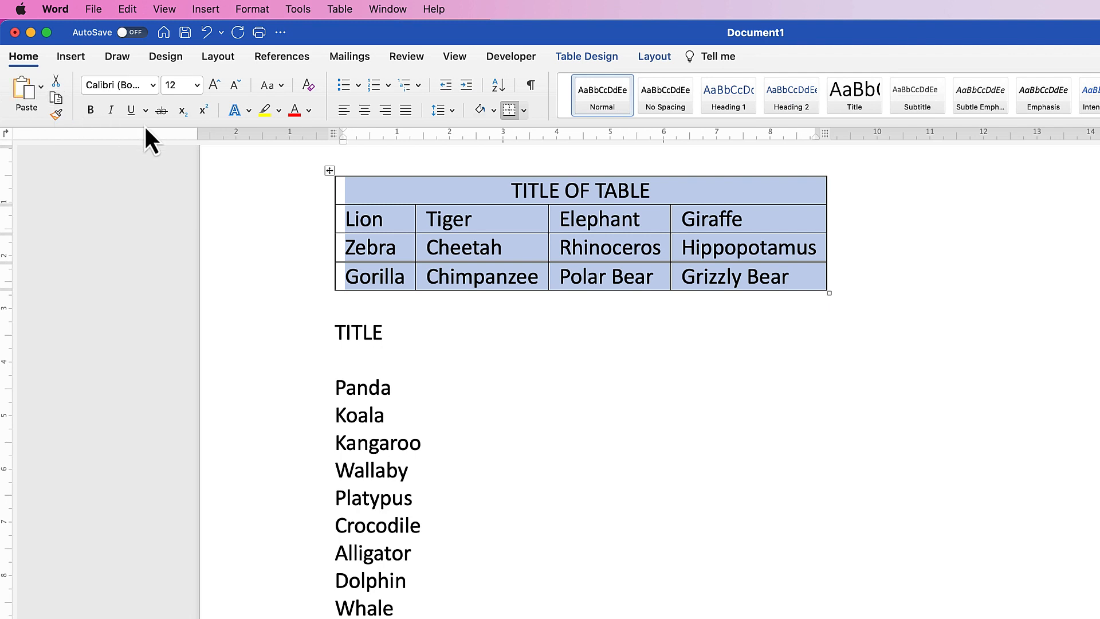
click(393, 302)
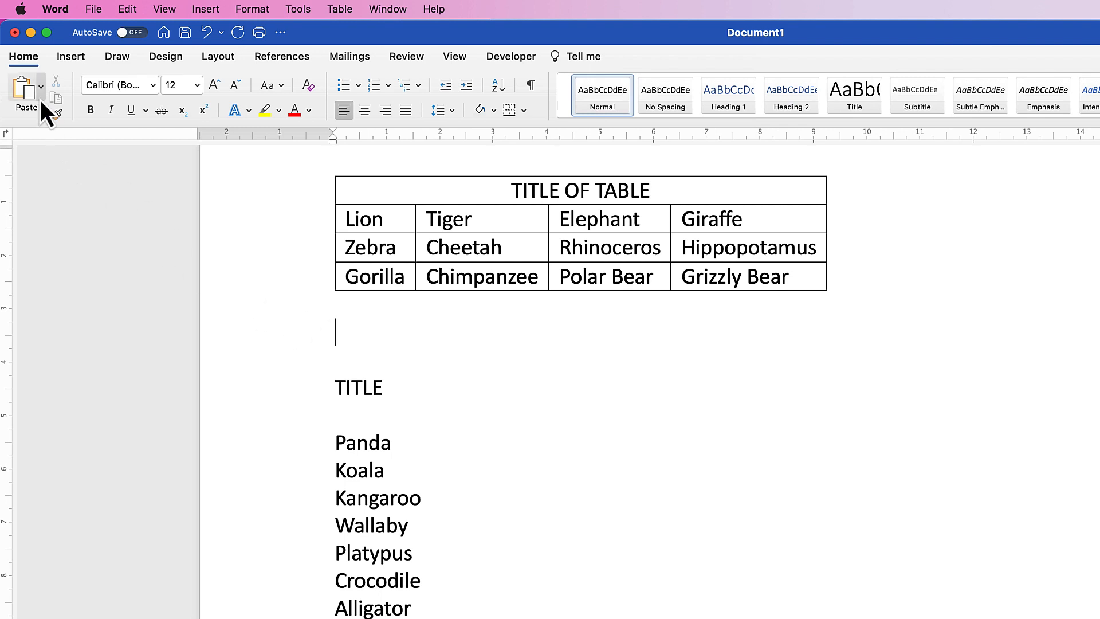
click(40, 87)
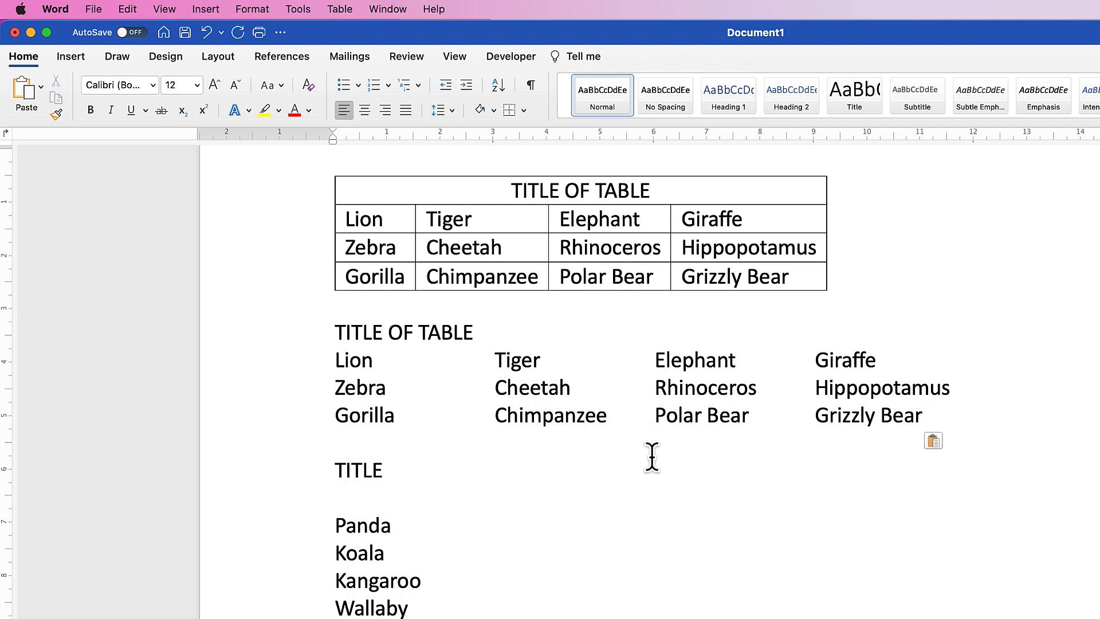
mouse_move(665, 218)
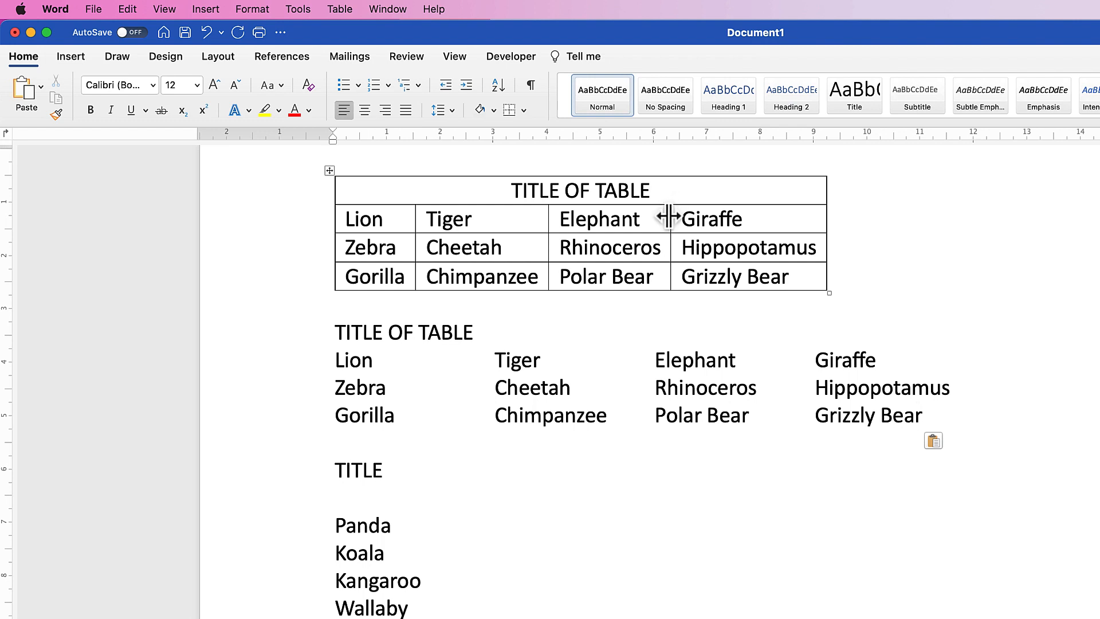
mouse_move(663, 215)
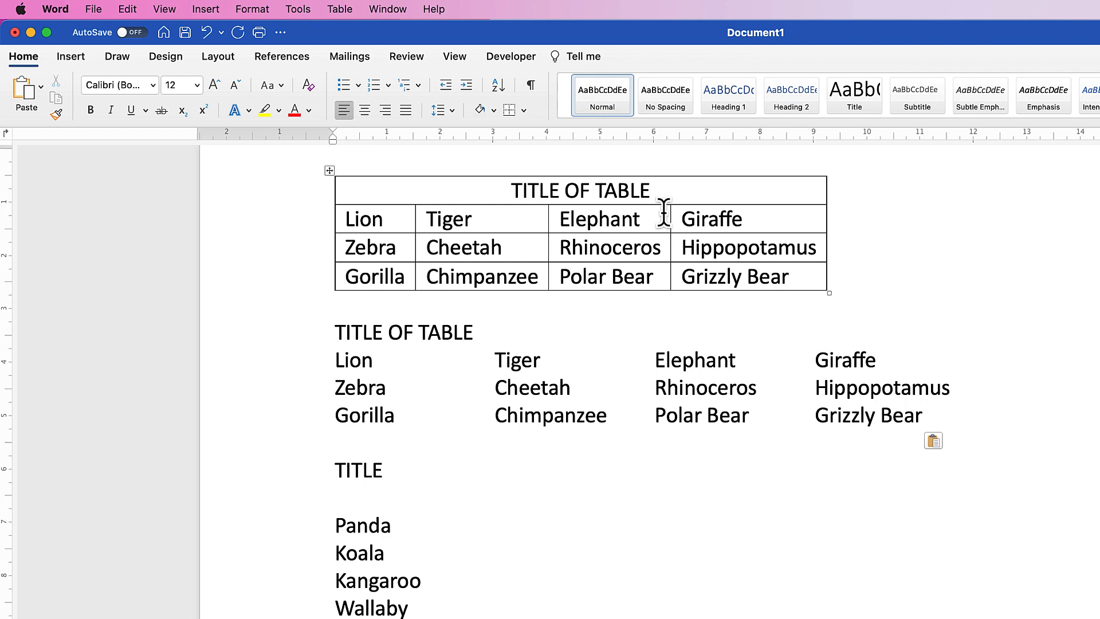
mouse_move(666, 212)
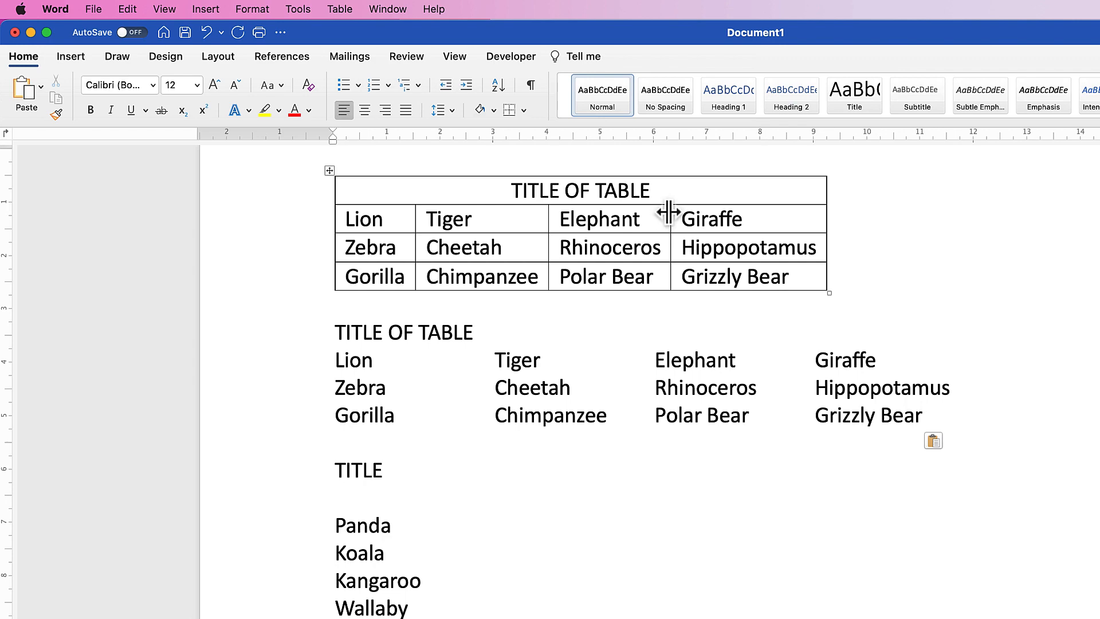